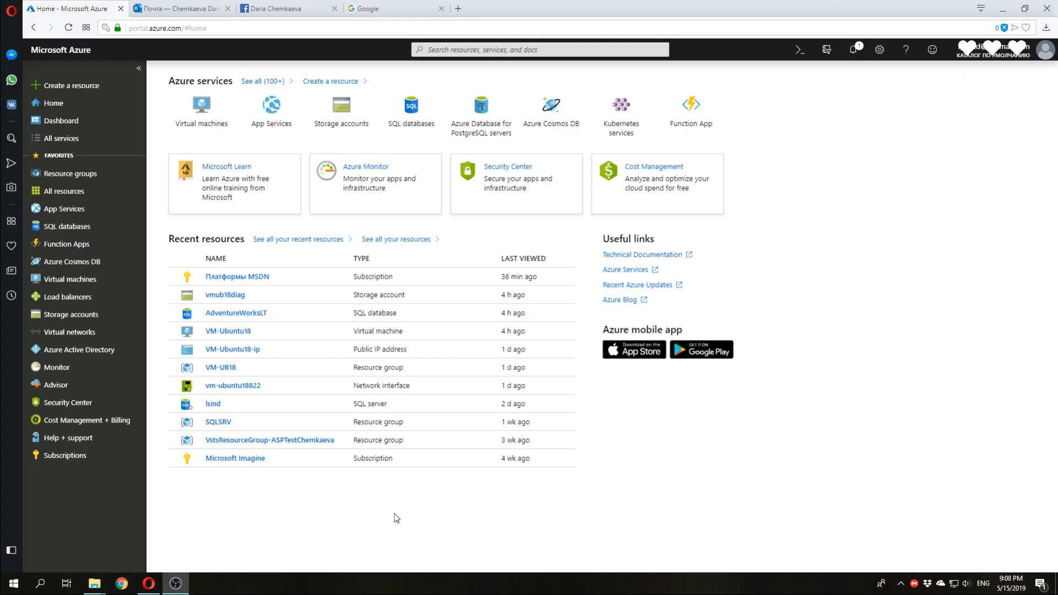
Step: Show the Virtual machines list with VM-Ubuntu18 running in North Europe
left_click(168, 28)
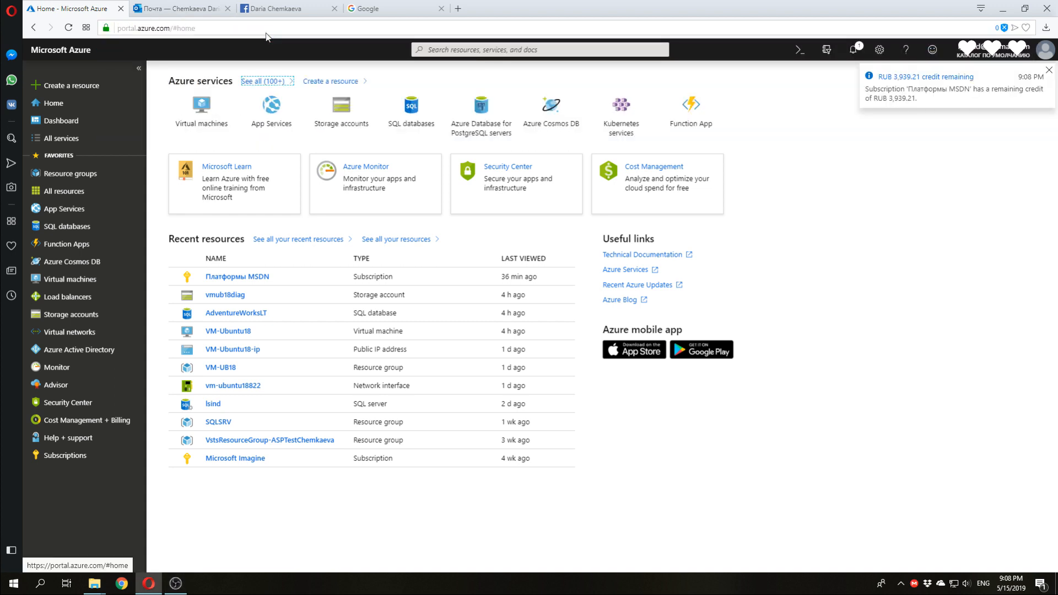
mouse_move(143, 157)
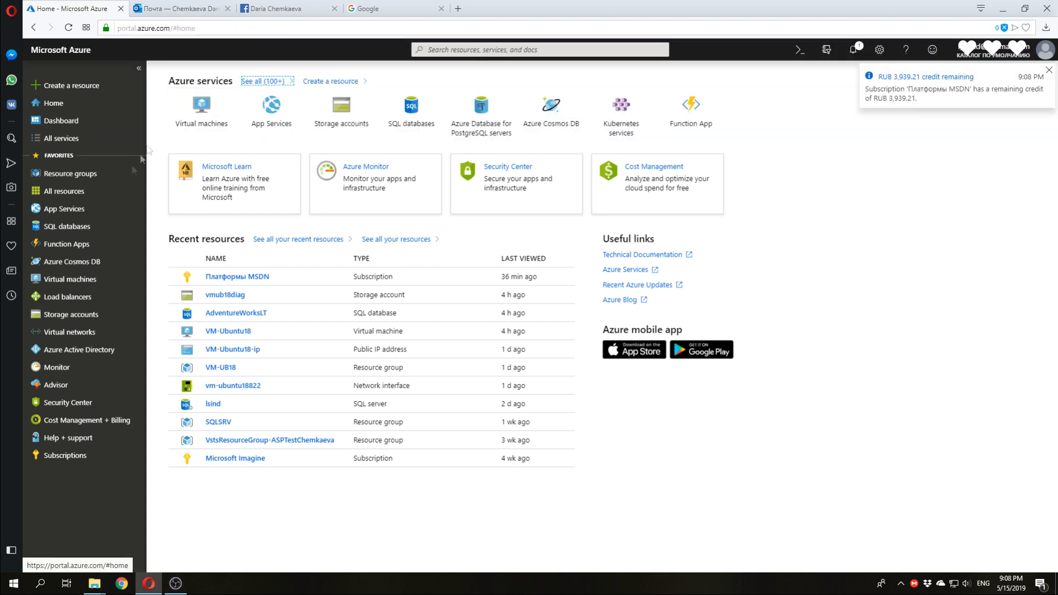
left_click(70, 278)
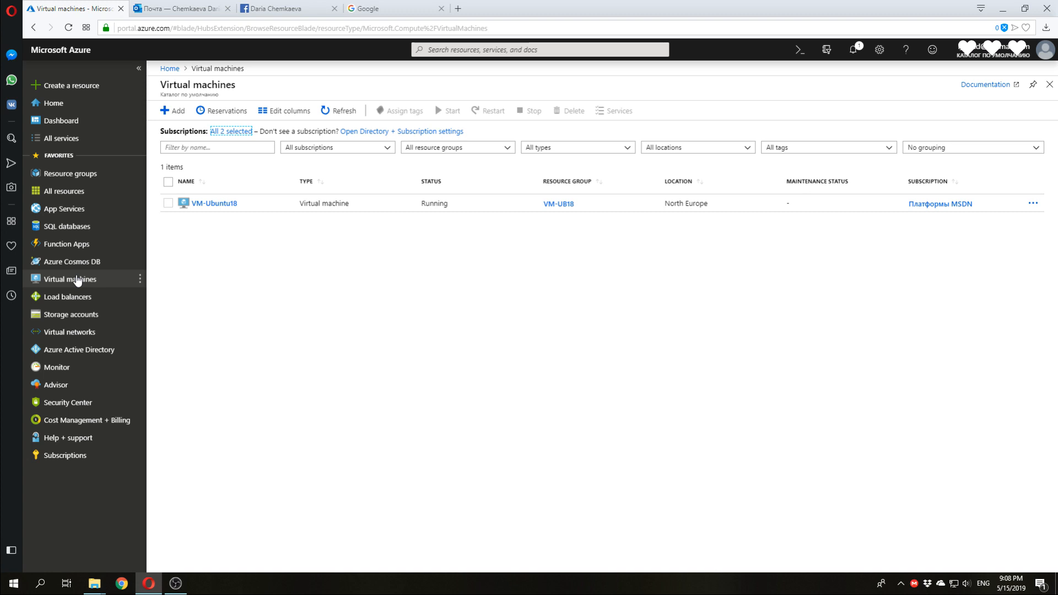
mouse_move(213, 227)
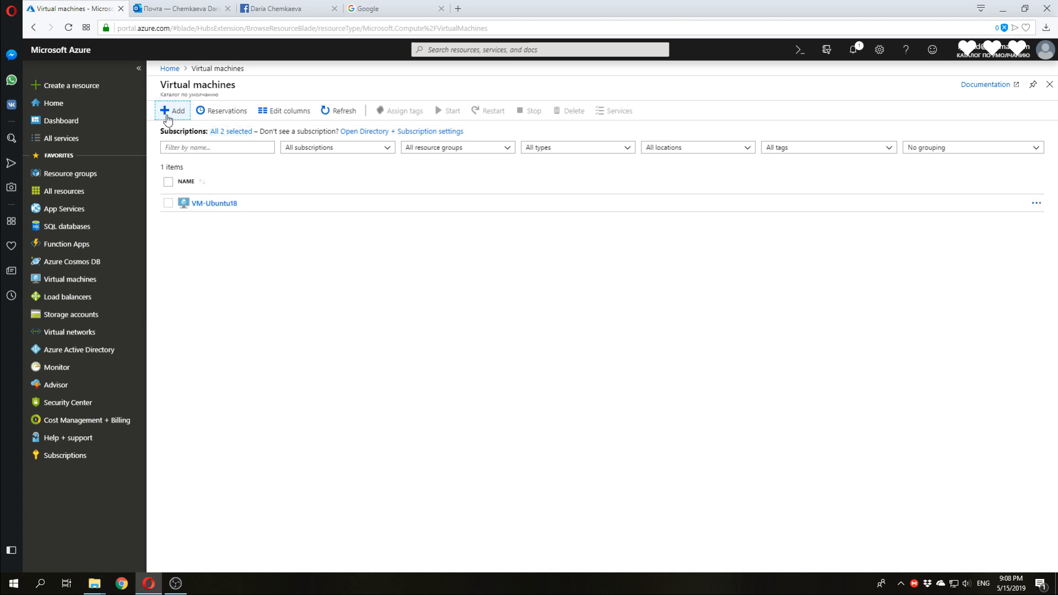
Step: Start a new virtual machine in a new resource group named VM-test
left_click(173, 110)
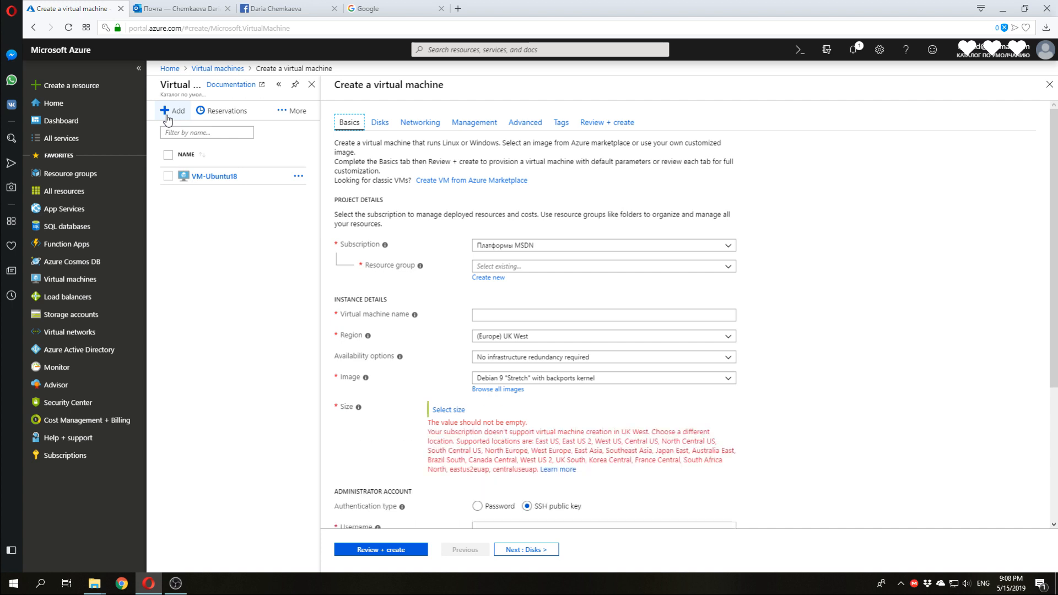
mouse_move(388, 261)
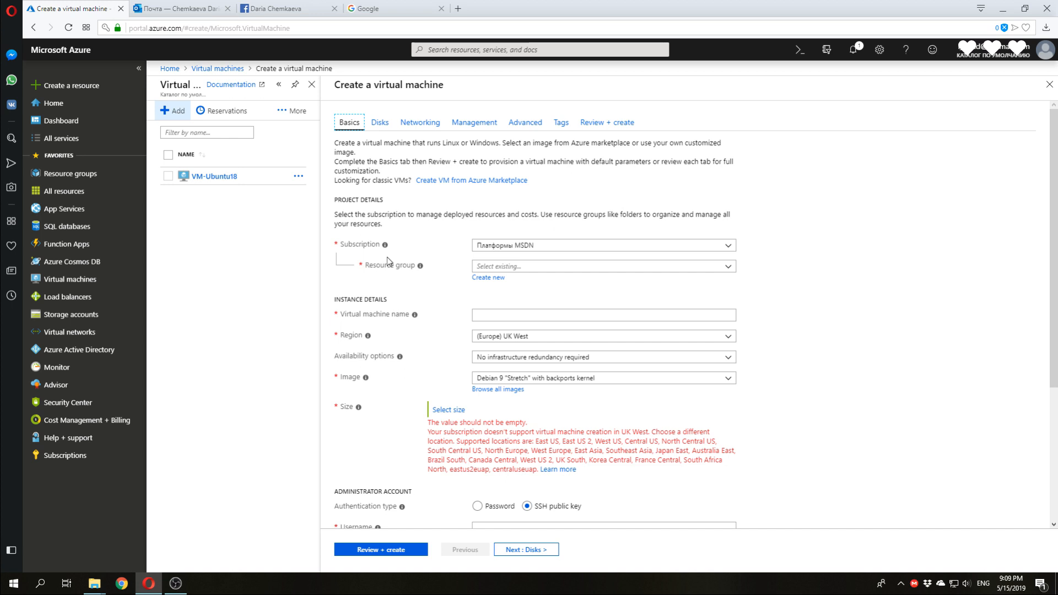
mouse_move(404, 281)
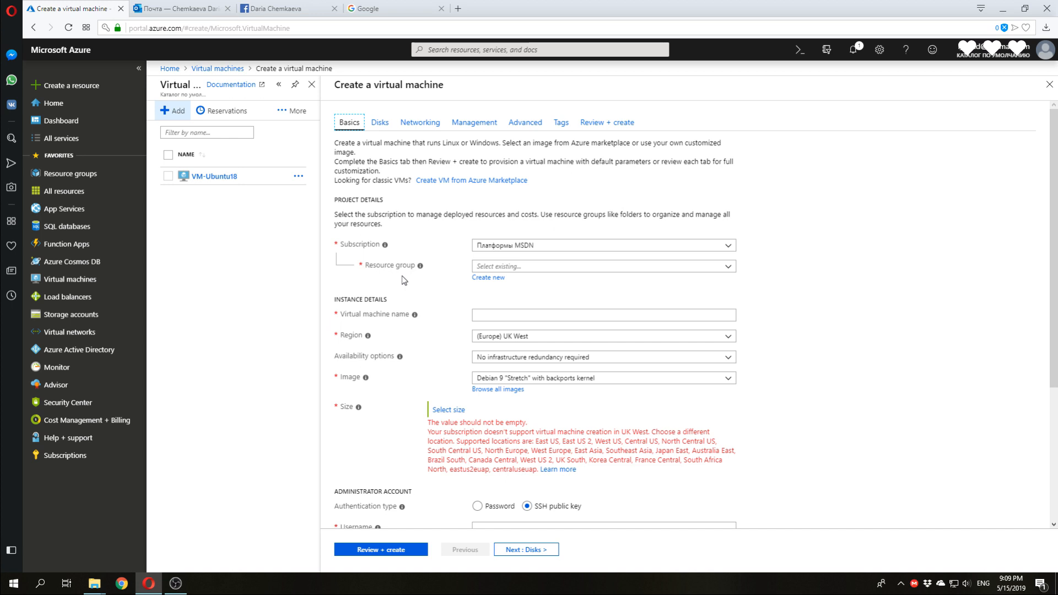
left_click(487, 278)
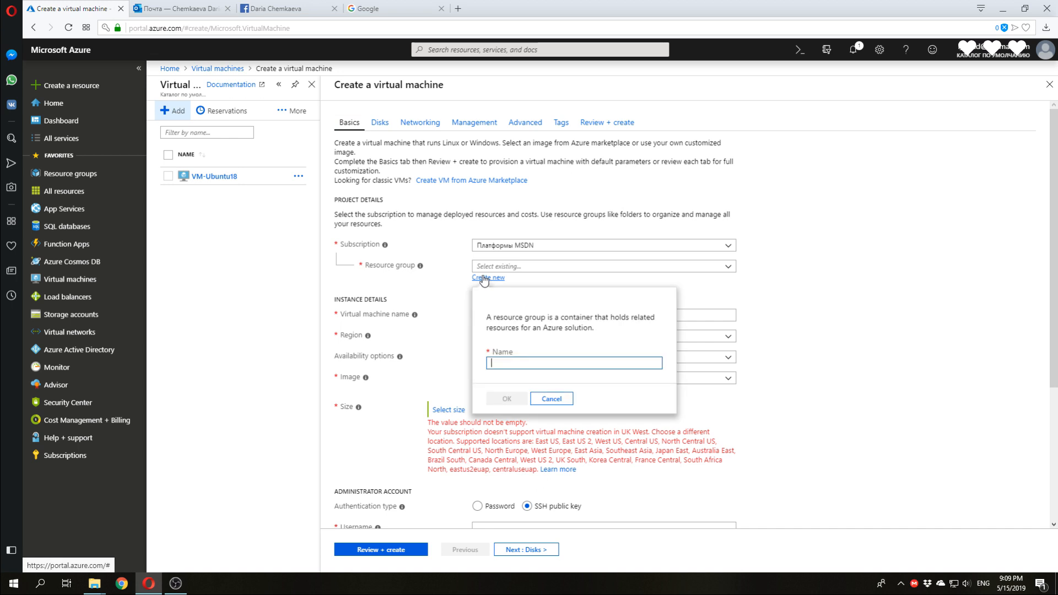
type("VM-test")
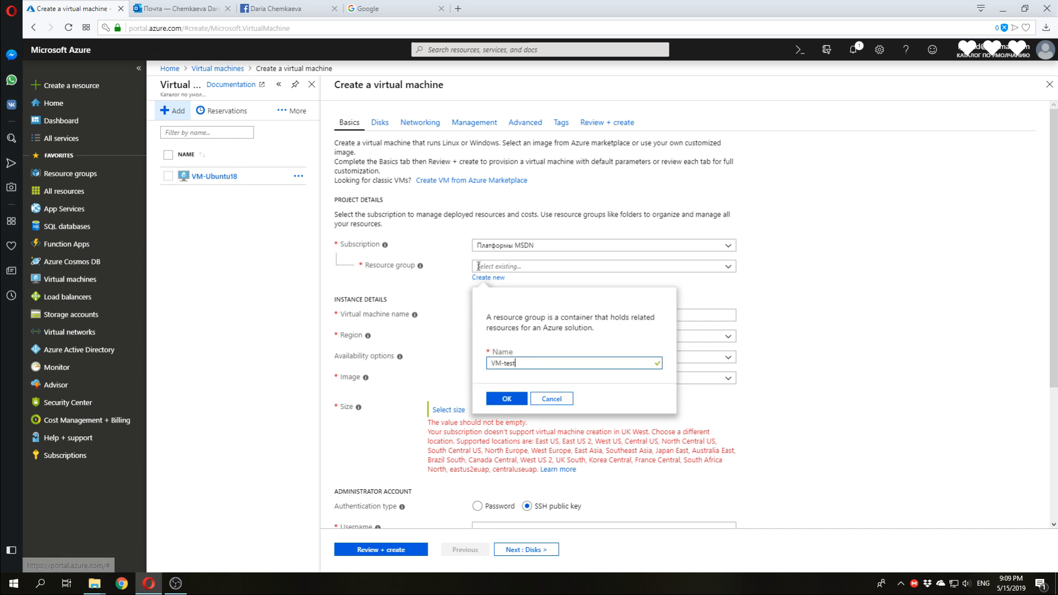
left_click(506, 398)
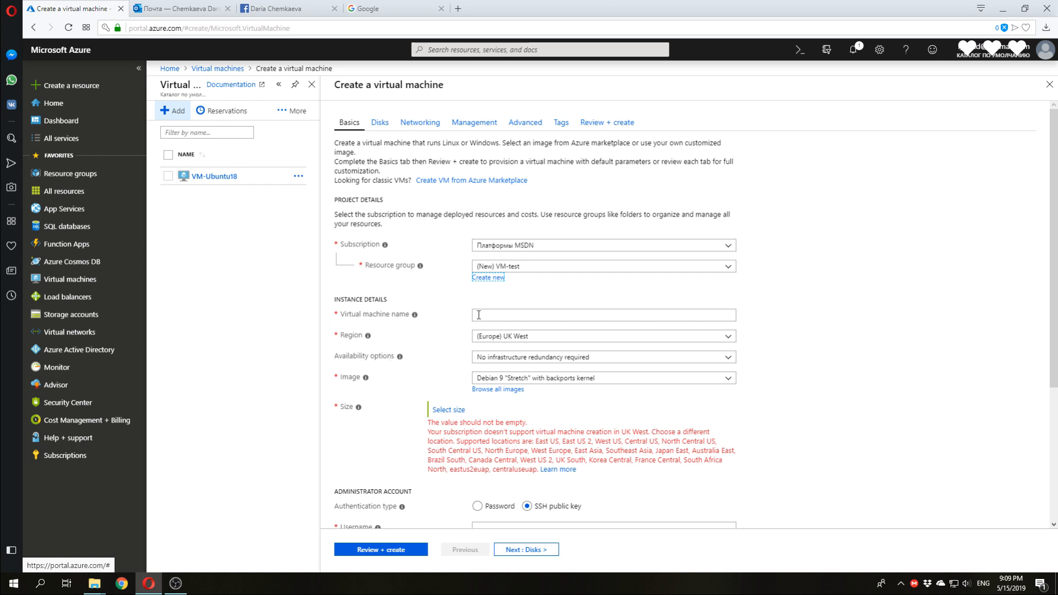
Step: Name the new virtual machine VN-test-UB
left_click(603, 315)
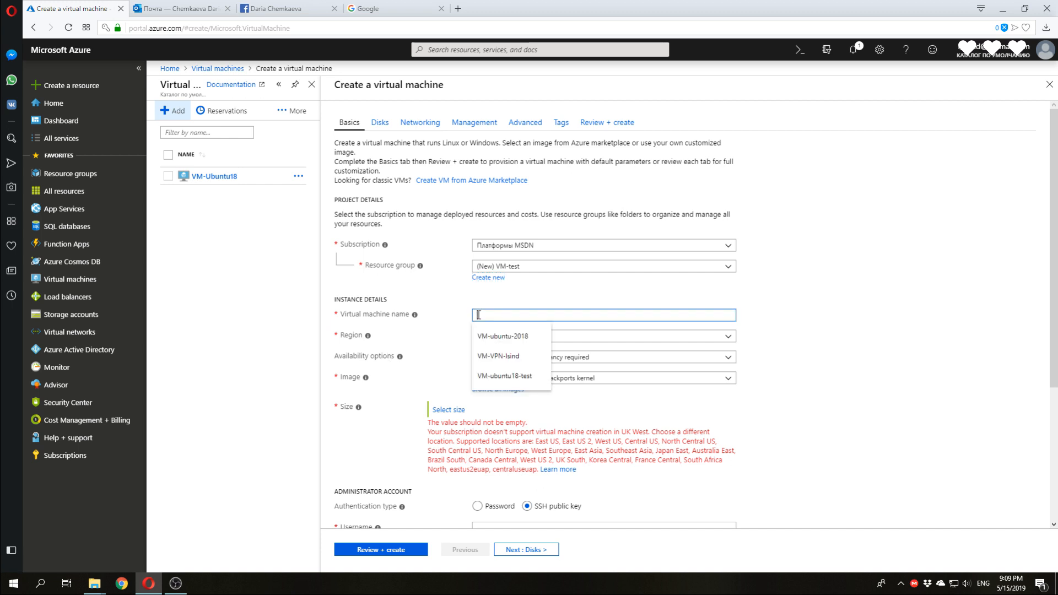
type("VN-test-UB")
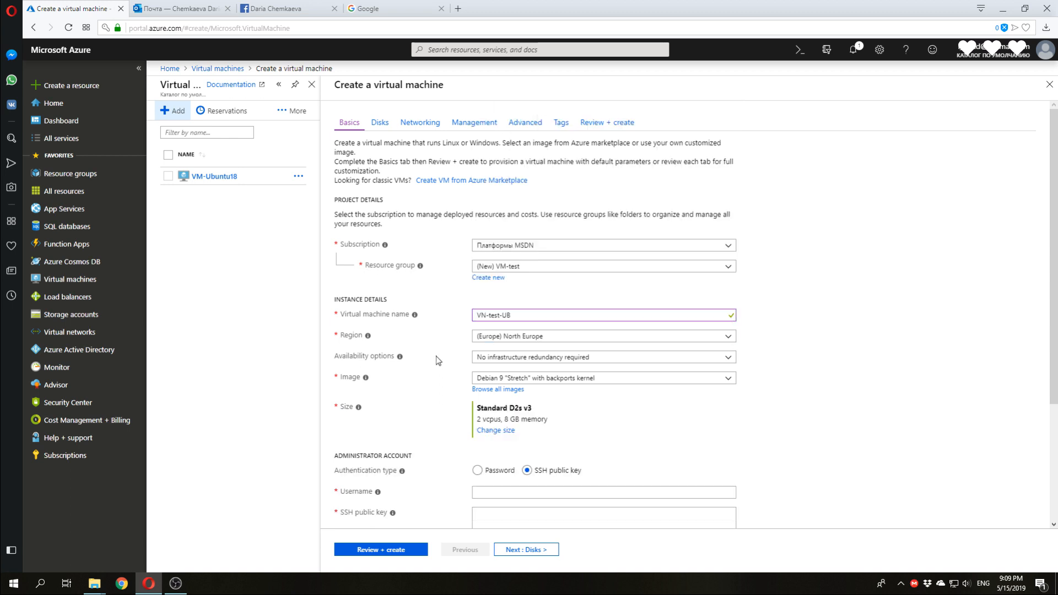
mouse_move(349, 393)
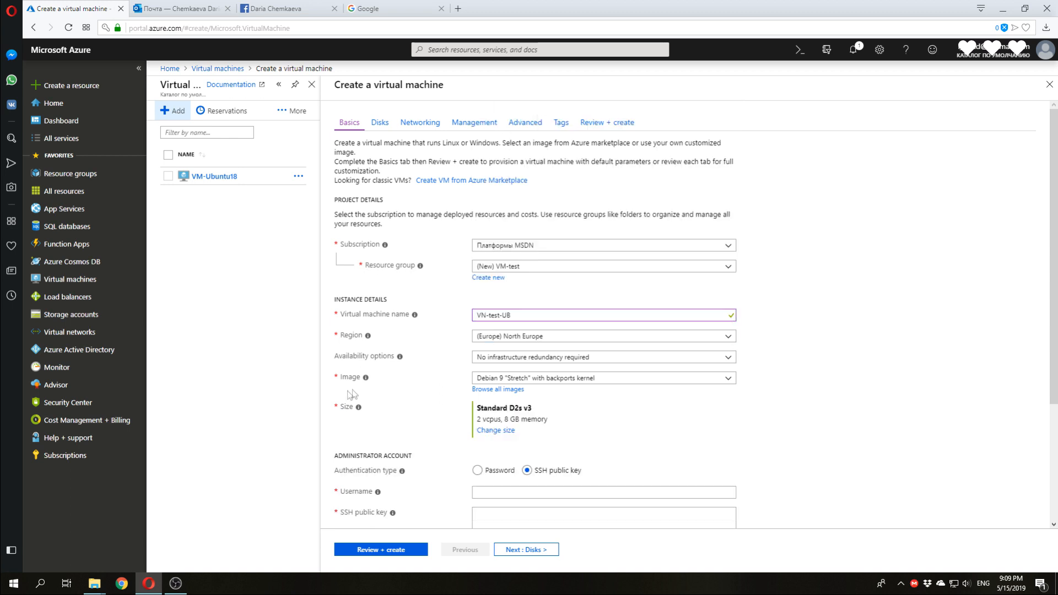
mouse_move(419, 383)
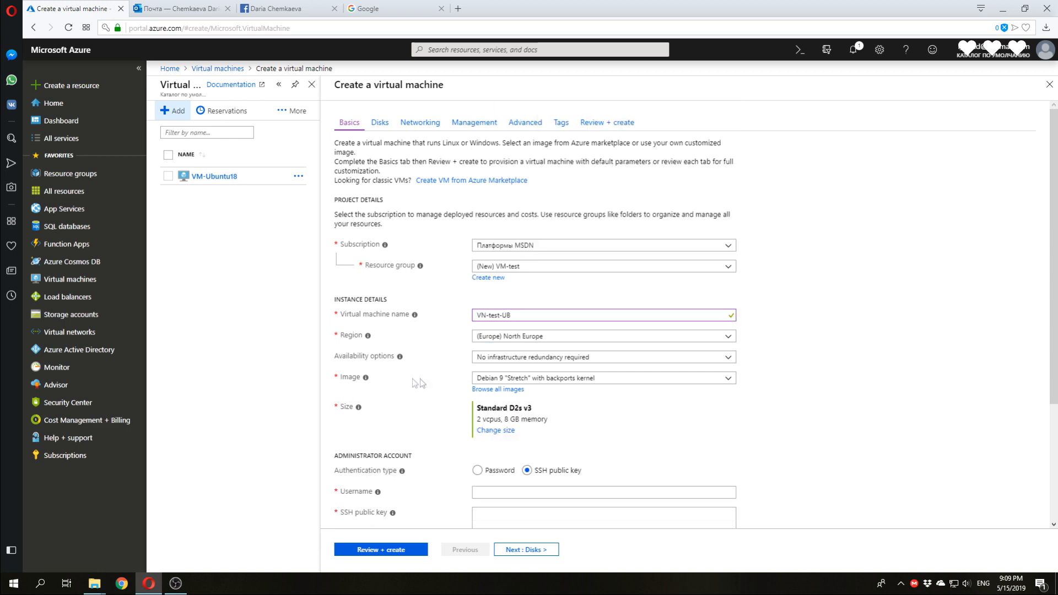
Step: Search the Marketplace for 'ubuntu' and choose Ubuntu Server 18.04 LTS as the image
left_click(497, 389)
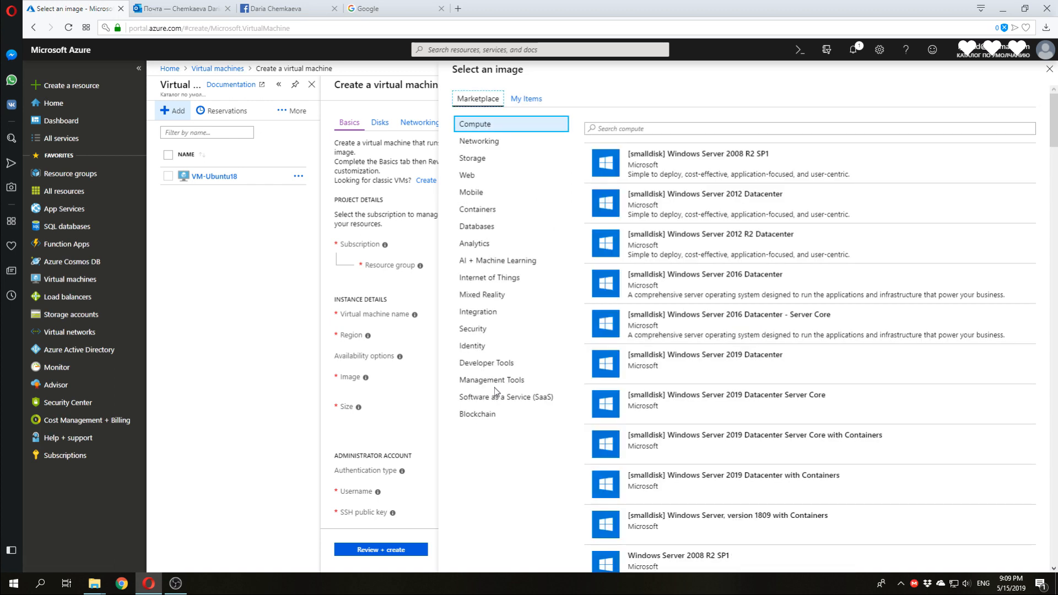
mouse_move(492, 380)
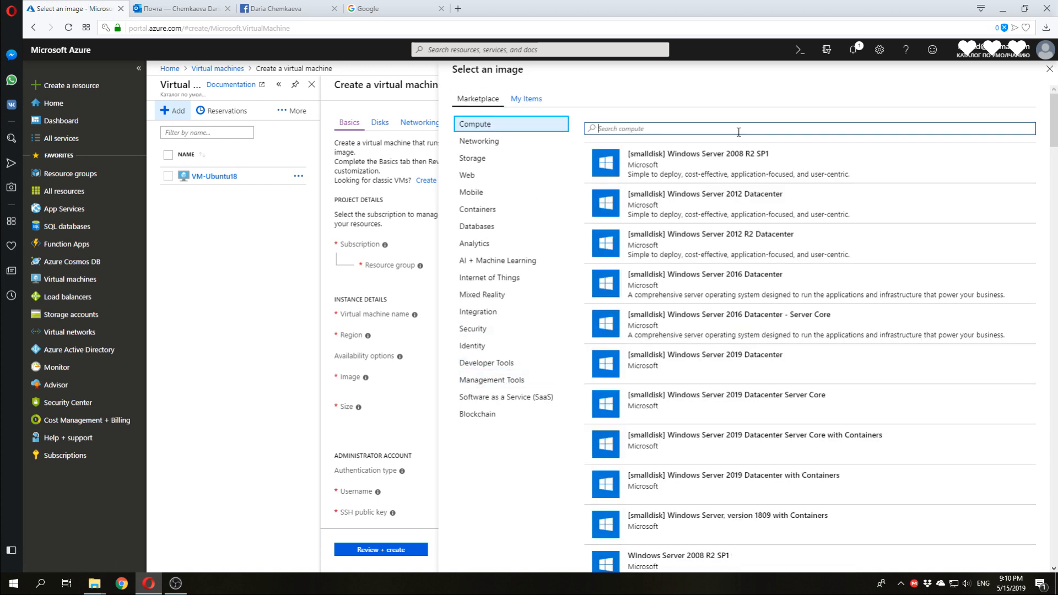
type("ubuntu")
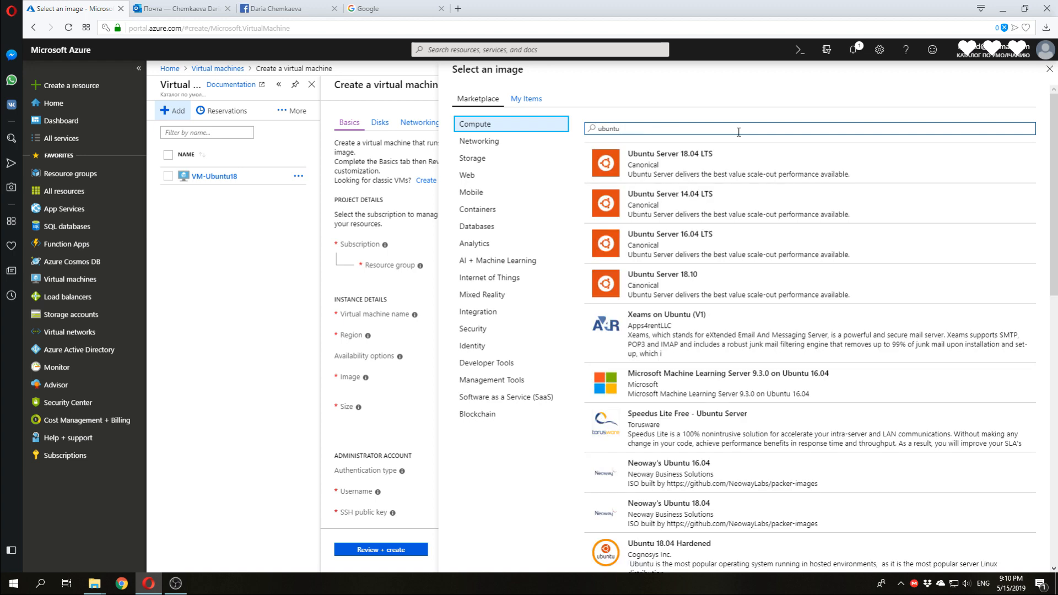
mouse_move(698, 161)
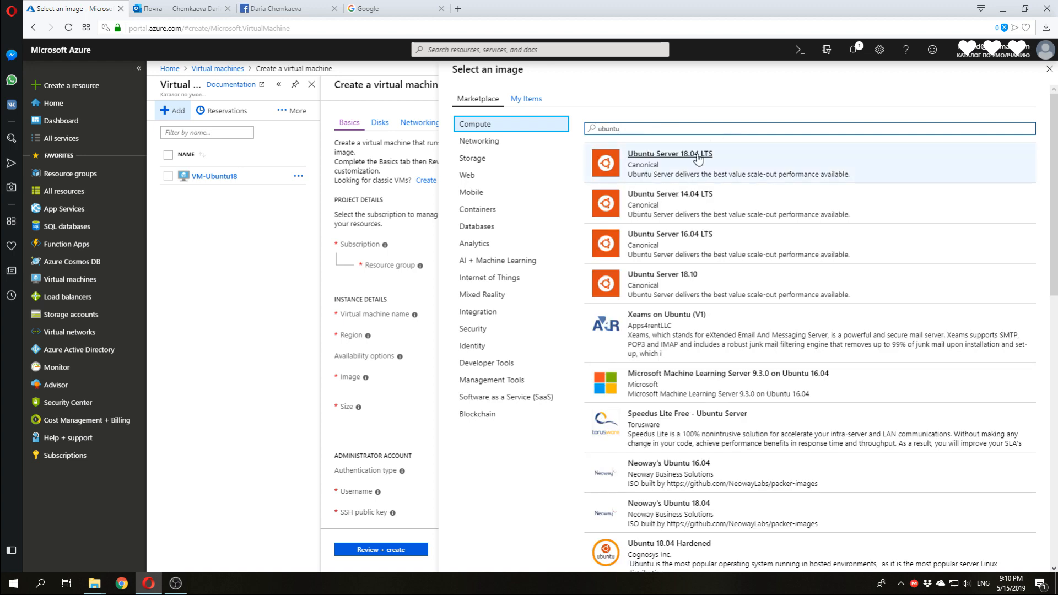
left_click(669, 153)
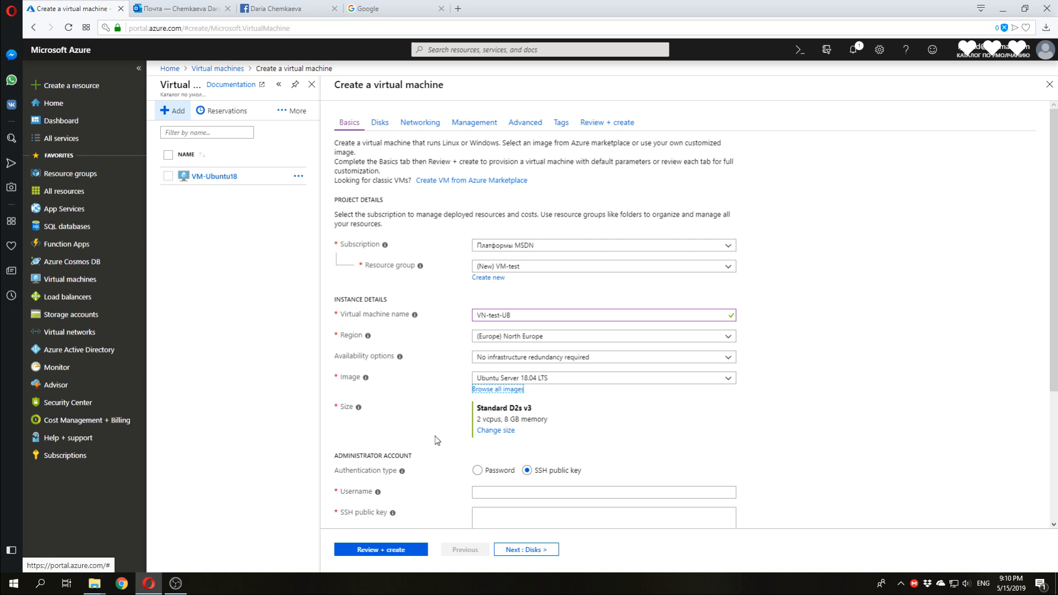
mouse_move(343, 412)
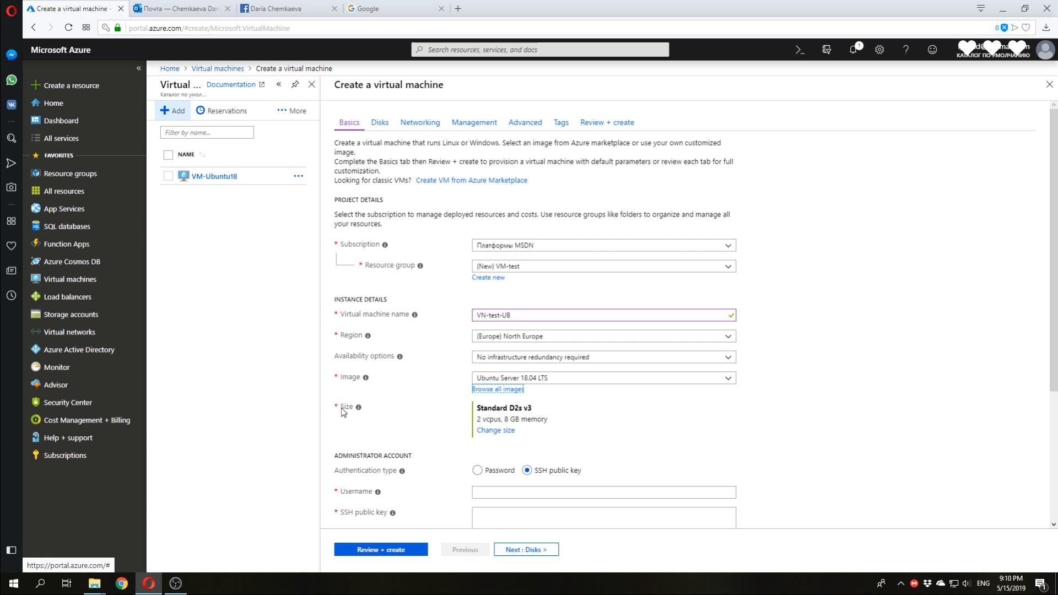
mouse_move(507, 437)
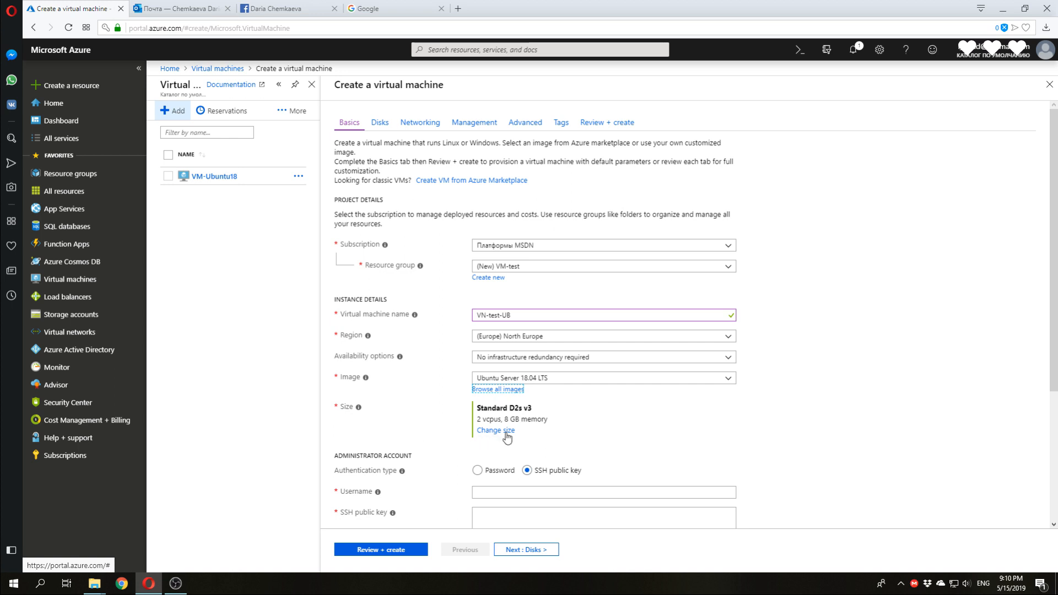
Step: Choose the Standard B2s size (2 vCPUs, 4 GB) from the cost-sorted size list
left_click(495, 431)
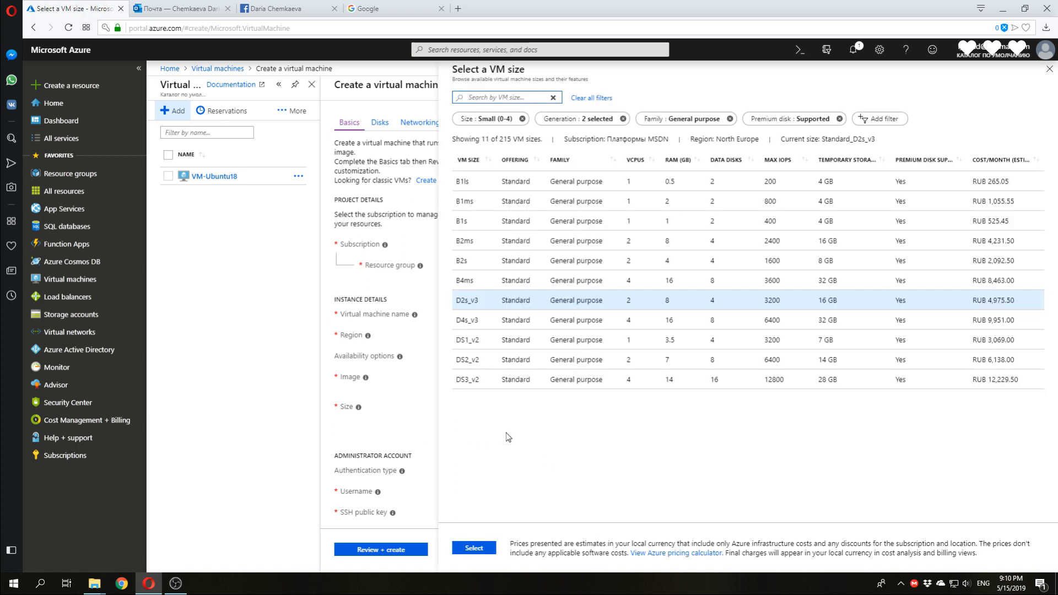
mouse_move(993, 73)
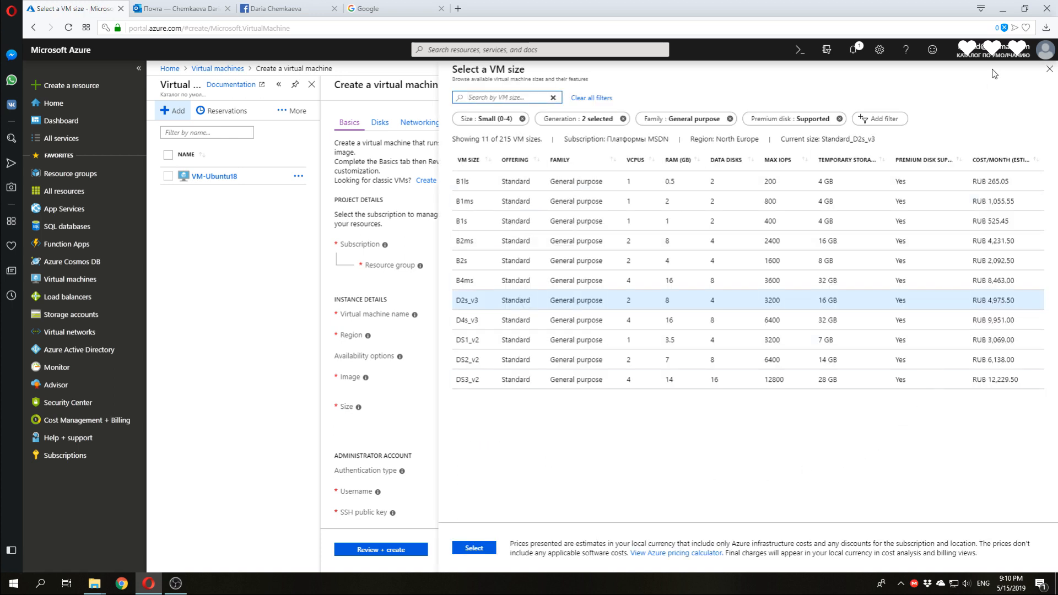
mouse_move(995, 160)
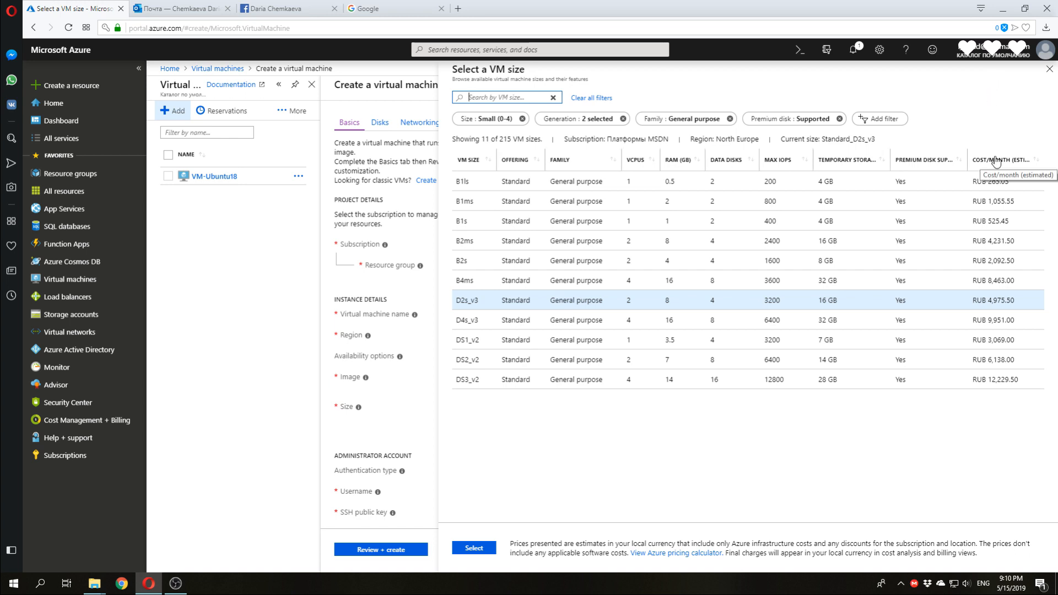
left_click(1005, 160)
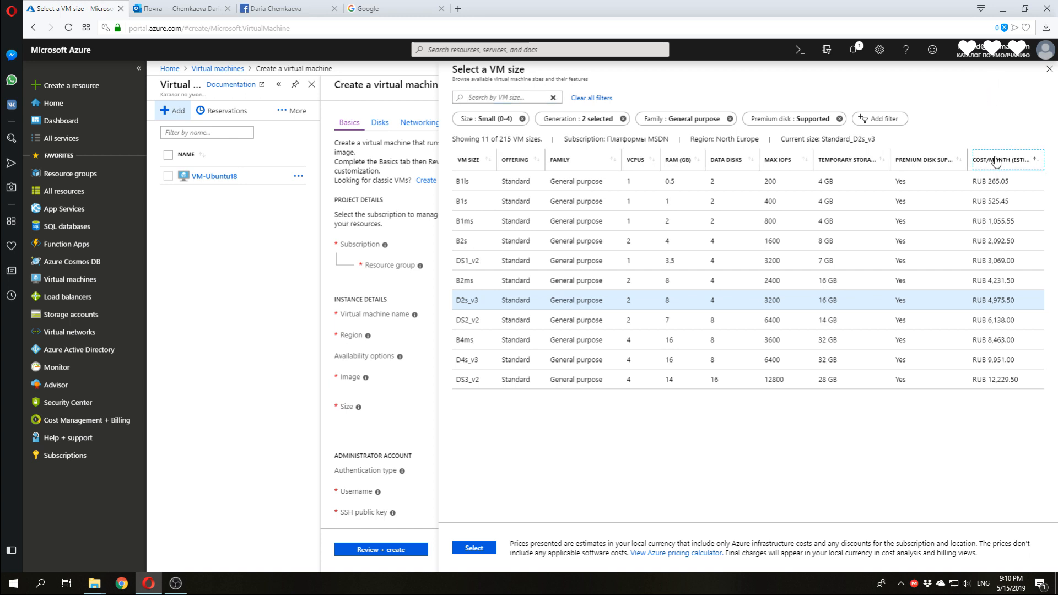
mouse_move(597, 240)
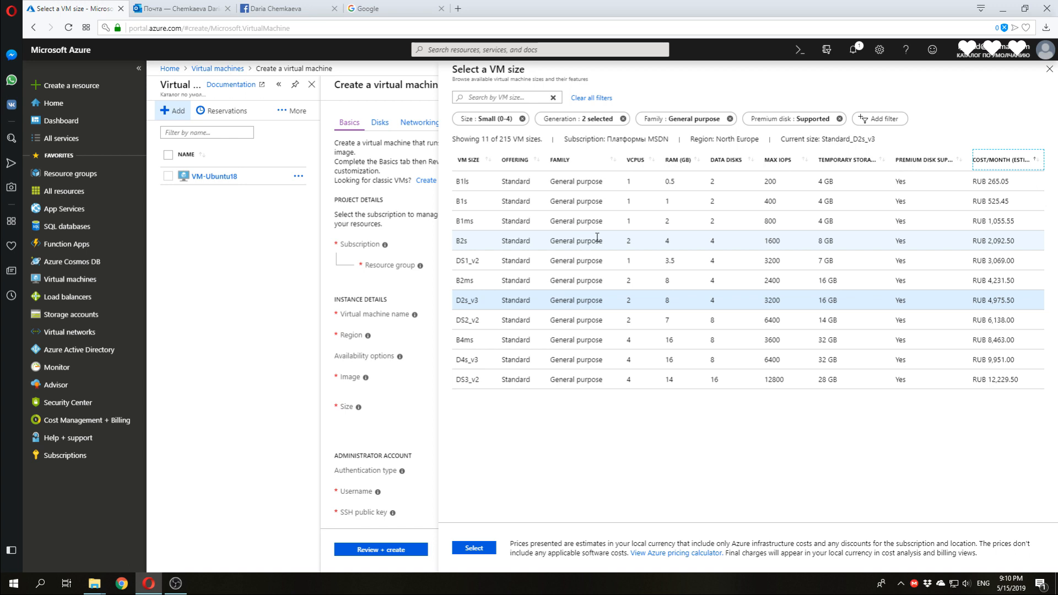
left_click(573, 241)
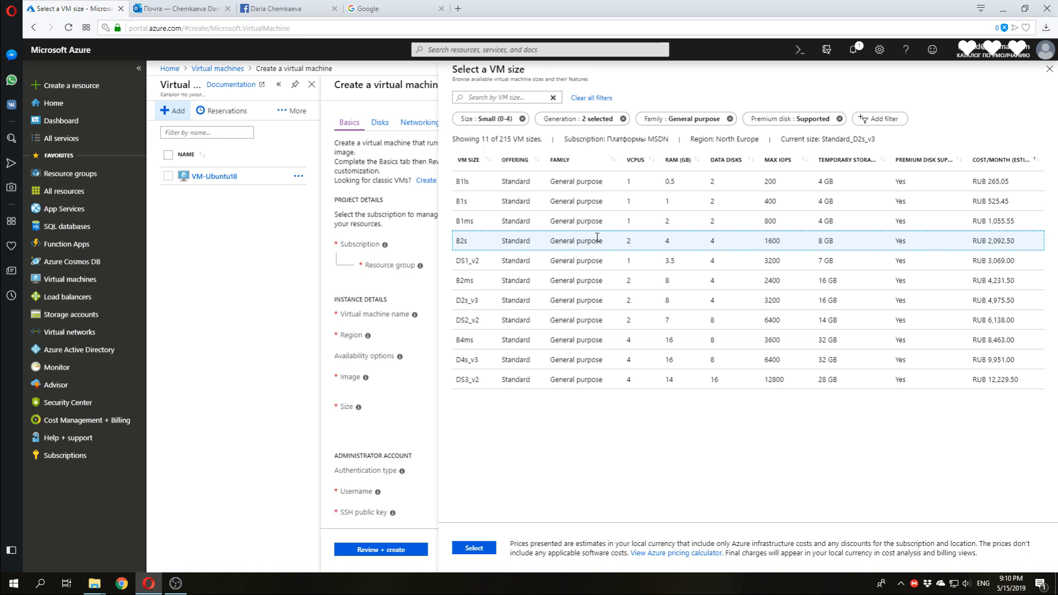
left_click(472, 548)
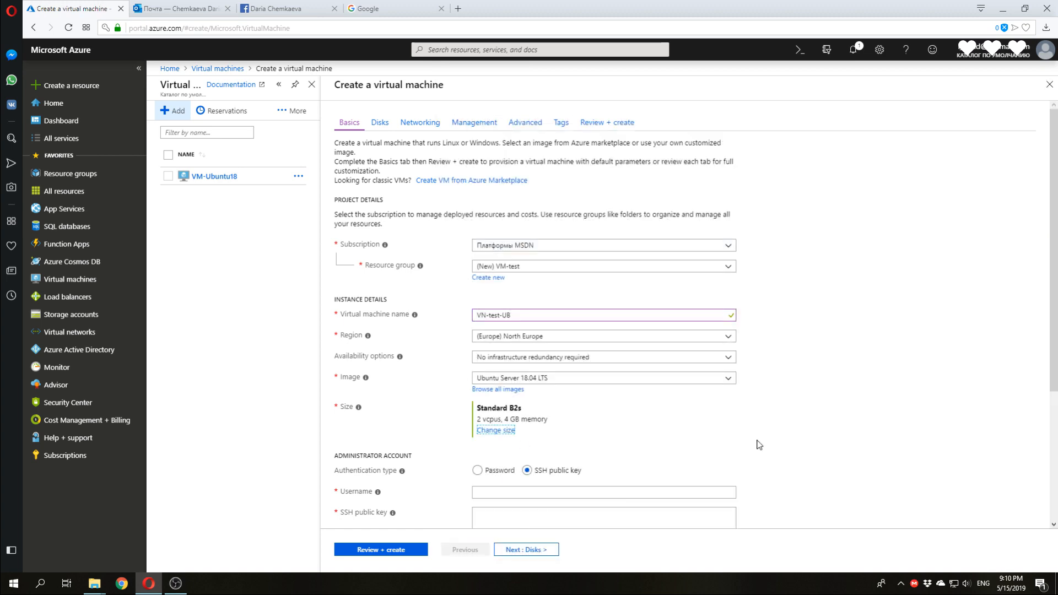
Step: Use password authentication for the administrator account daria
scroll("down", 3)
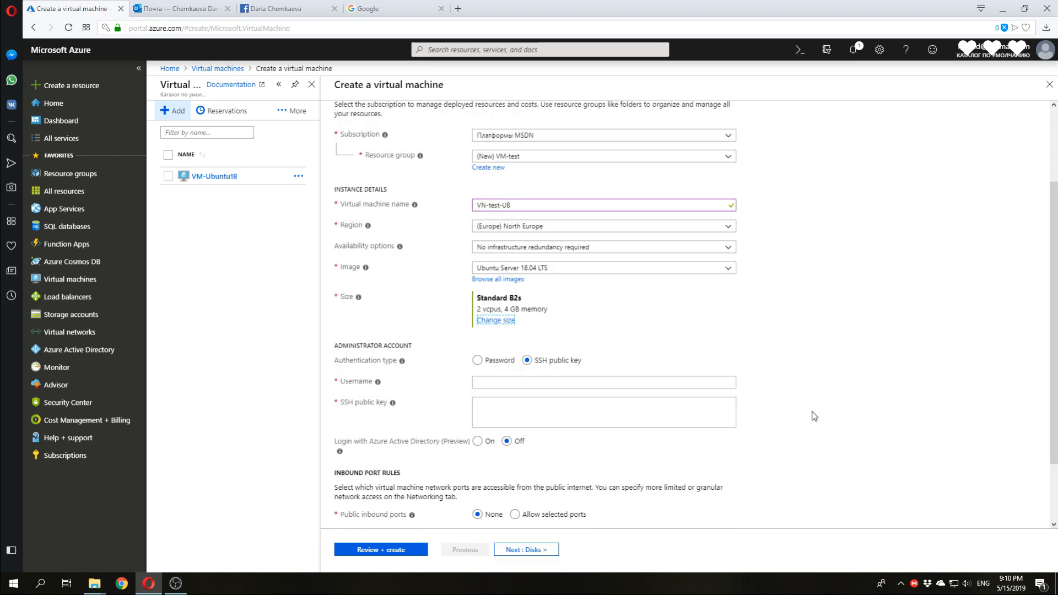
mouse_move(438, 324)
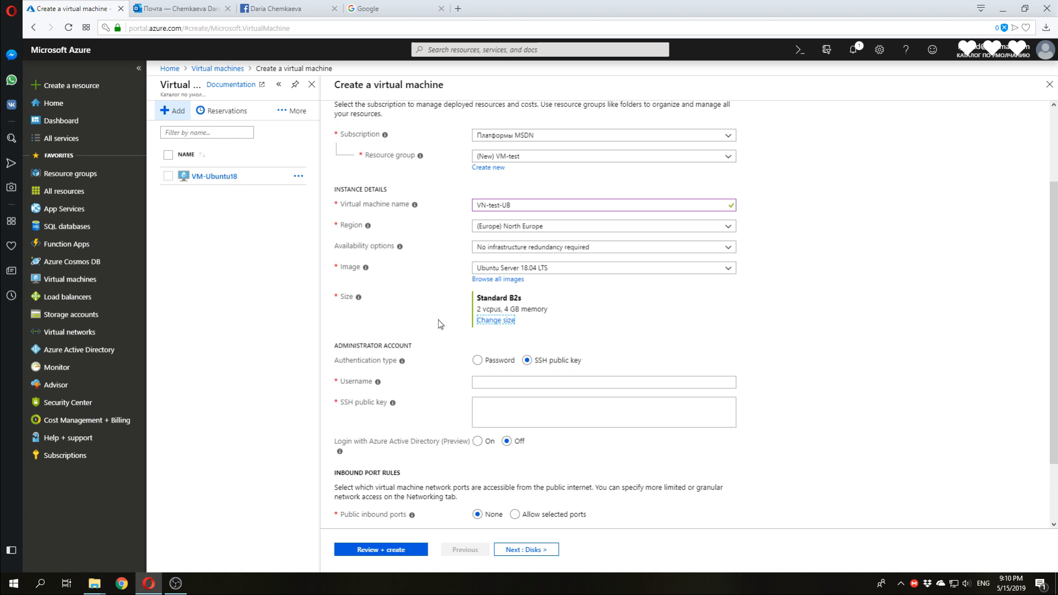
left_click(477, 359)
type("daria")
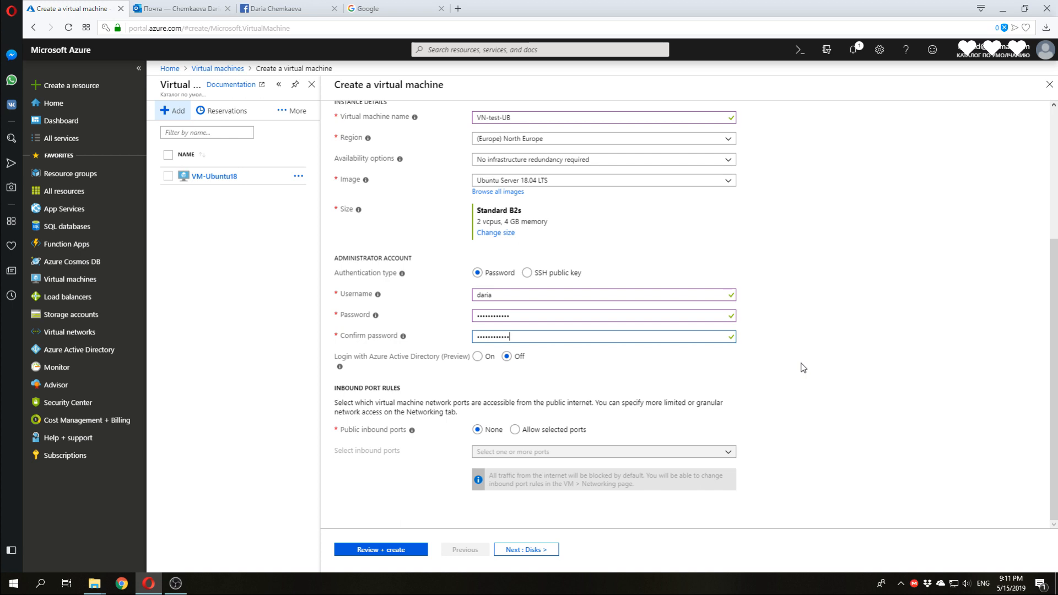
Step: Allow inbound SSH (22) and RDP (3389) ports from the internet
left_click(514, 429)
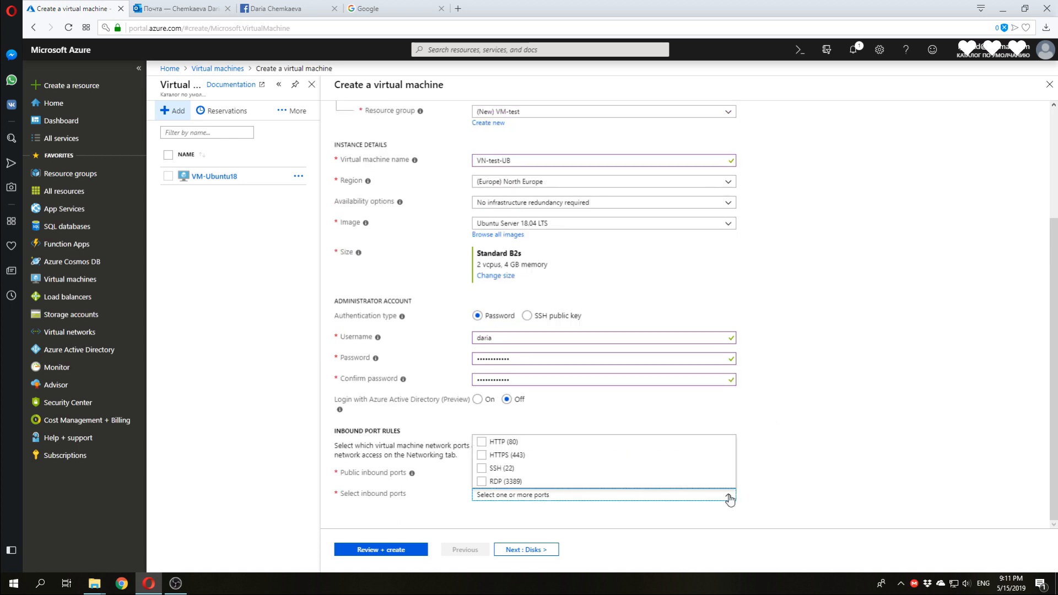
left_click(501, 468)
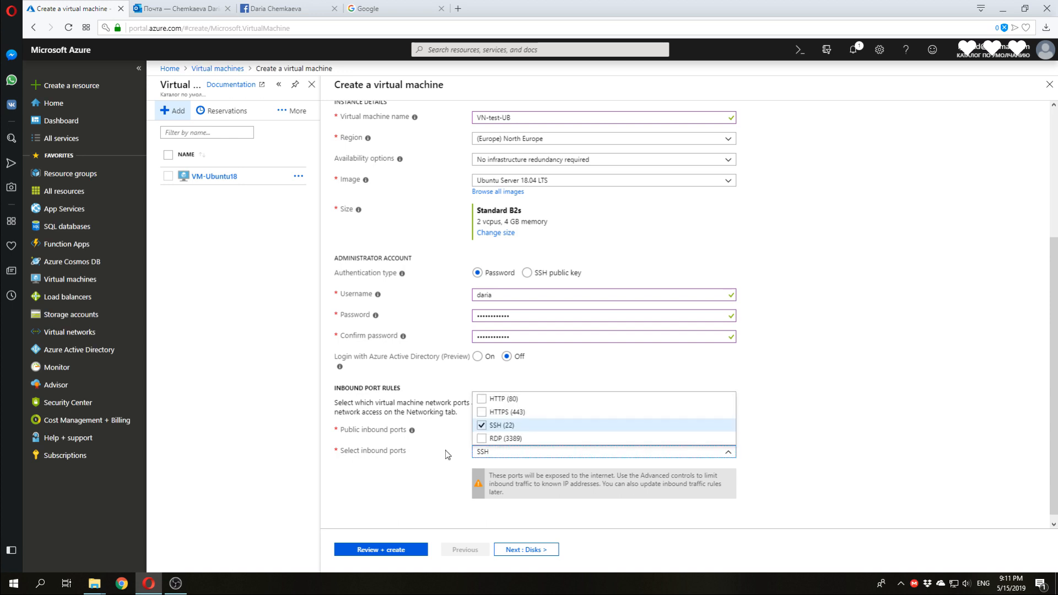
left_click(482, 437)
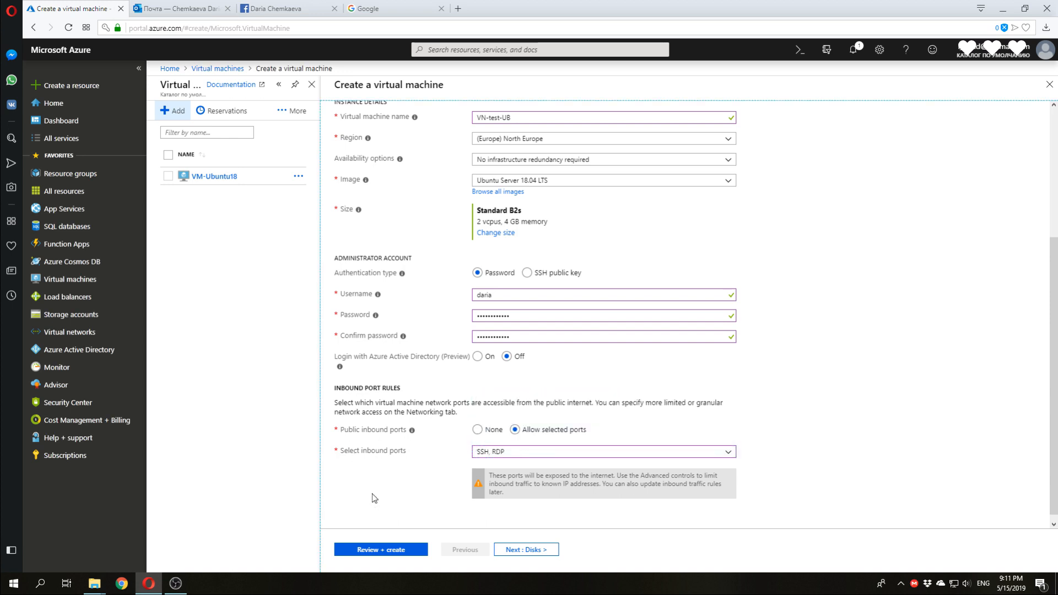
mouse_move(527, 549)
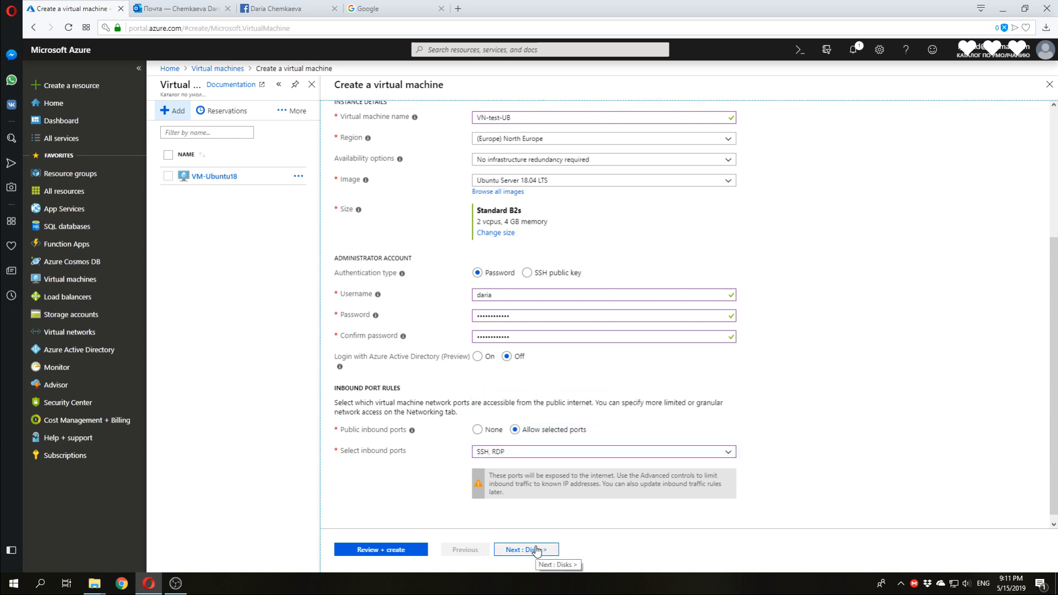
Step: Move to the Disks settings, keeping the Premium SSD OS disk
left_click(526, 549)
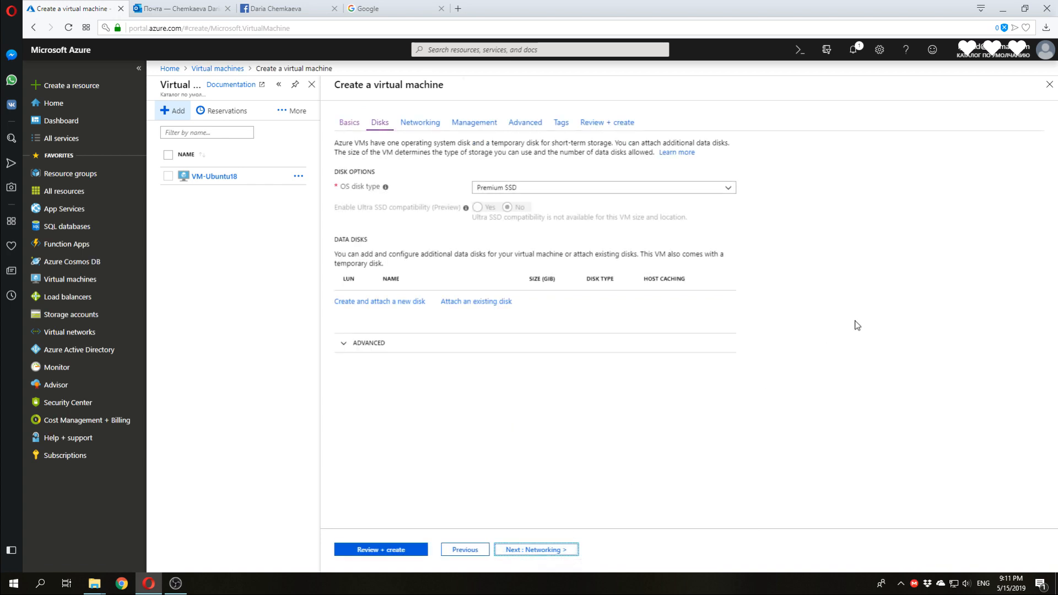
mouse_move(840, 319)
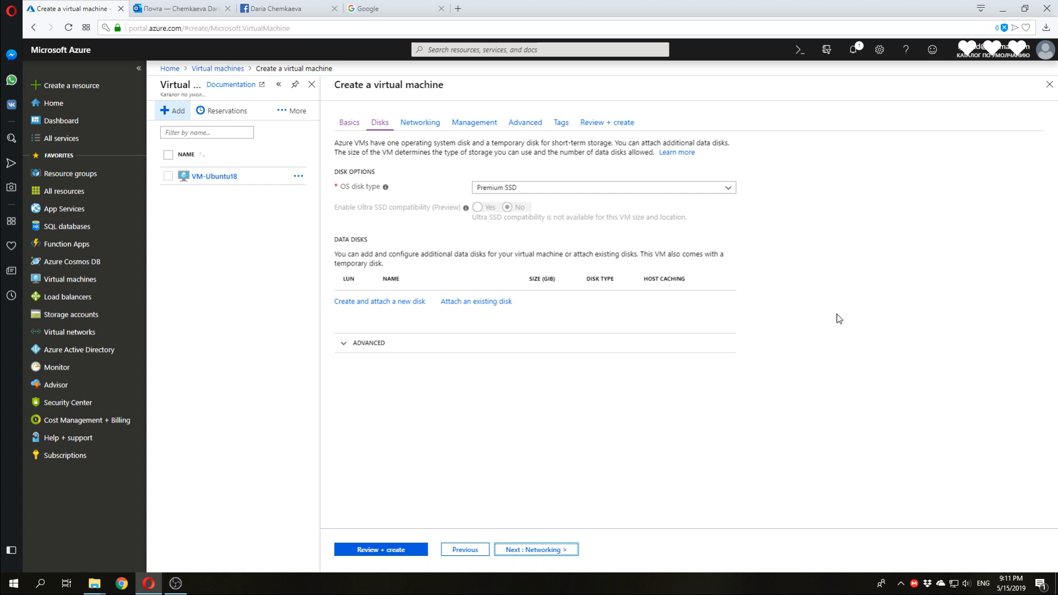
Step: Accept default Networking and Management settings and reach the Advanced tab
left_click(535, 548)
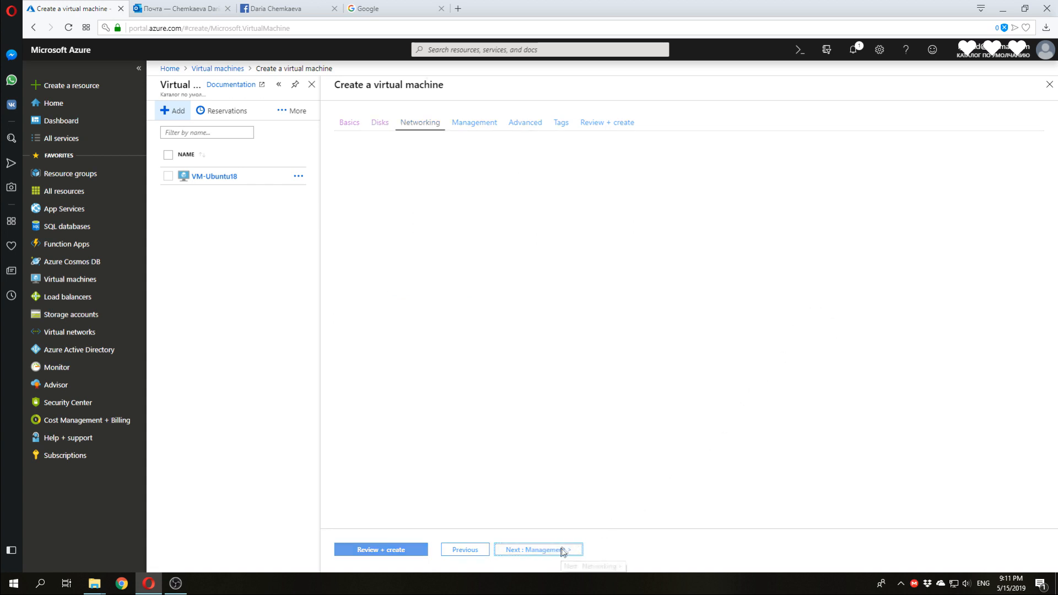
left_click(419, 122)
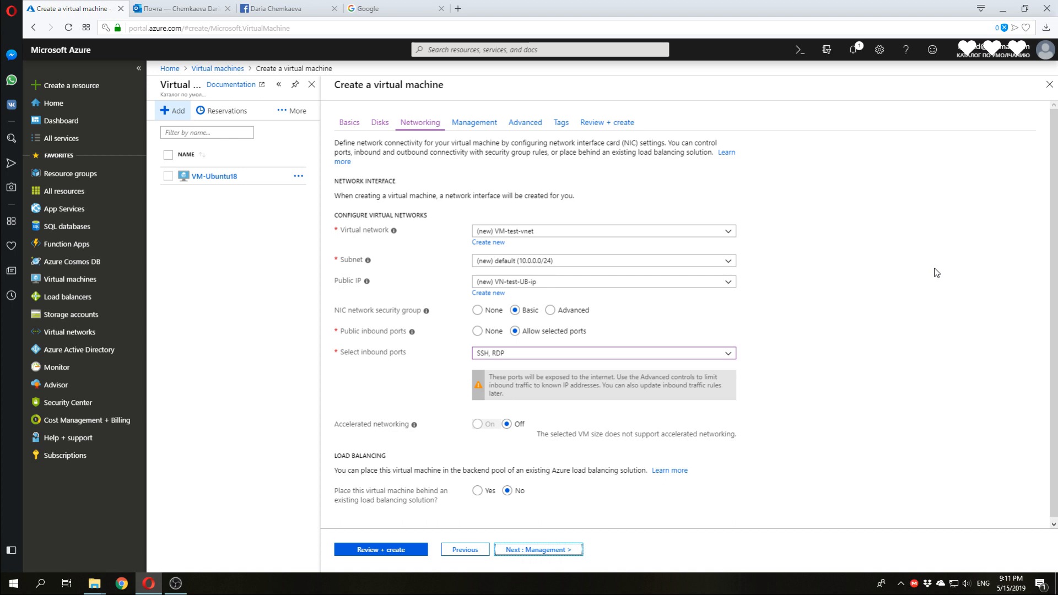
mouse_move(621, 422)
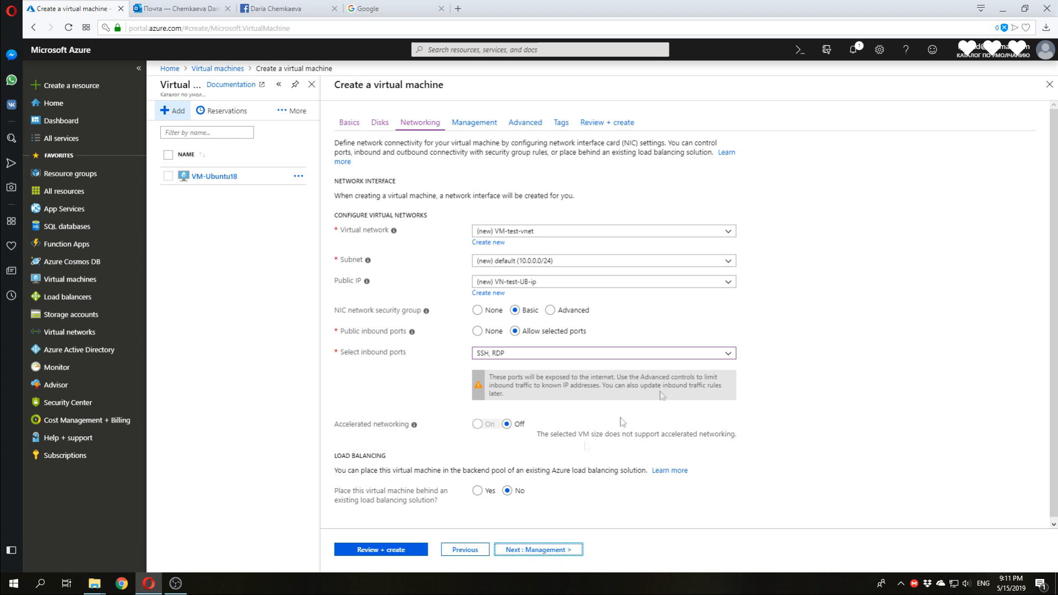
left_click(538, 549)
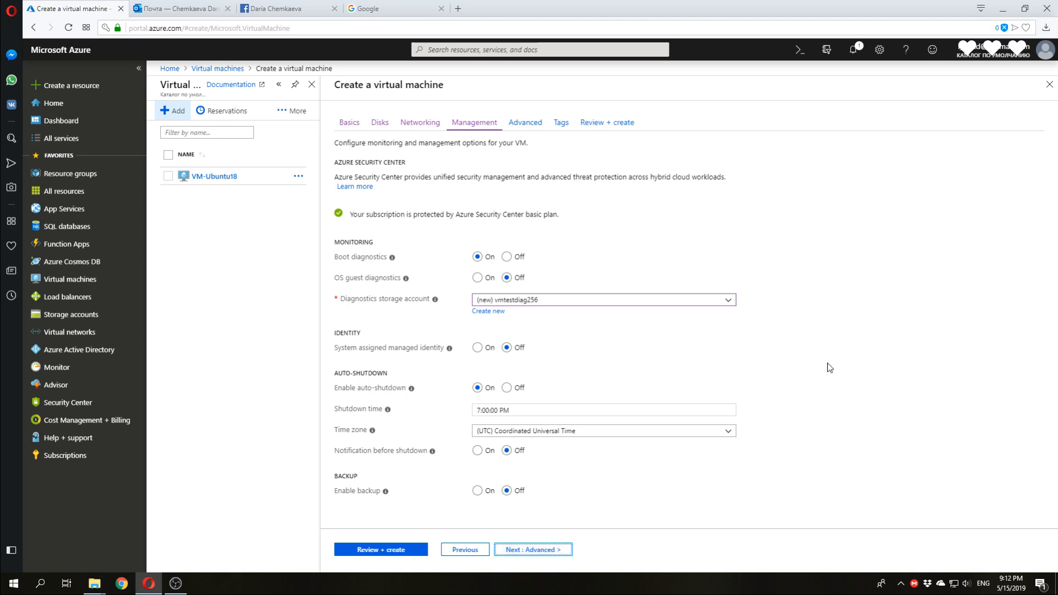
mouse_move(719, 374)
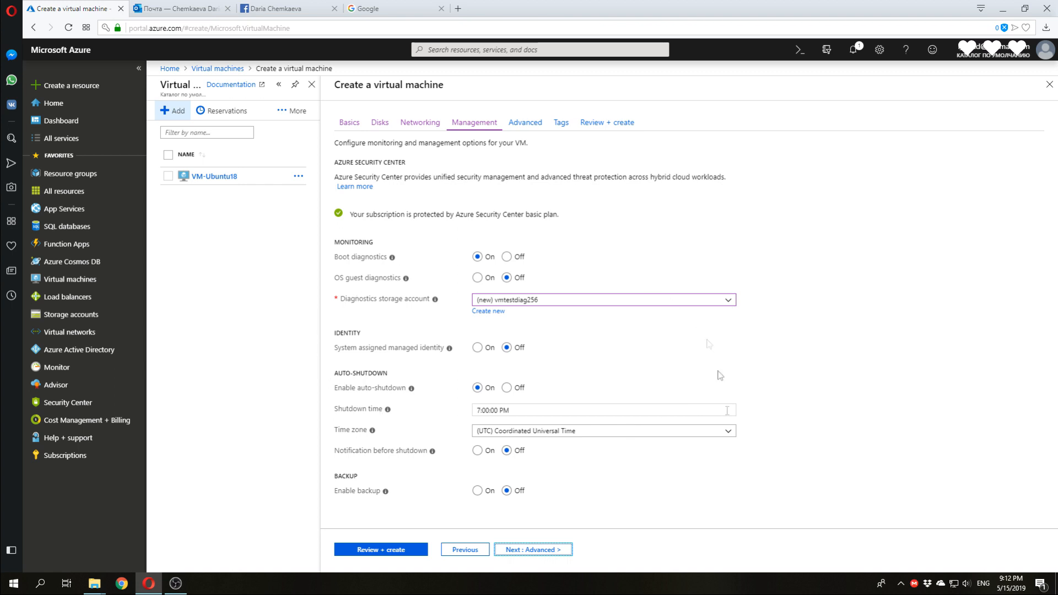
mouse_move(729, 314)
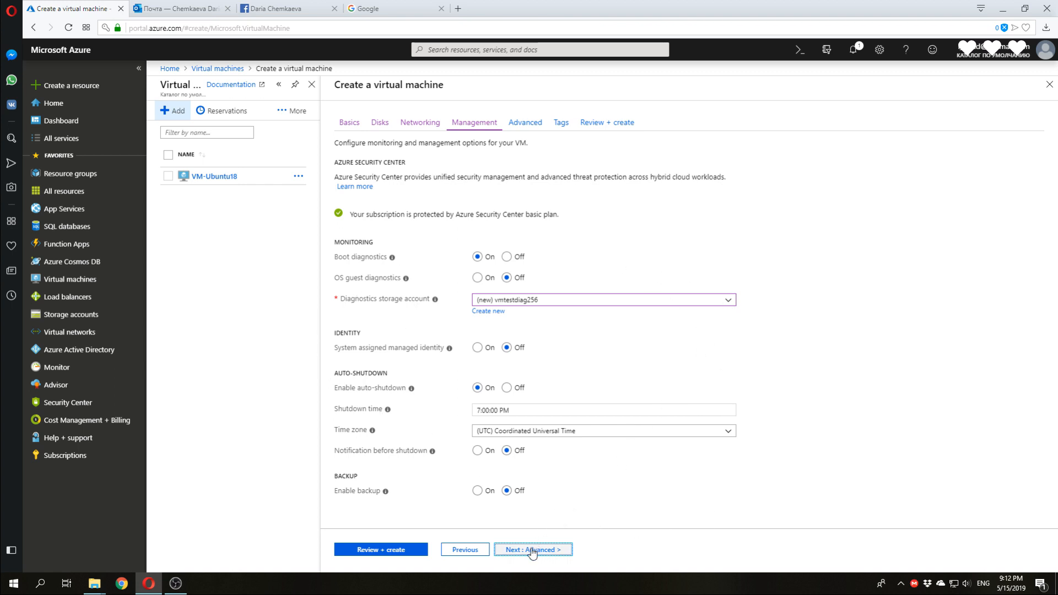
left_click(531, 549)
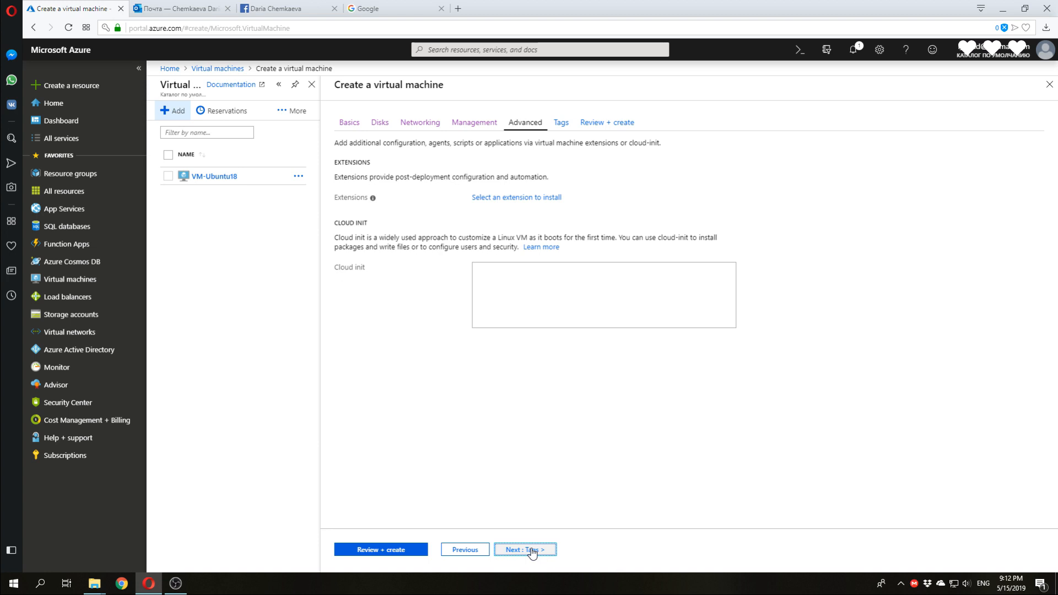
Step: Review the configuration, pass validation and create the VN-test-UB deployment in VM-test
left_click(524, 549)
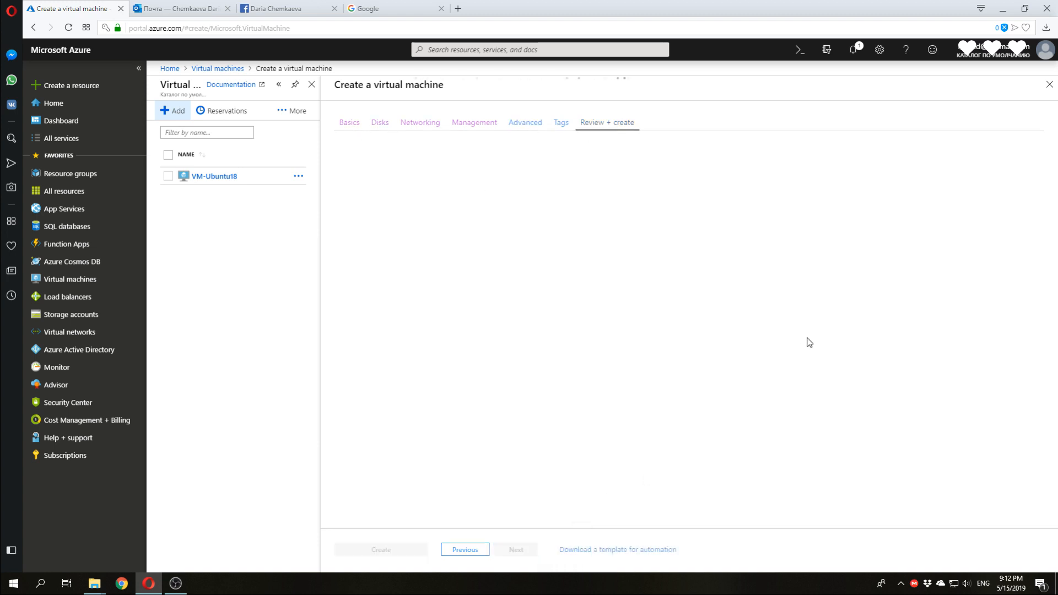
left_click(606, 122)
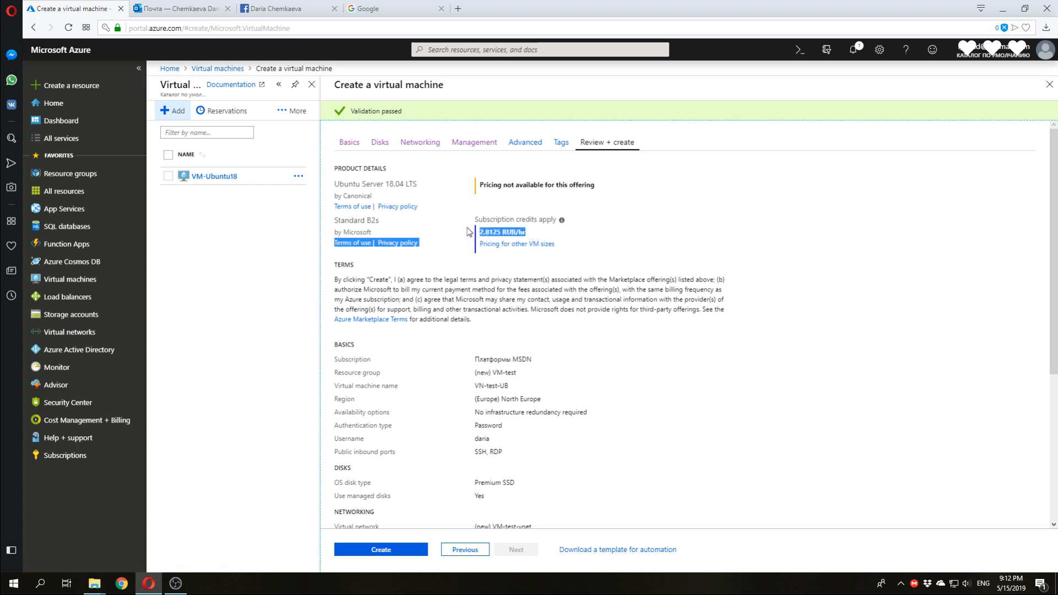
scroll("down", 3)
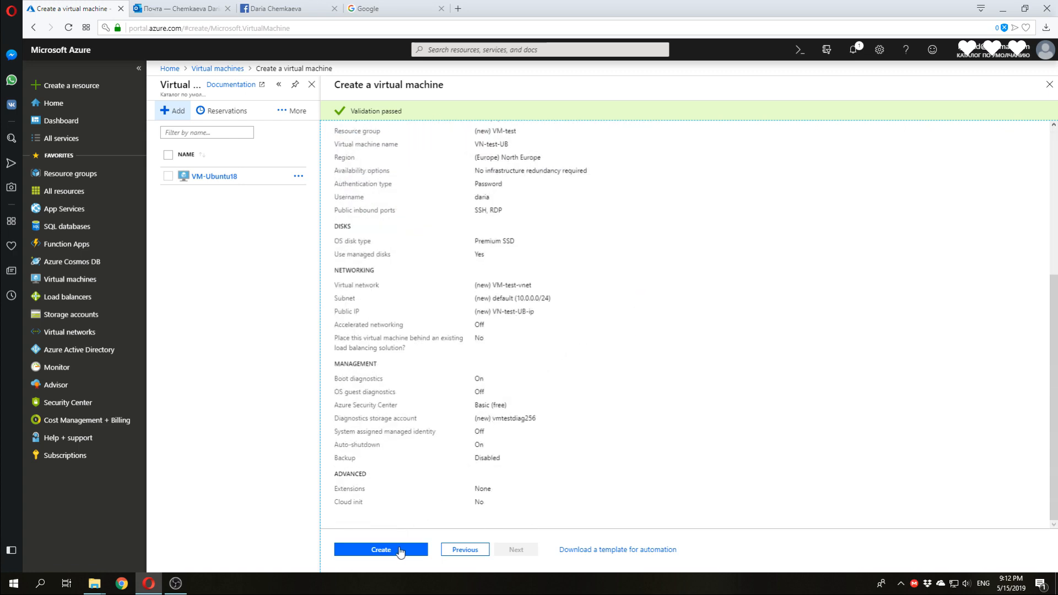
left_click(380, 549)
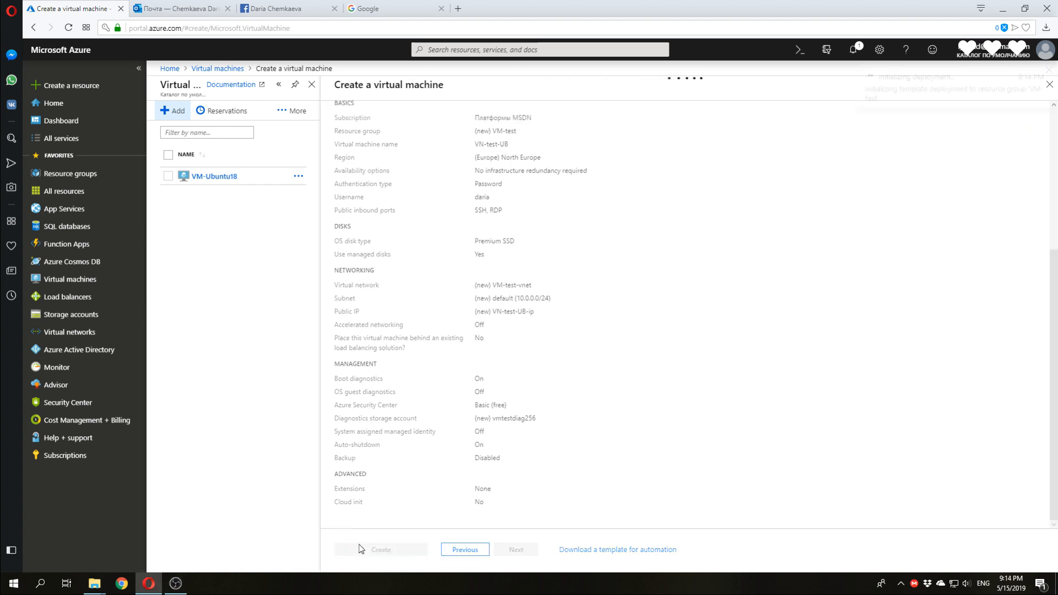
left_click(379, 549)
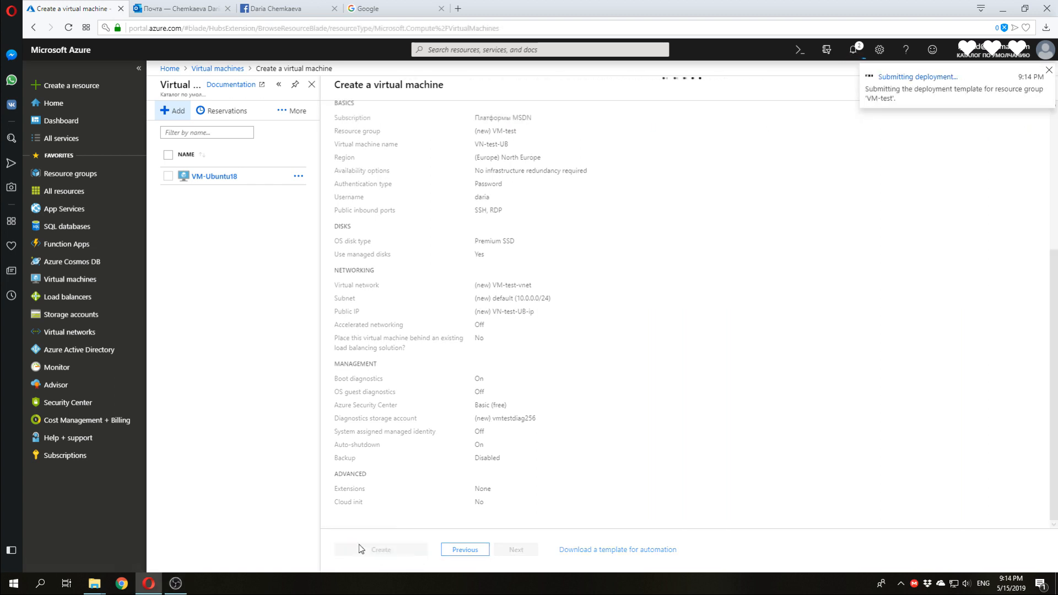
Step: Show the deployment overview, refreshing until NIC, VNet, NSG and public IP appear
left_click(380, 549)
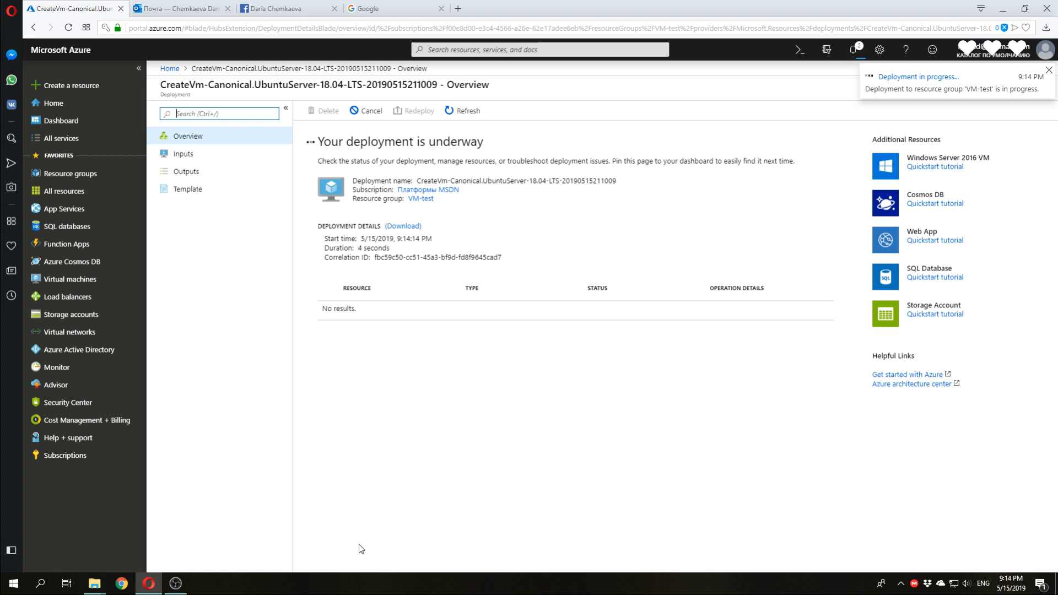
left_click(1048, 70)
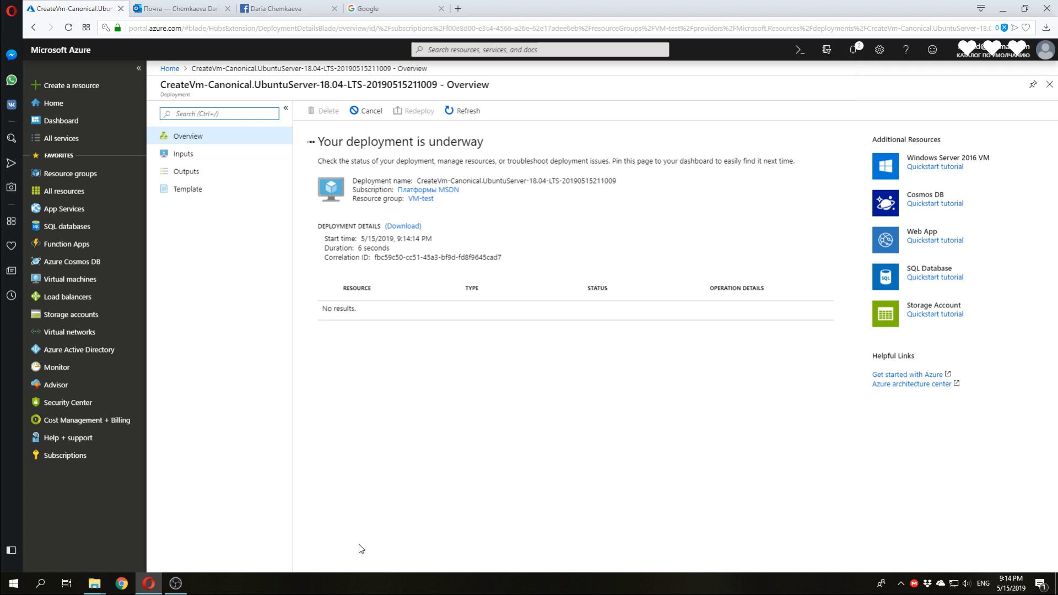
left_click(462, 110)
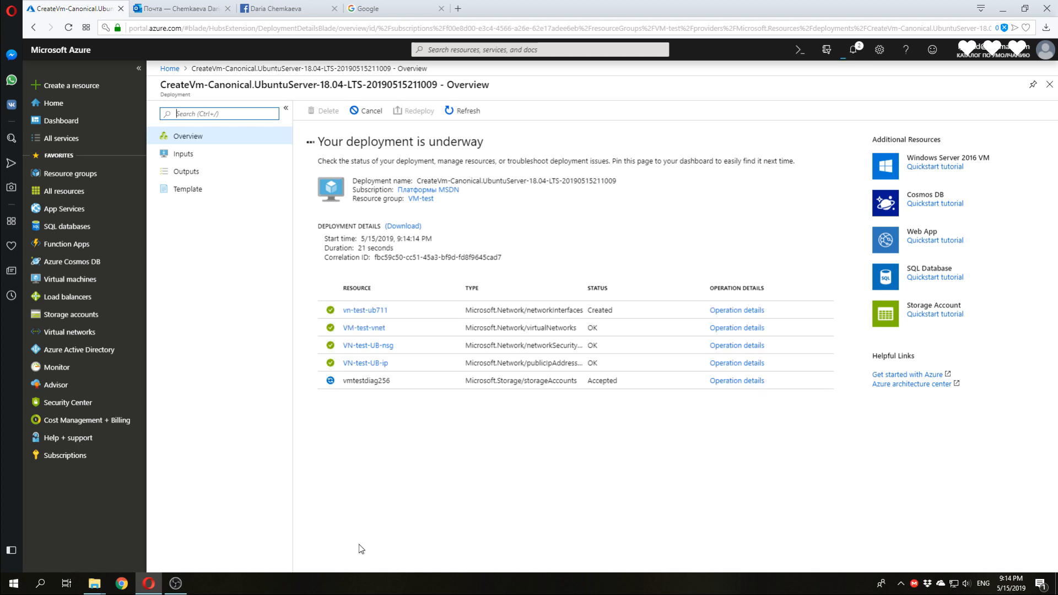
mouse_move(459, 13)
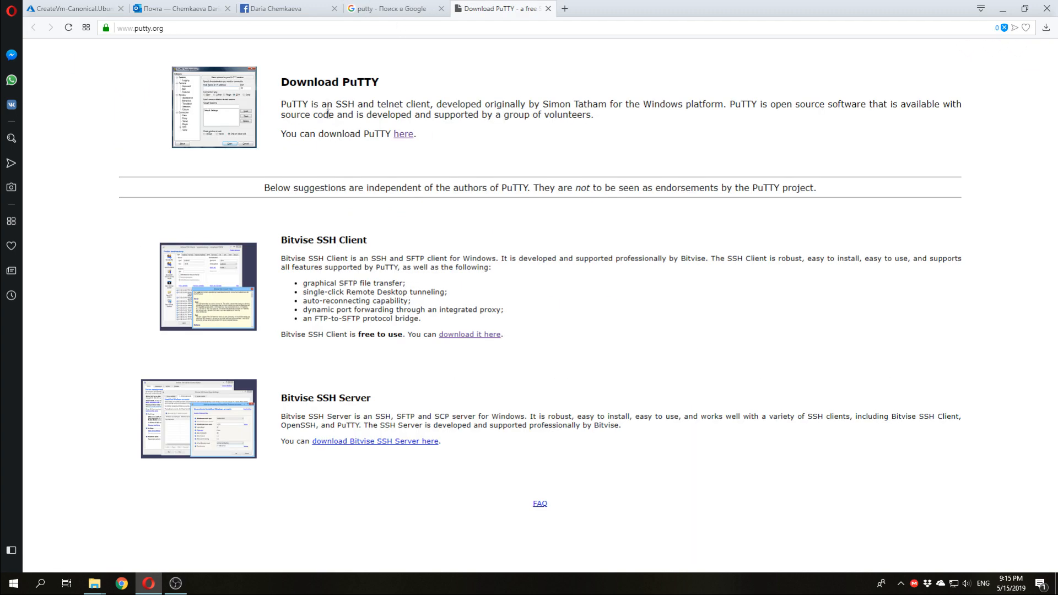
Step: Download the 64-bit standalone putty.exe and run it to show PuTTY Configuration
left_click(404, 134)
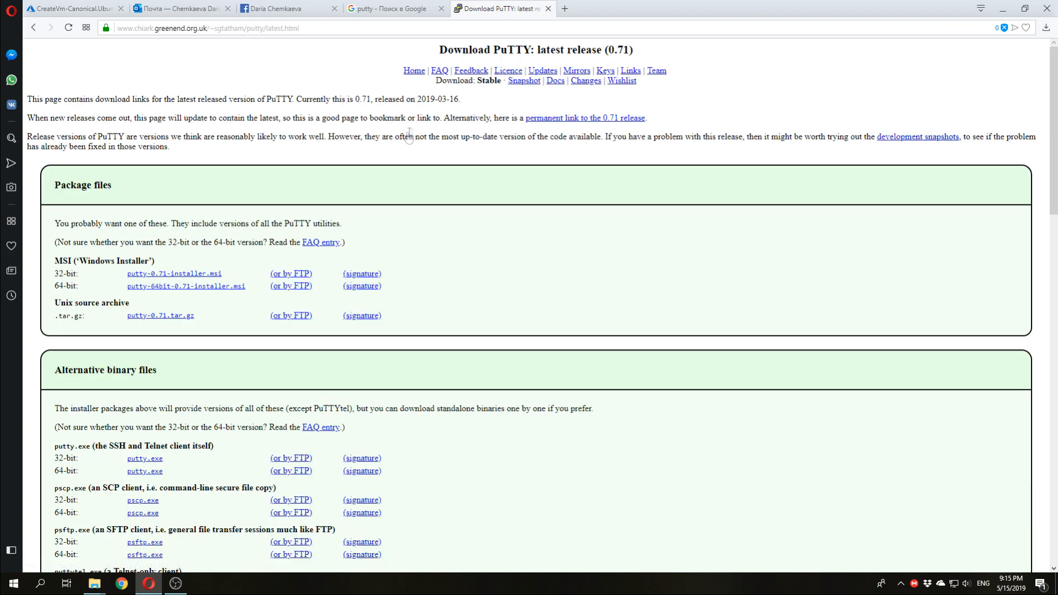
scroll("down", 3)
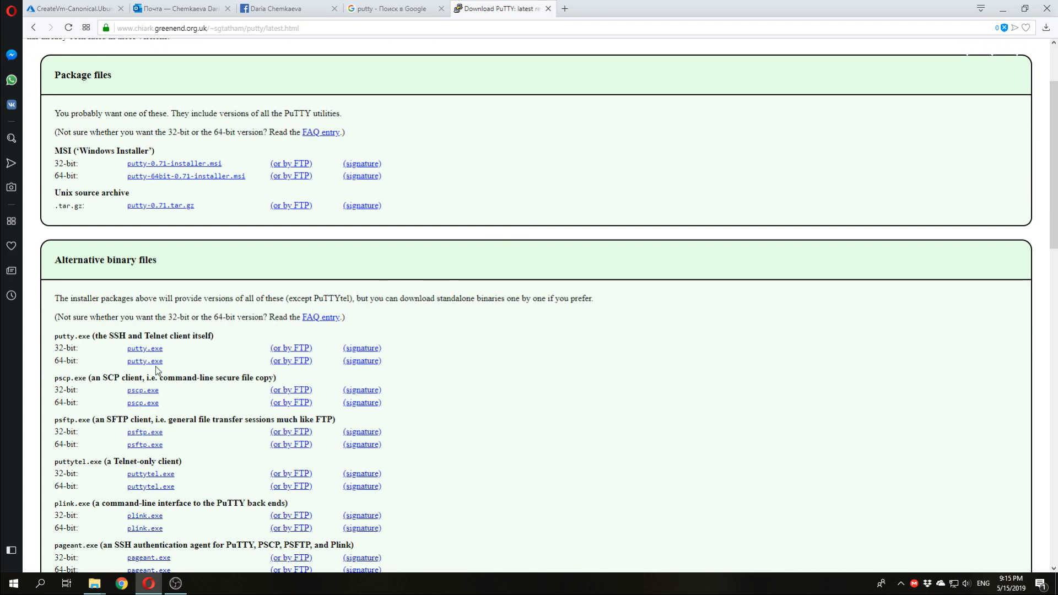
left_click(144, 361)
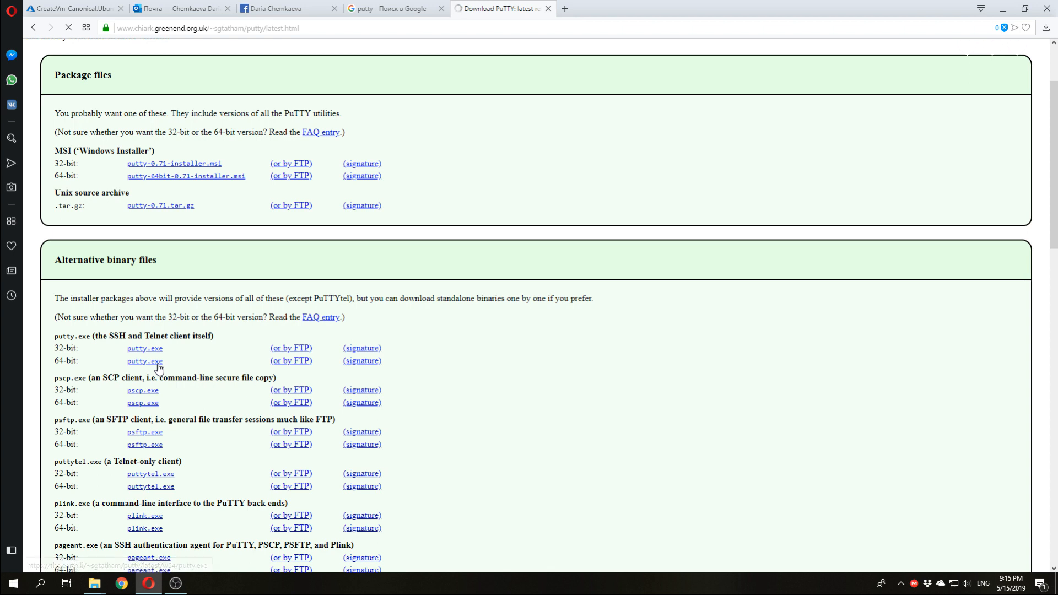
left_click(144, 361)
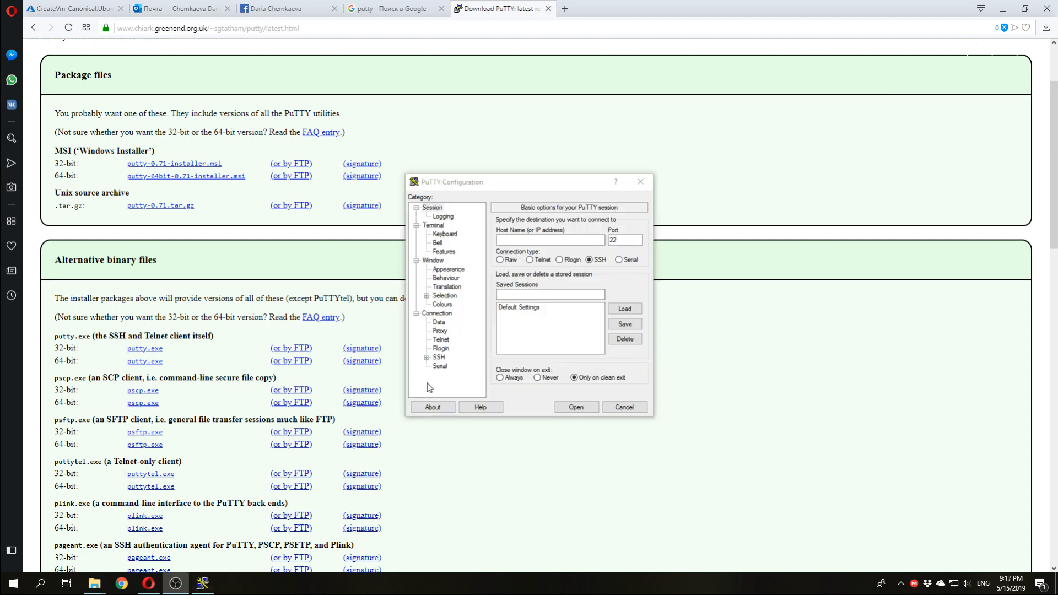
Step: Return to Azure and open the VN-test-UB virtual machine from the Virtual machines list
left_click(71, 8)
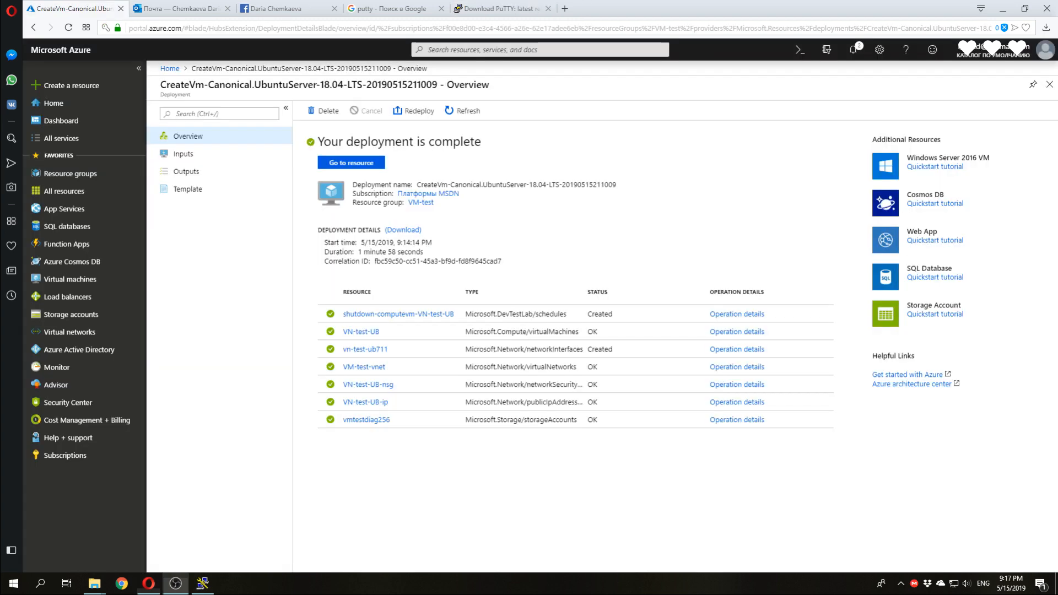
mouse_move(419, 476)
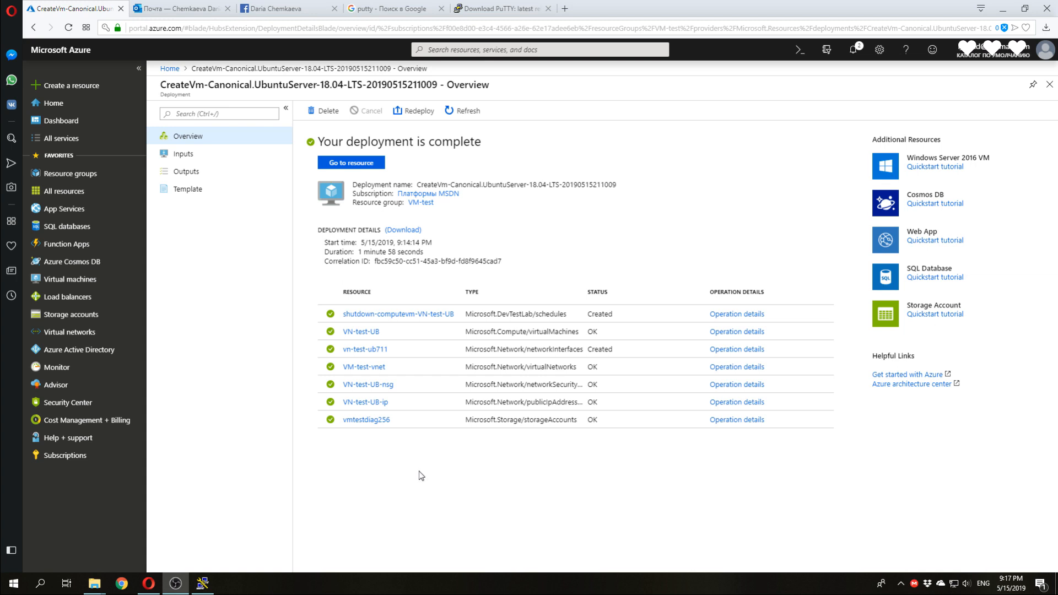
mouse_move(212, 304)
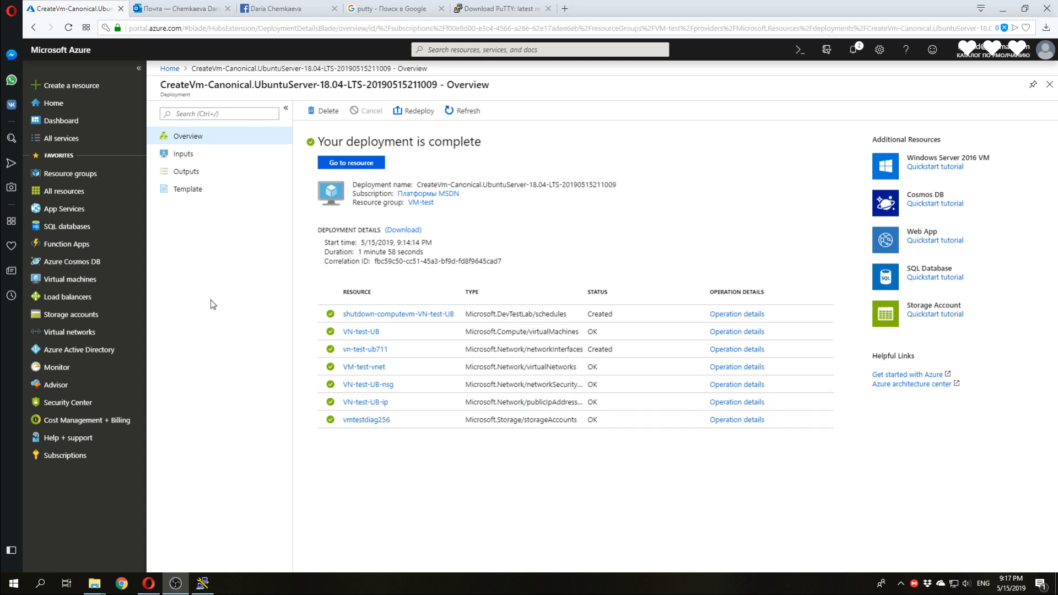
mouse_move(203, 302)
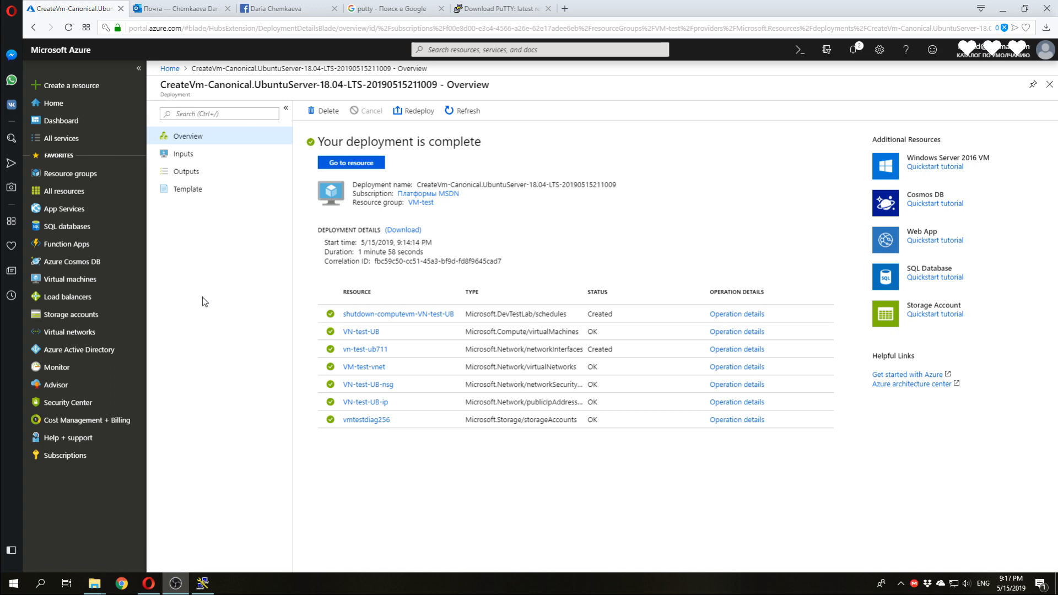
mouse_move(185, 296)
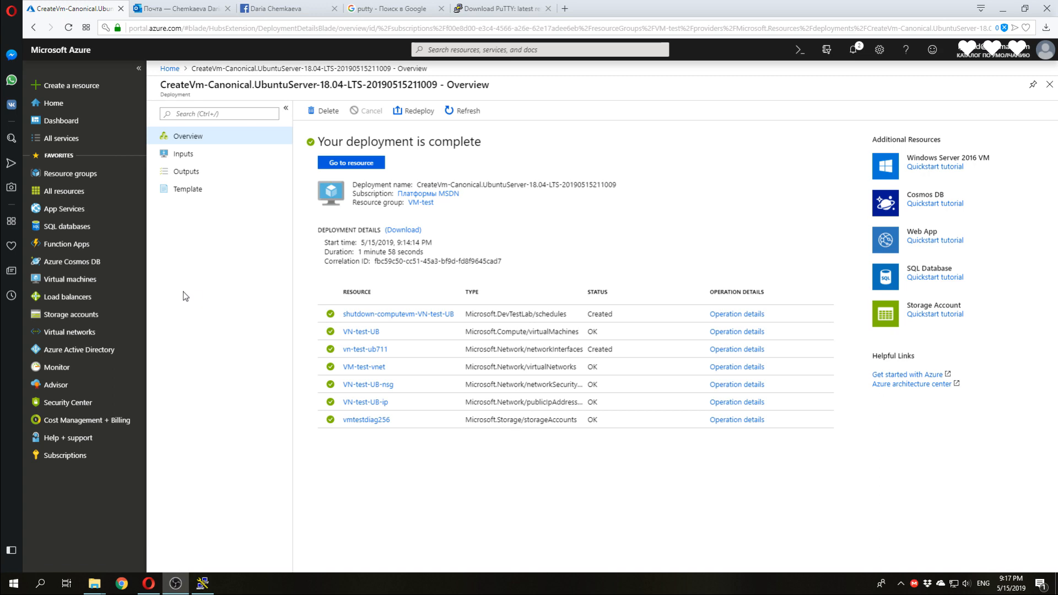
left_click(71, 278)
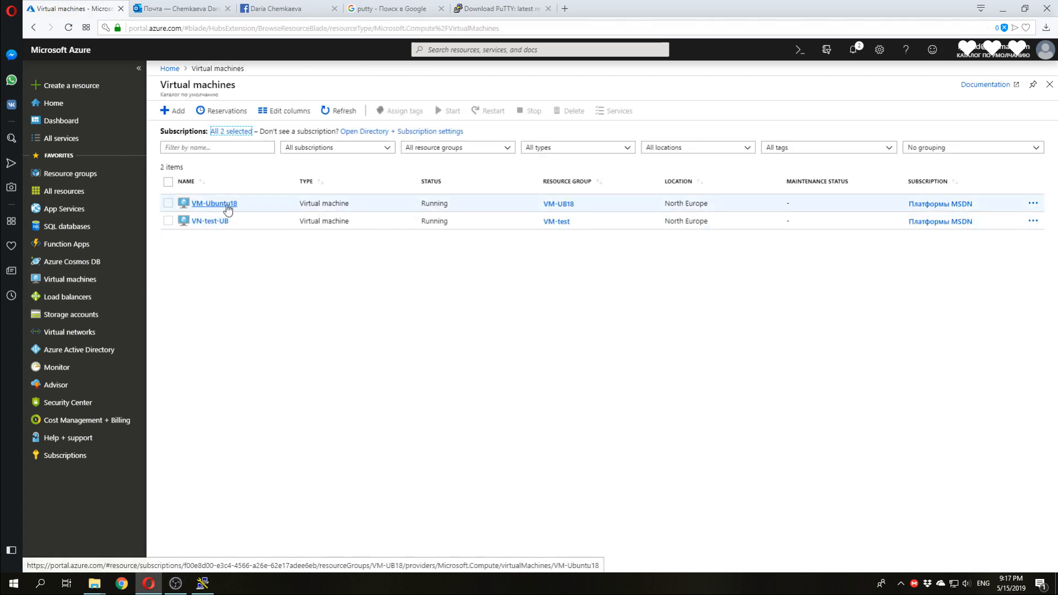
left_click(206, 221)
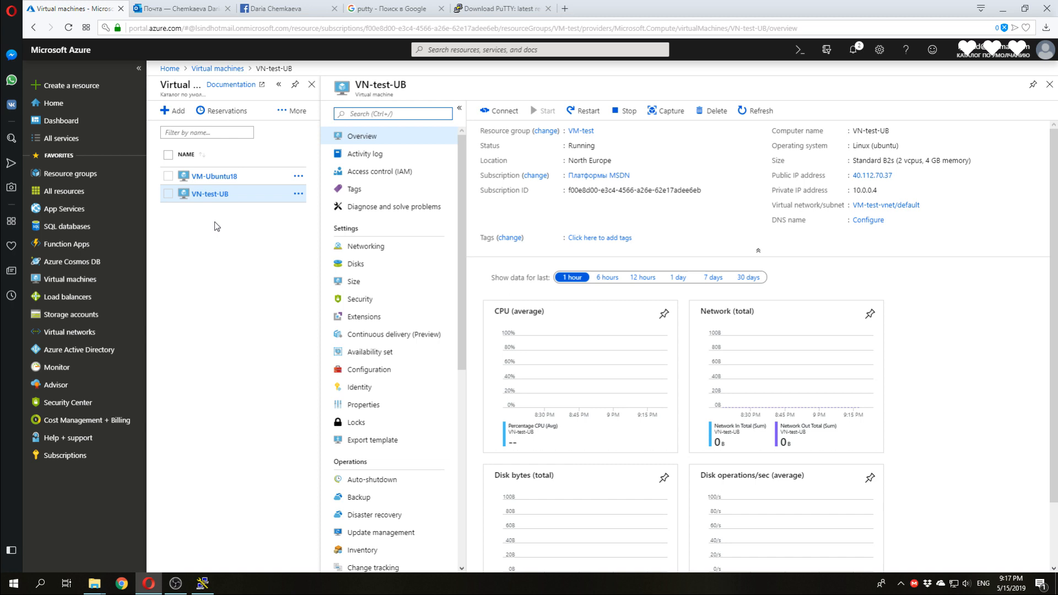
Step: Review the RDP and SSH connect options, then copy public IP 40.112.70.37 to the clipboard
left_click(498, 110)
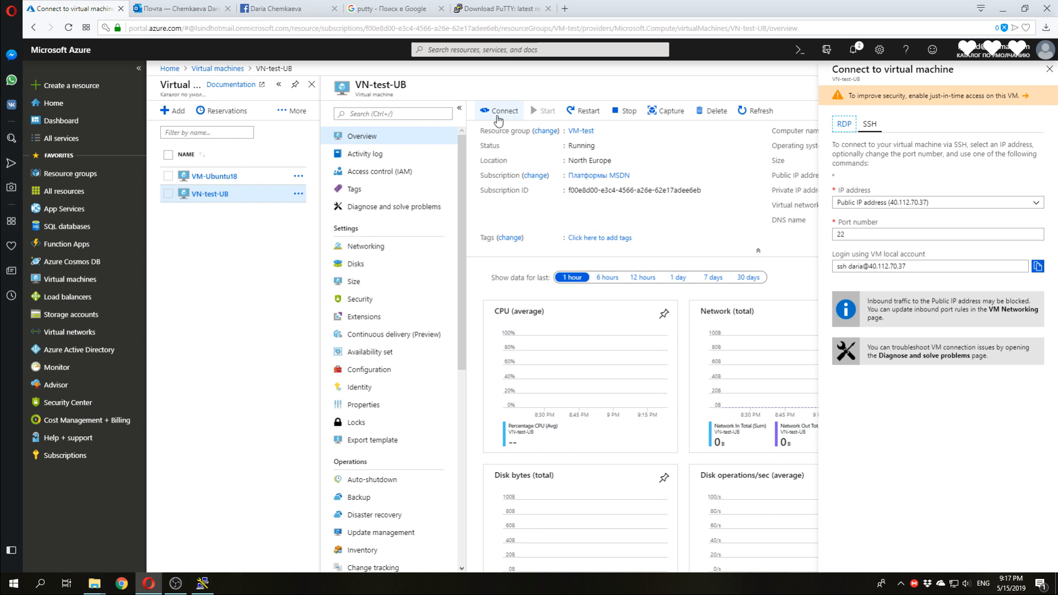
mouse_move(865, 138)
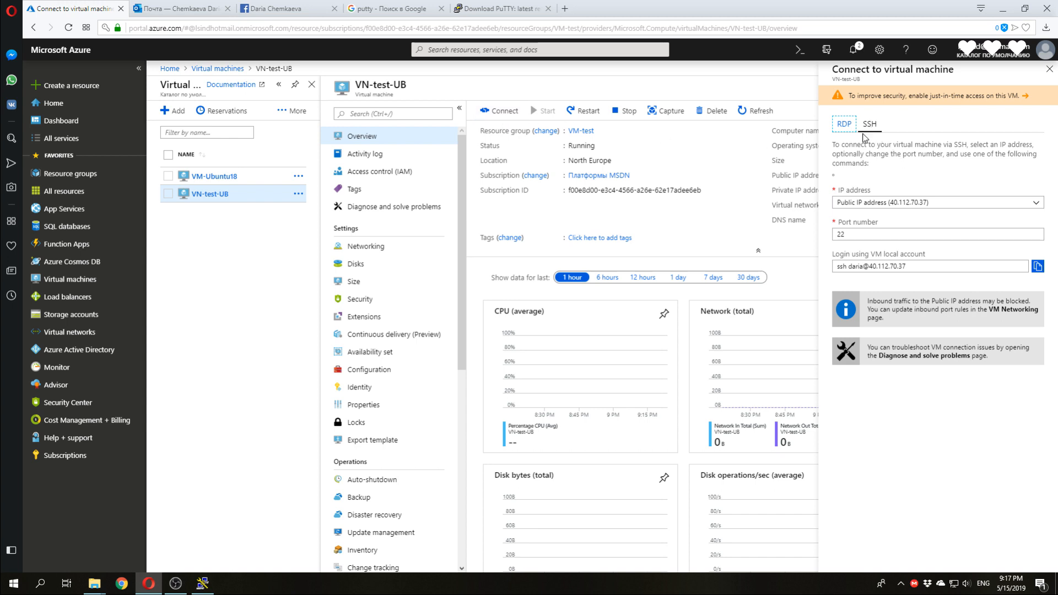
left_click(869, 124)
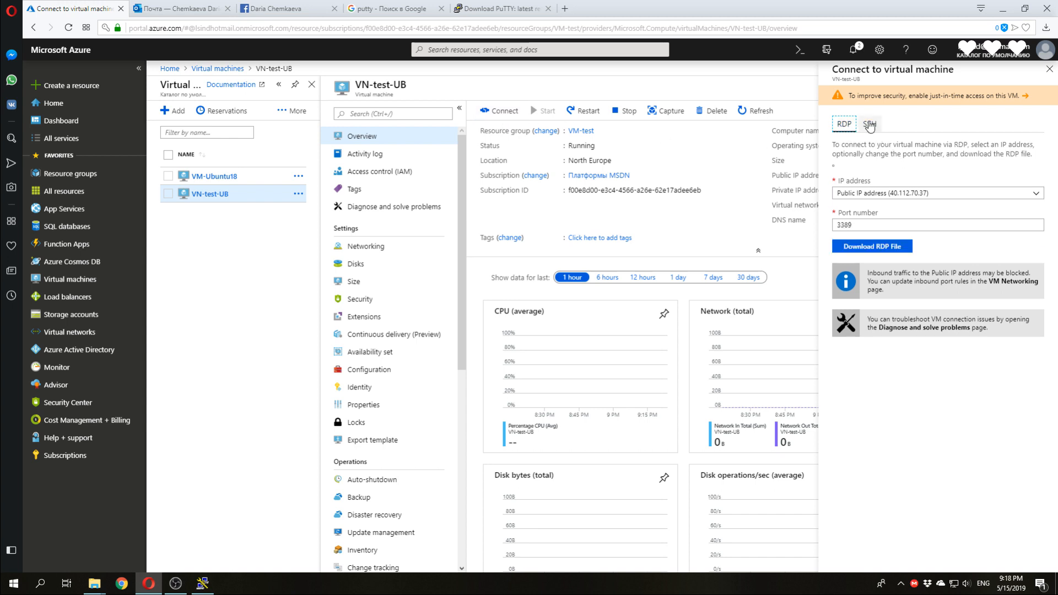
left_click(869, 124)
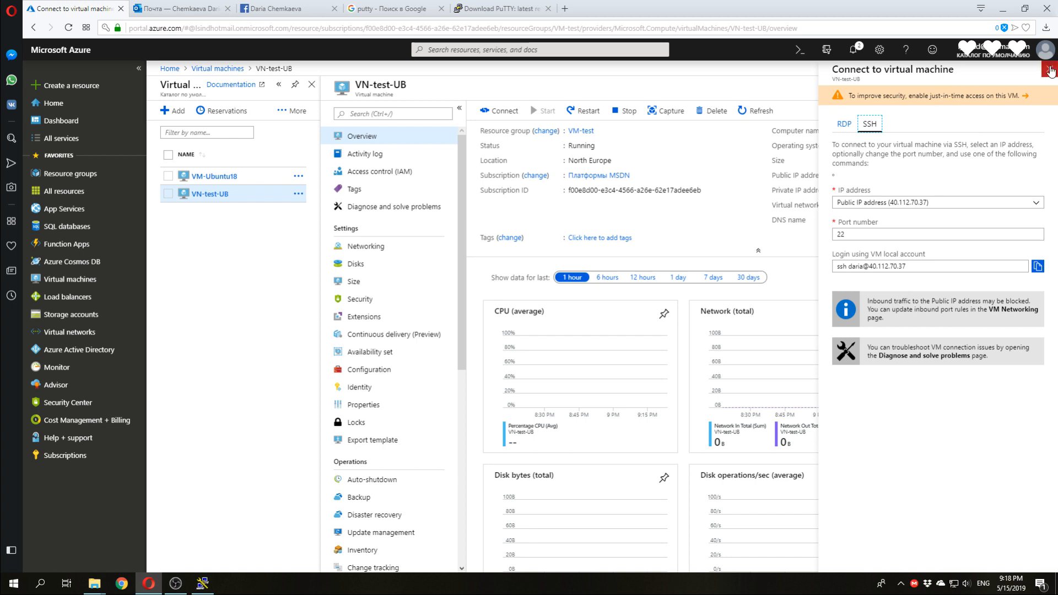
left_click(1051, 82)
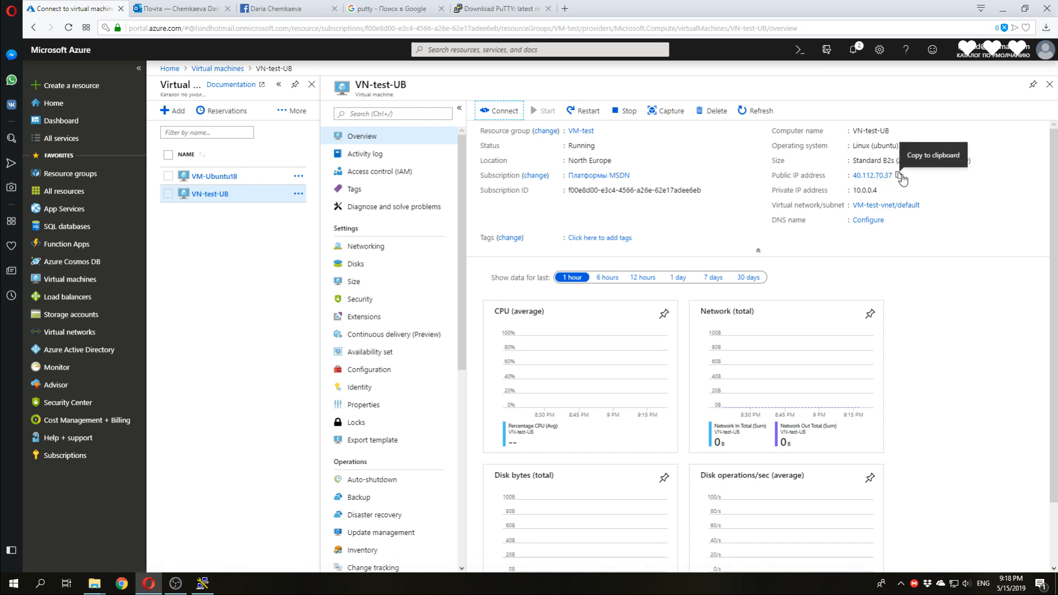
left_click(903, 177)
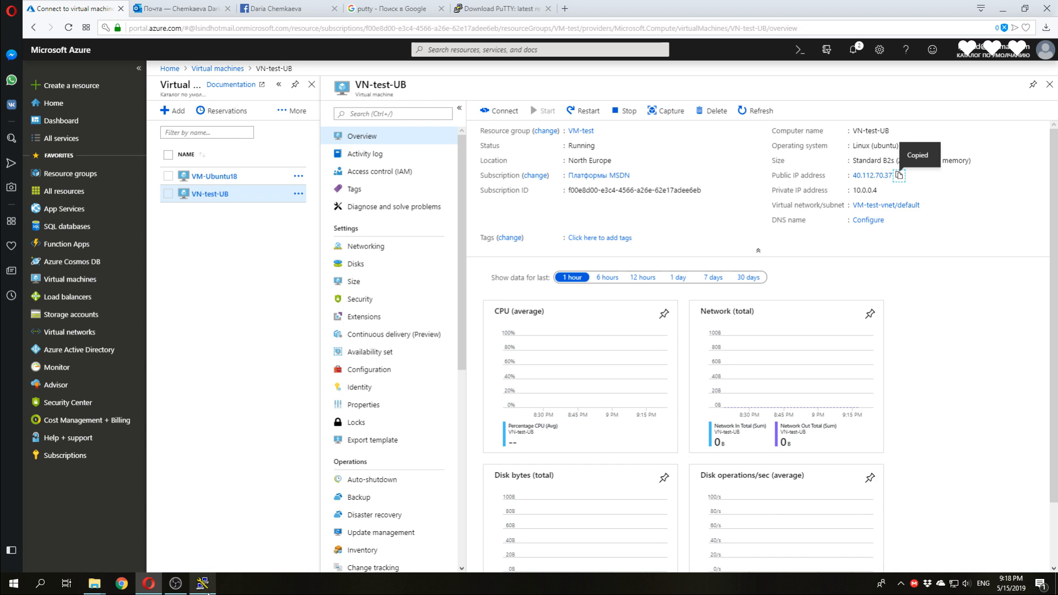
Step: Save a PuTTY session named ub18 for host 40.112.70.37
left_click(202, 583)
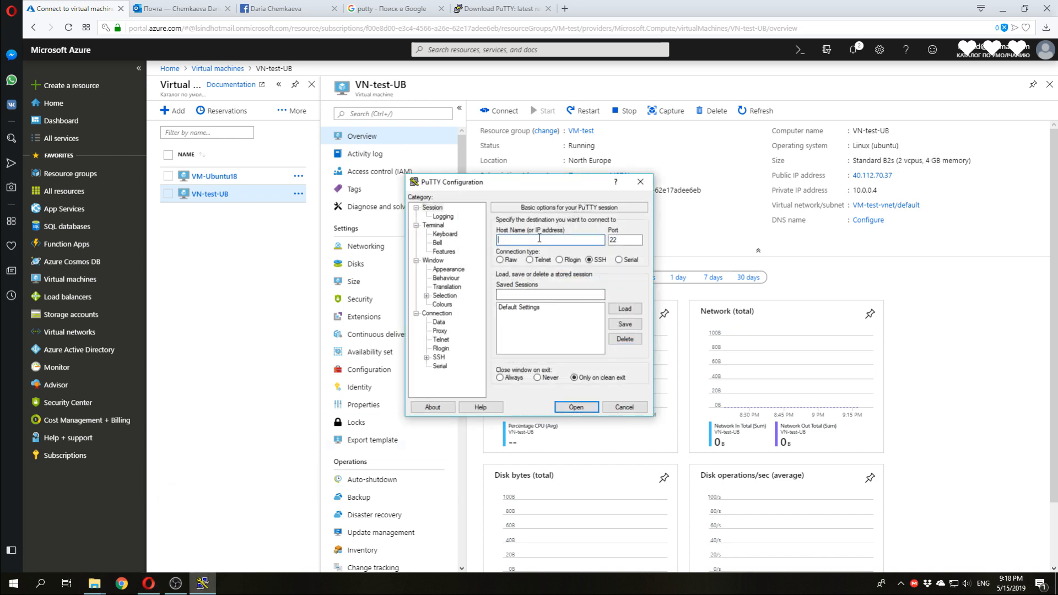
type("40.112.70.37")
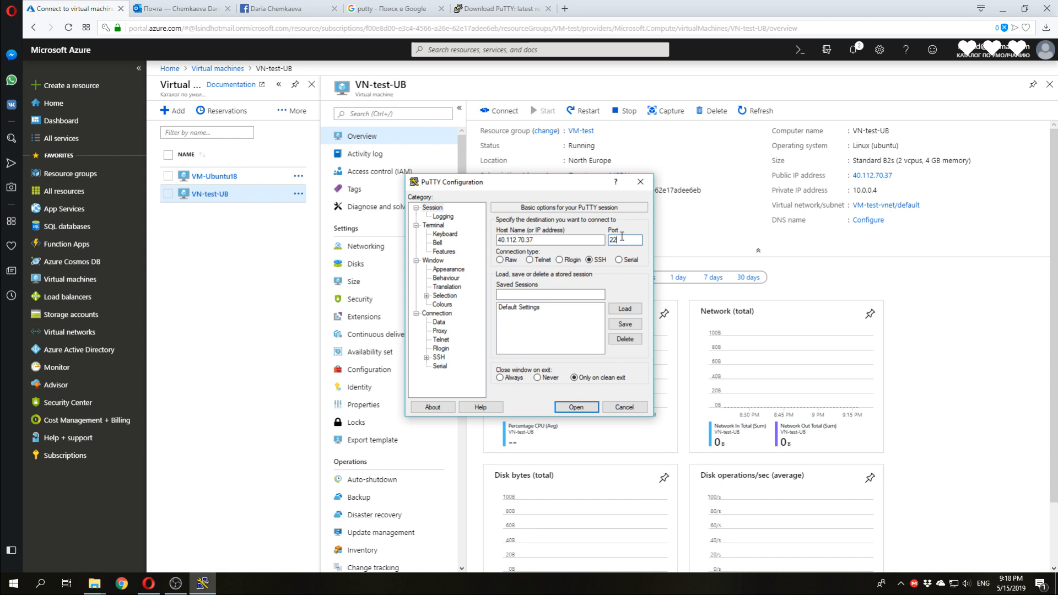
type("ub18")
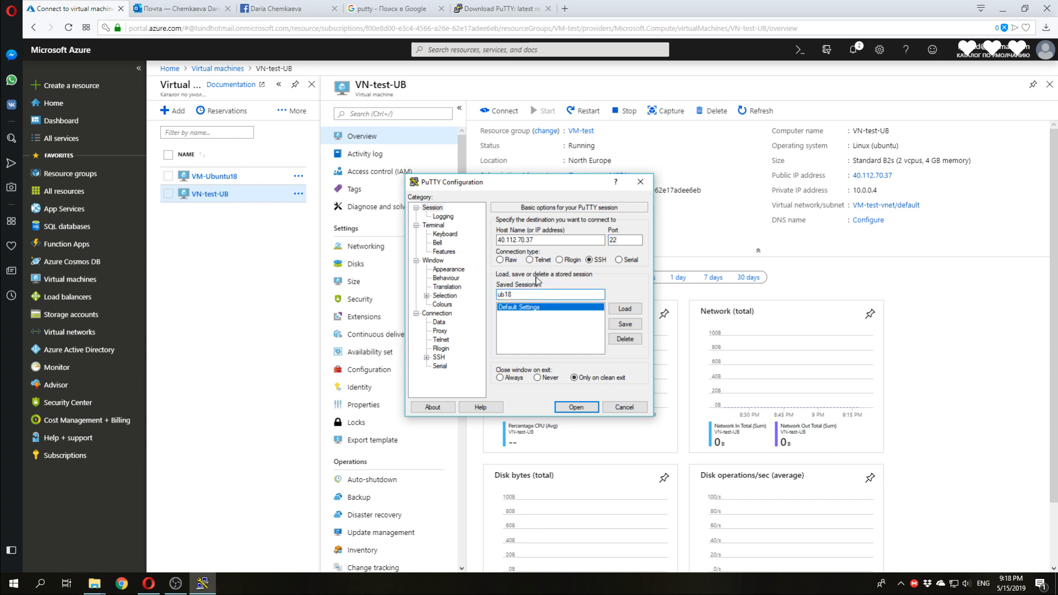
left_click(624, 324)
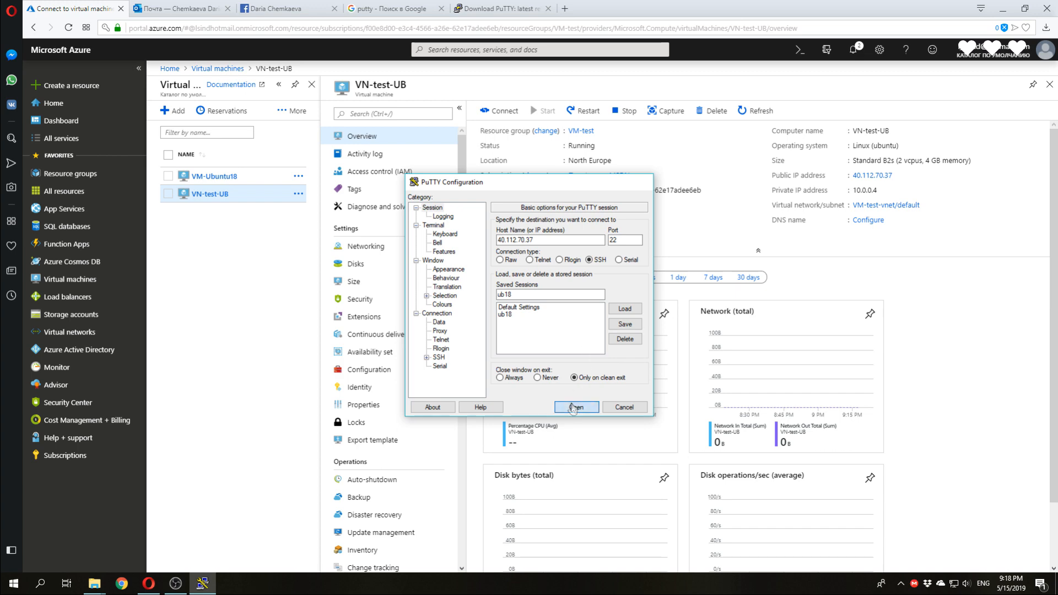
Step: Connect over SSH, trust the host key, and log in as daria
left_click(575, 406)
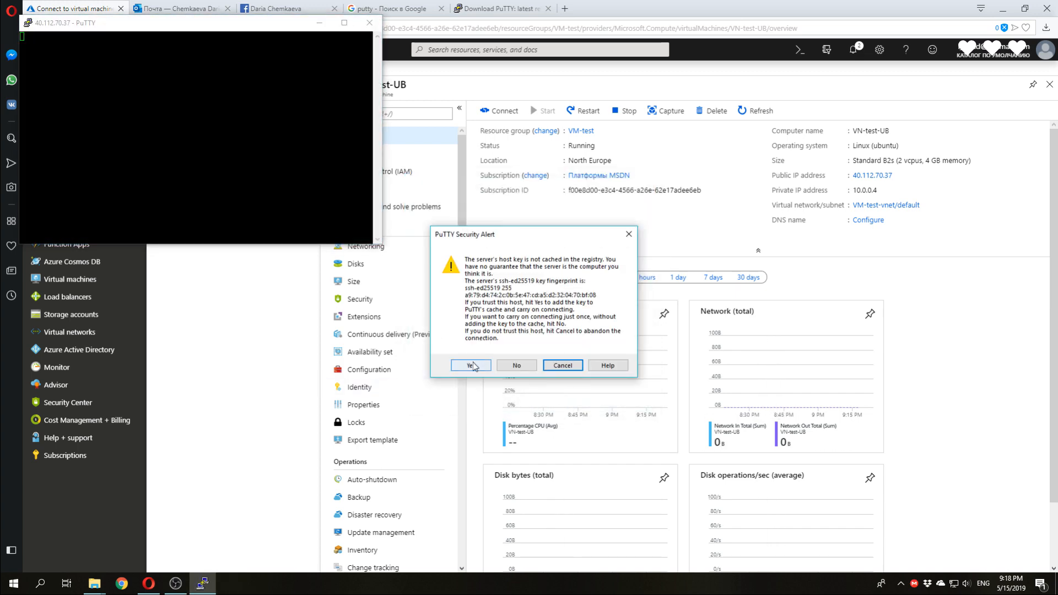
left_click(469, 365)
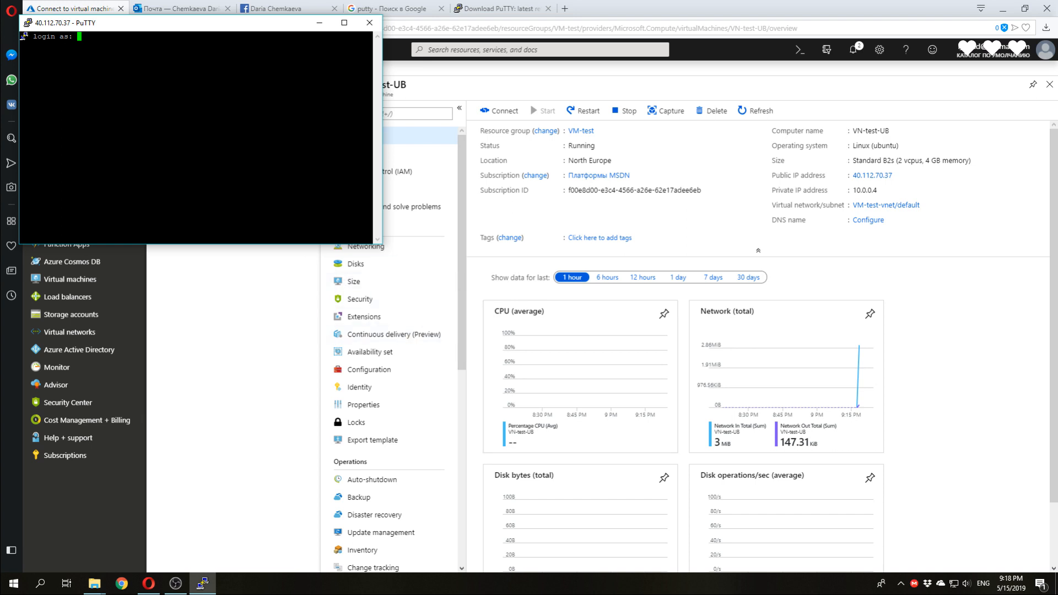
type("daria")
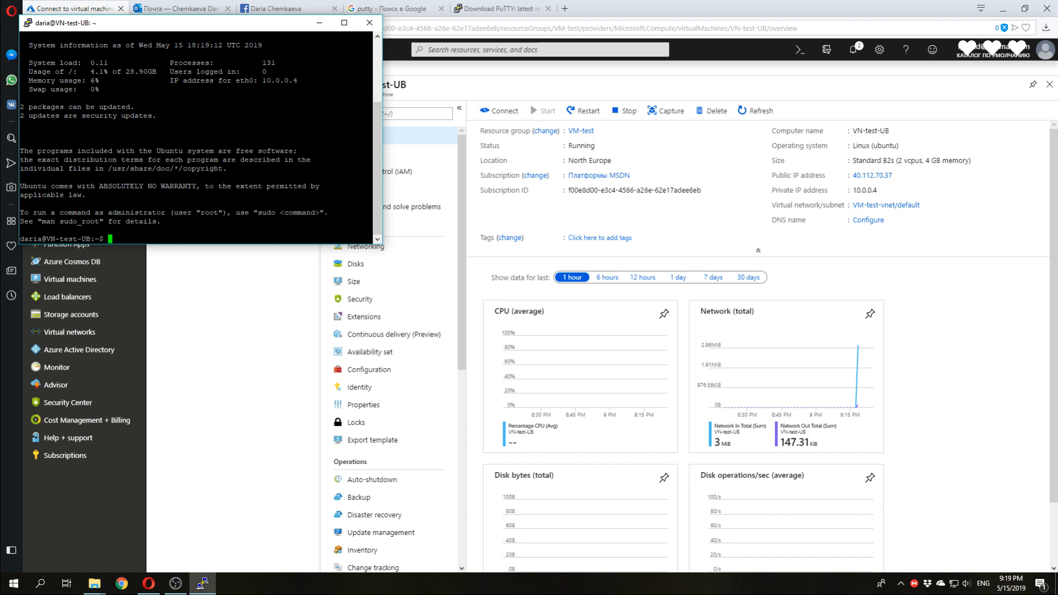
mouse_move(70, 314)
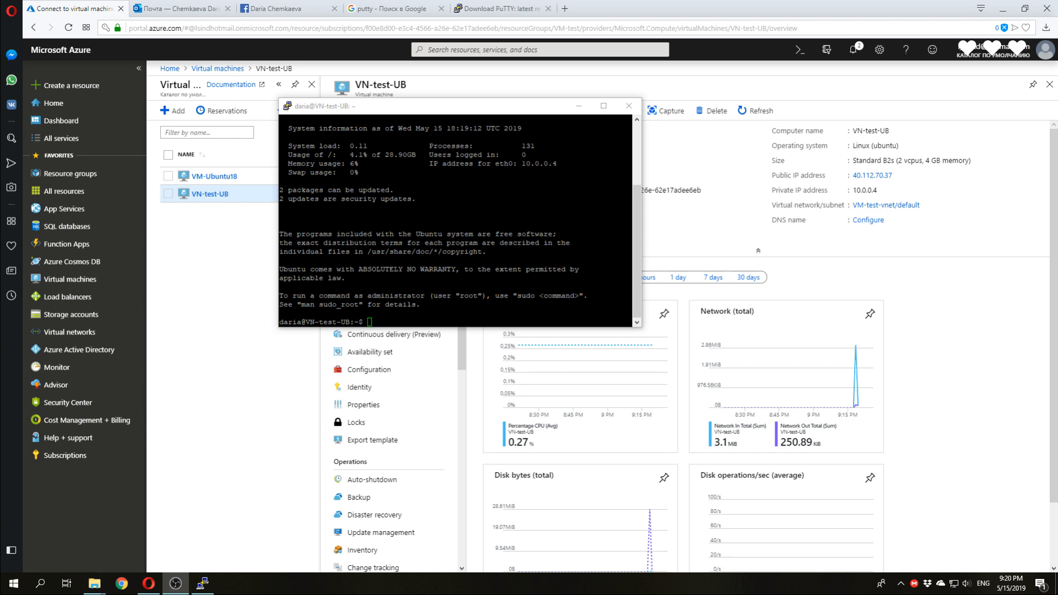
Step: Run sudo apt-get update to refresh the package lists and begin the next apt-get command
type("sudo apt-get update")
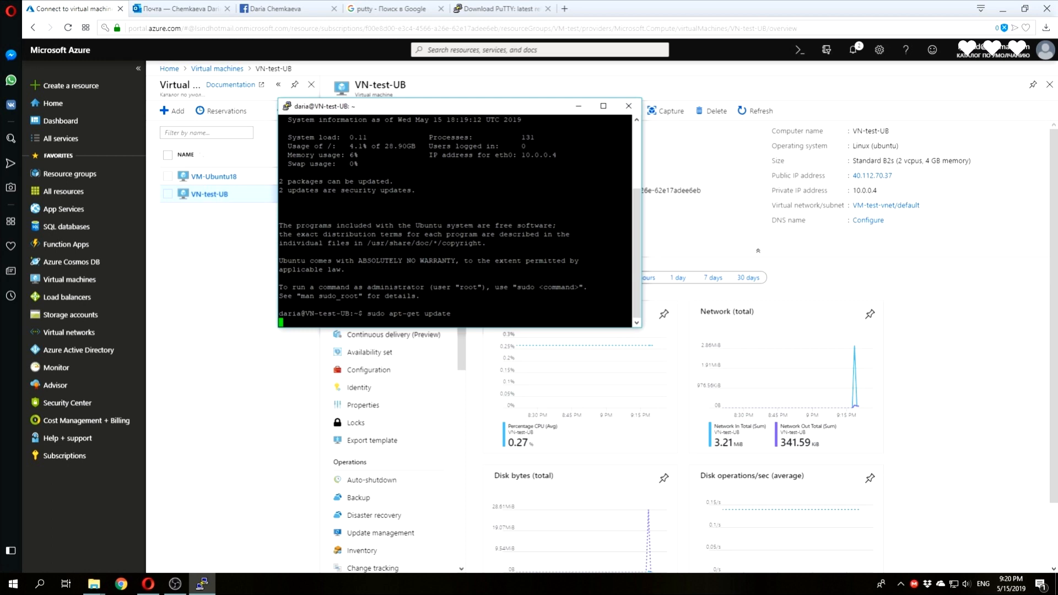
key("Return")
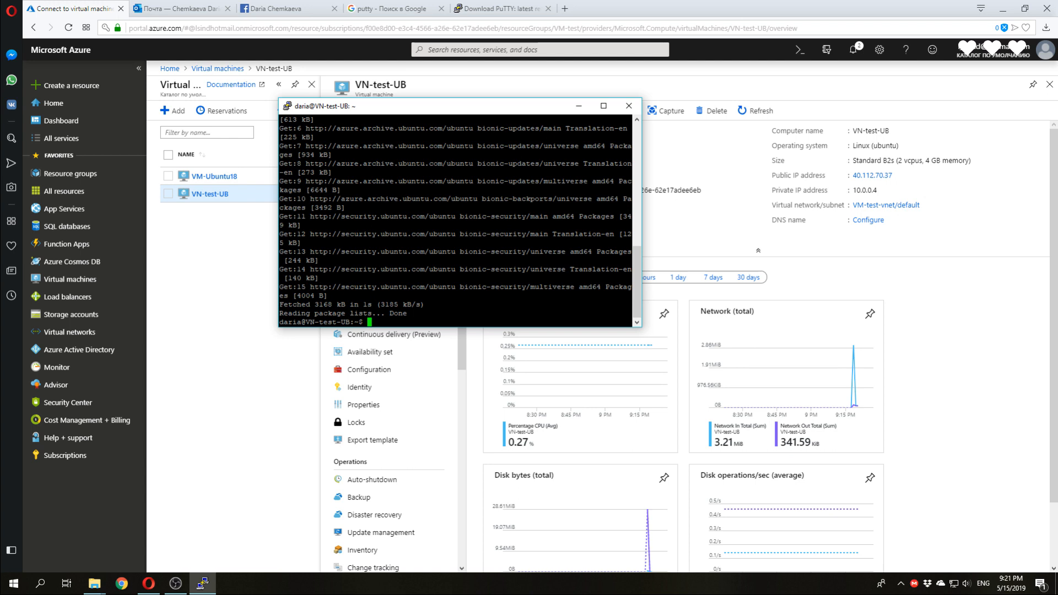
type("sudo apt-get u")
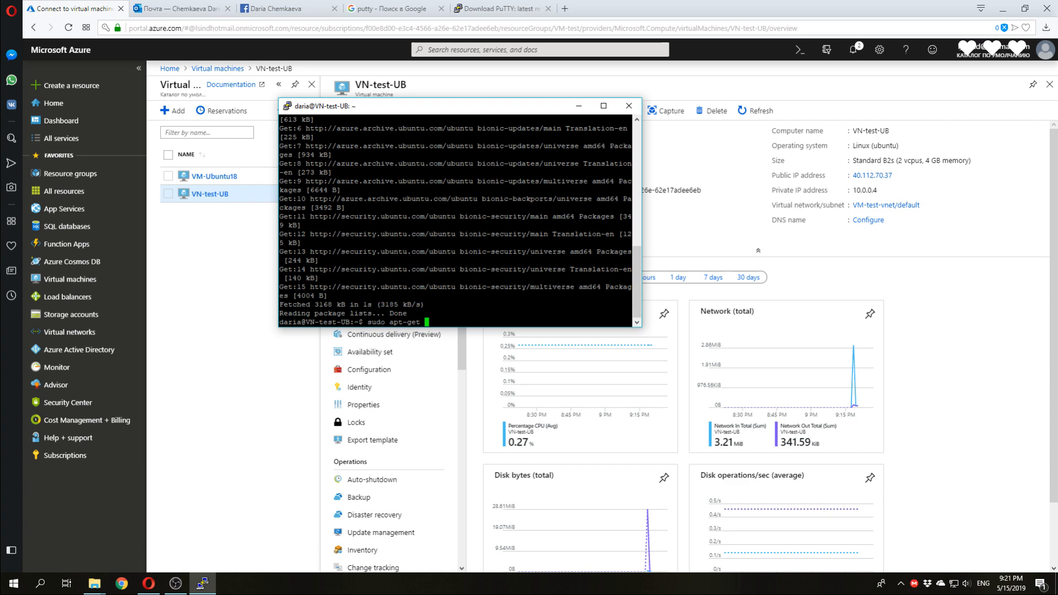
Step: Run sudo apt-get install xfce4 and confirm with y
type("install xfce4")
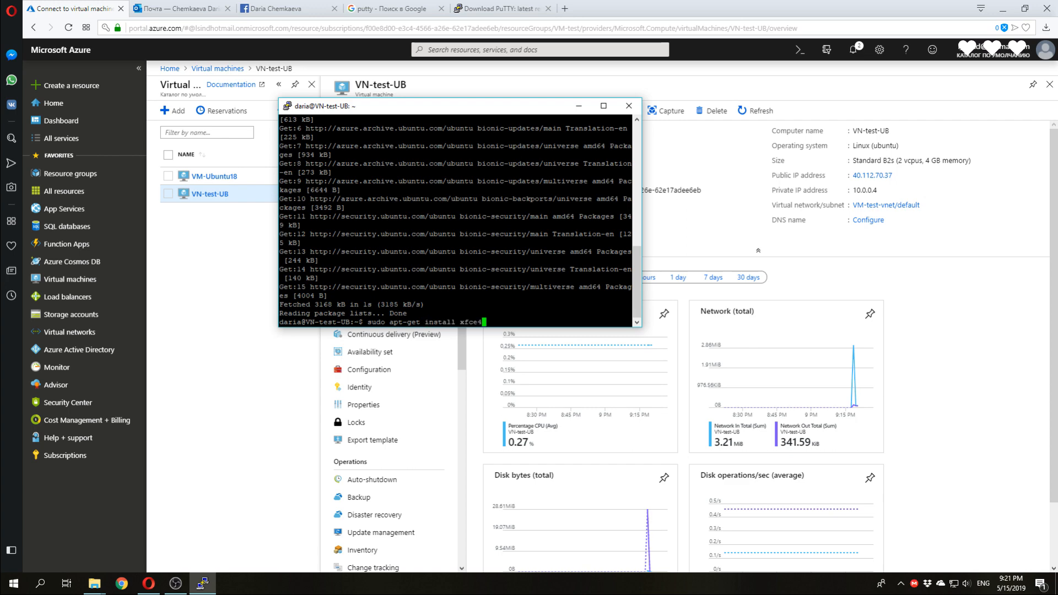
key("Return")
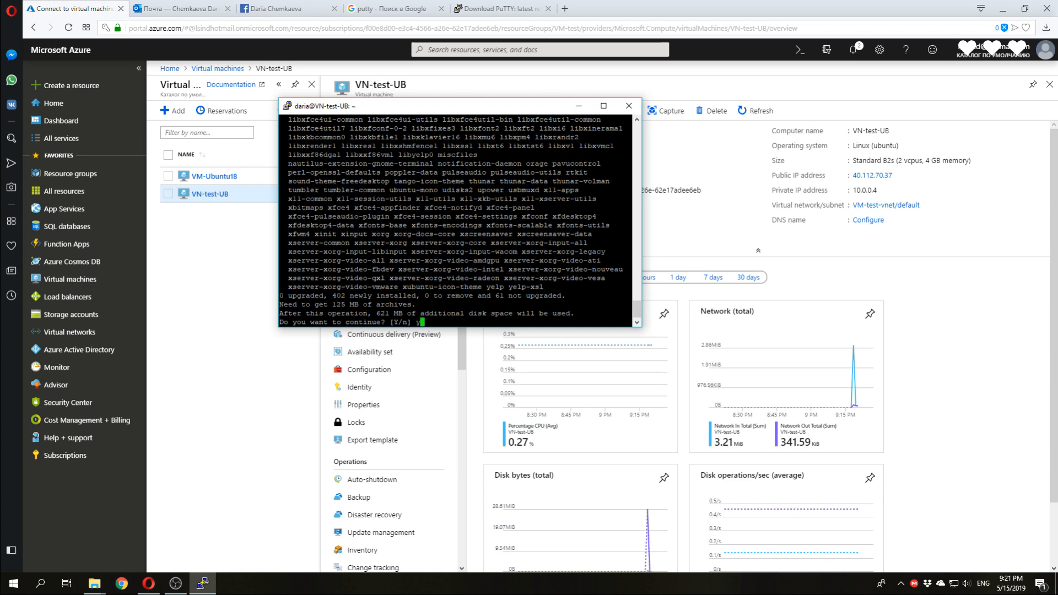
type("y")
type("sudo apt-get install xrdp")
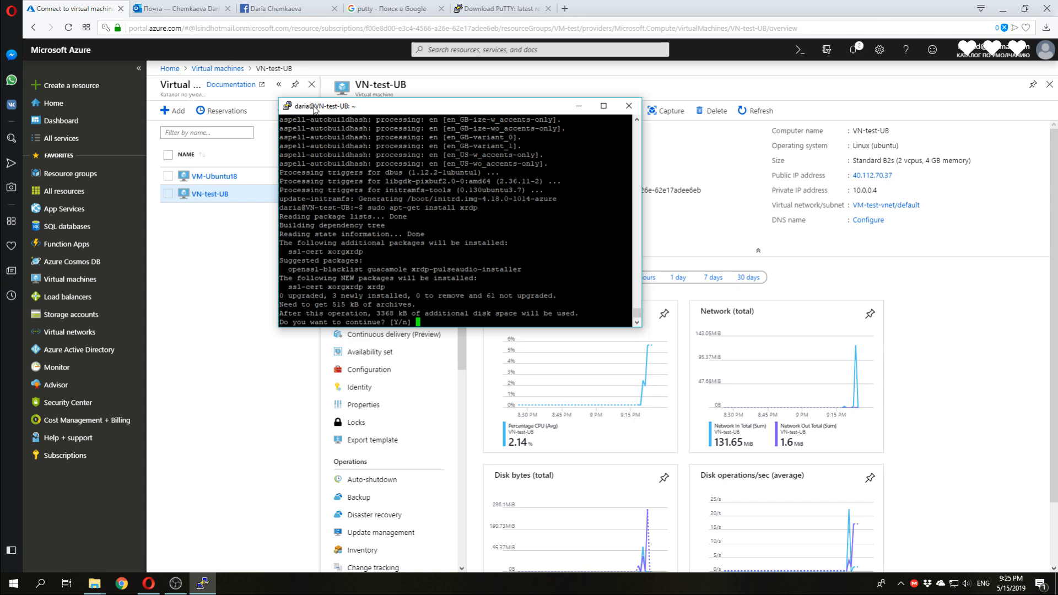
Step: Confirm the xrdp install with y, run echo xfce4-session > ~/.xsession, and minimize PuTTY
type("y")
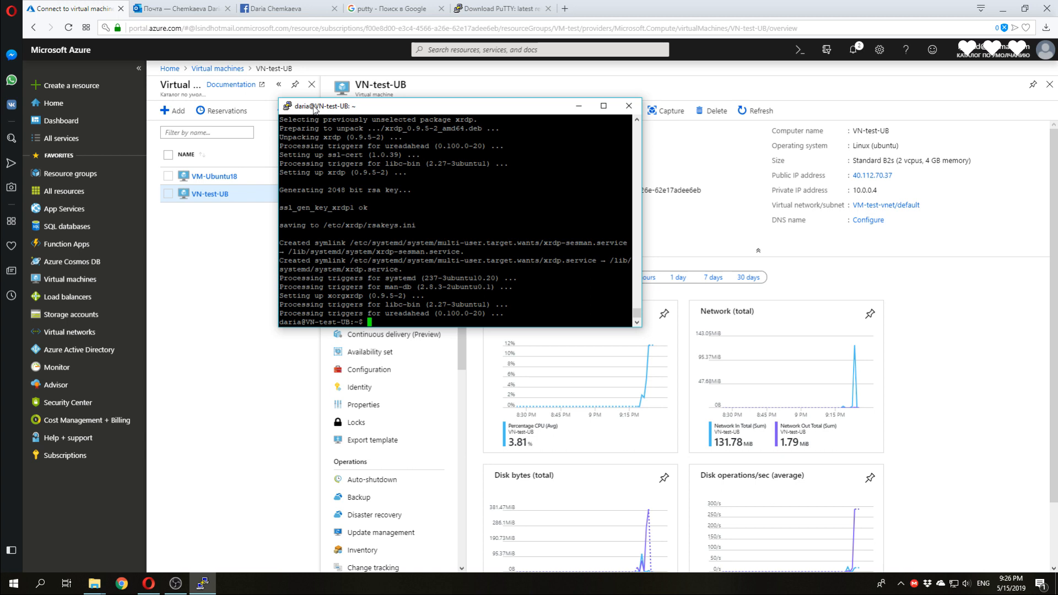
type("echo xfce4-session > ~/.xsession")
type("sudo service xrdp restart")
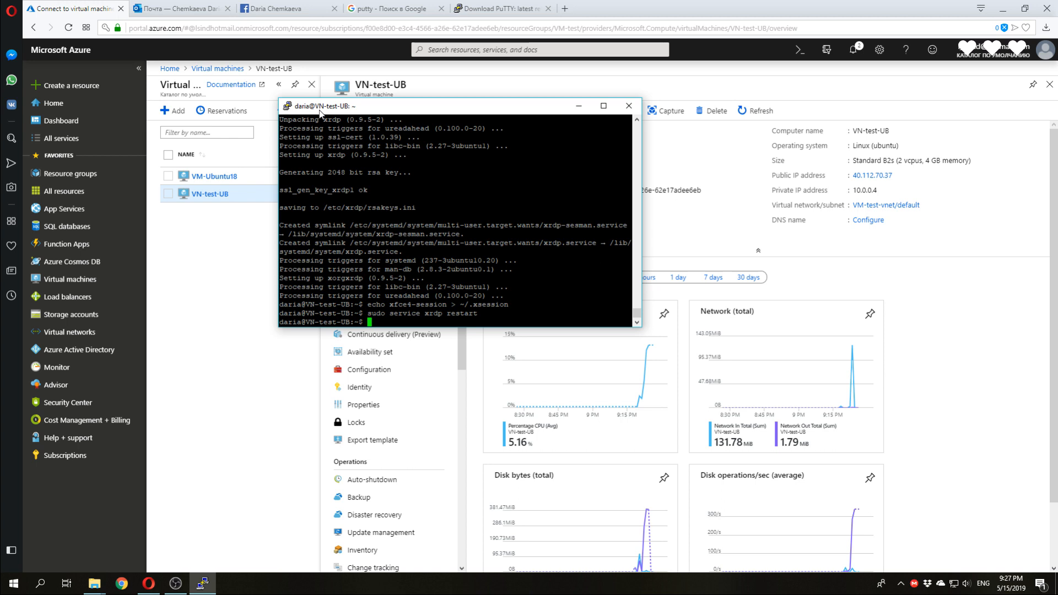
left_click(628, 106)
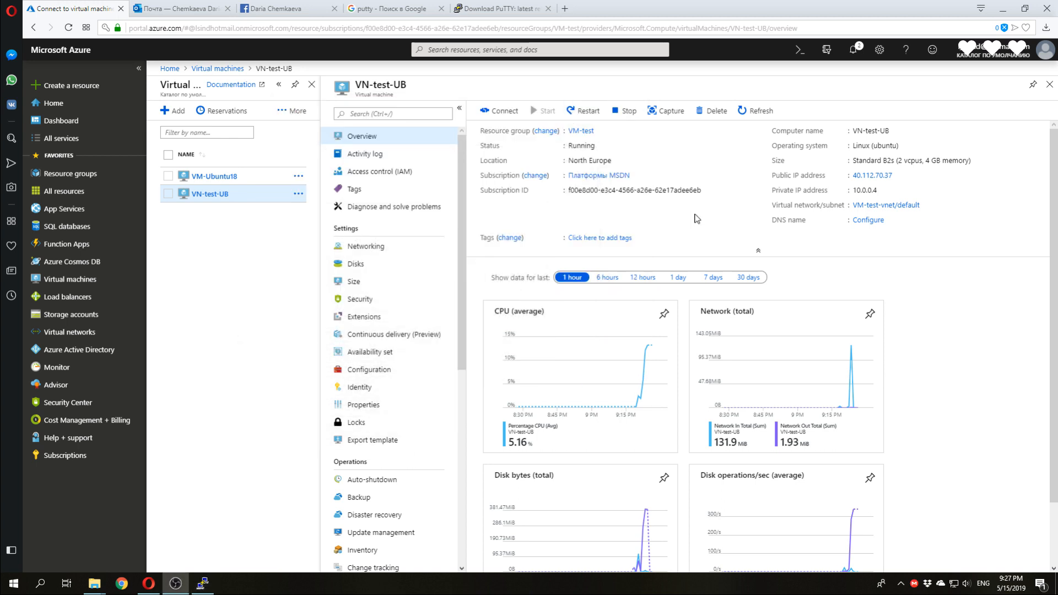
mouse_move(802, 177)
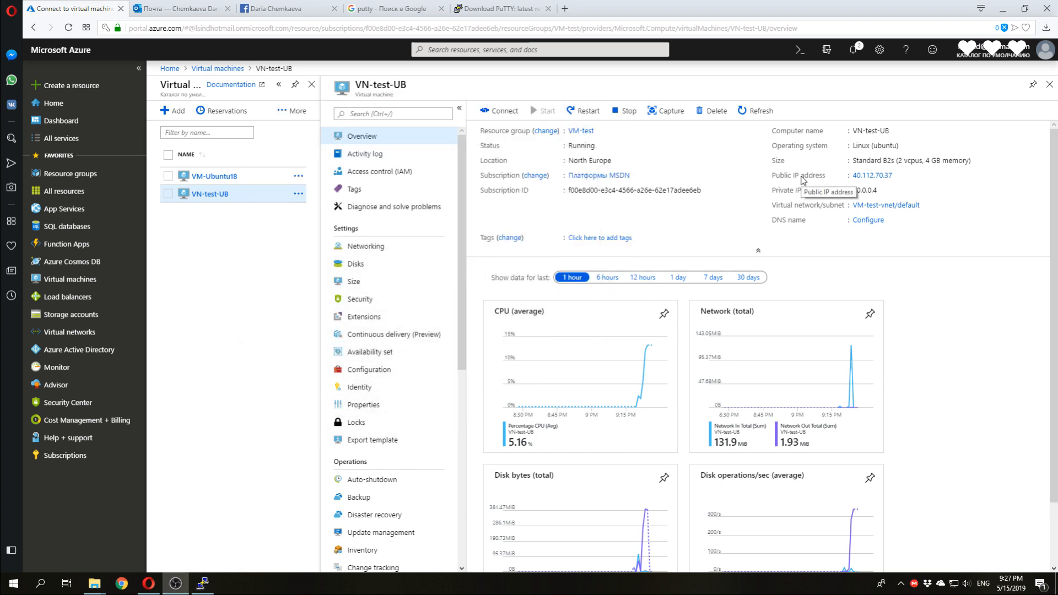
mouse_move(888, 186)
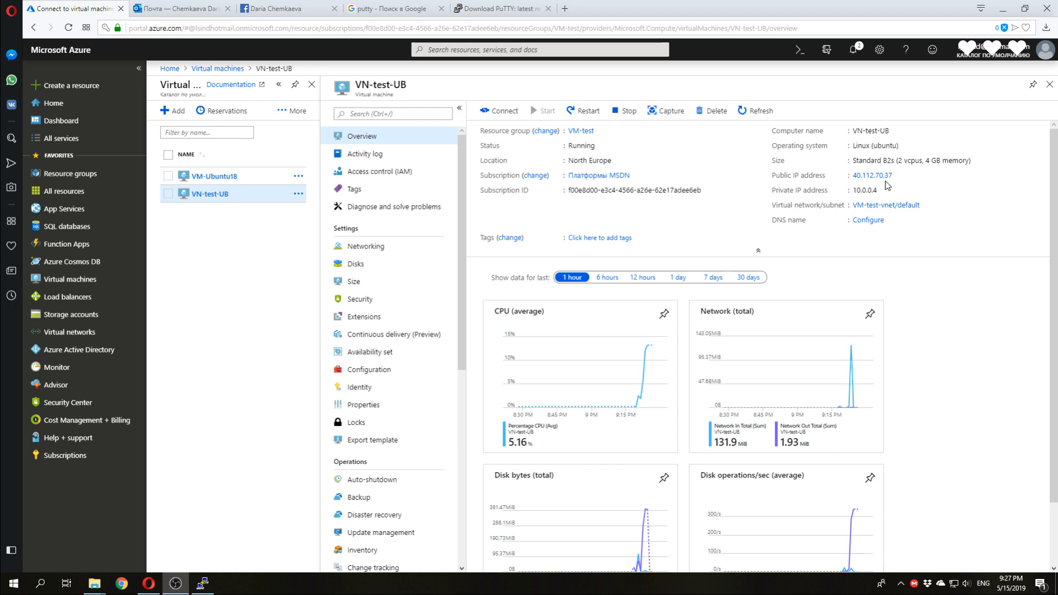
mouse_move(779, 230)
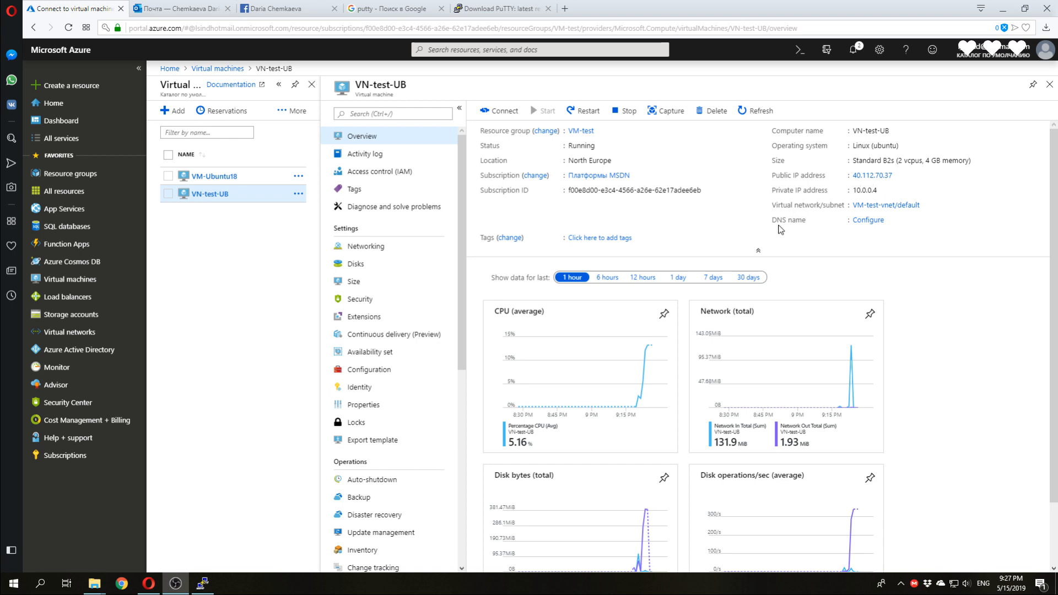
Step: Set the public IP's DNS name label to daria-VM-ub and save it
left_click(871, 175)
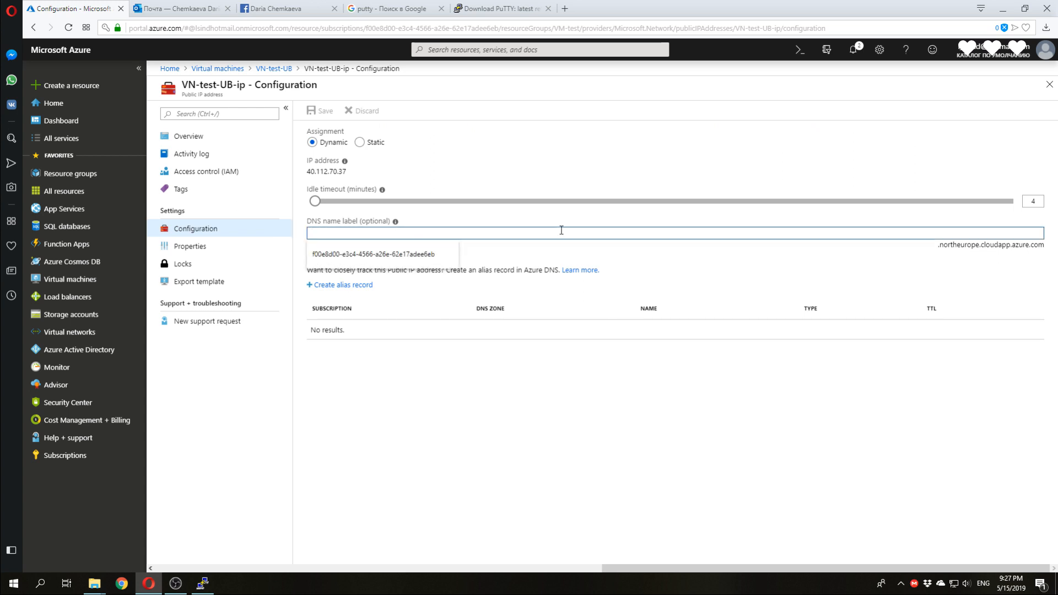
type("daria-VM-ub")
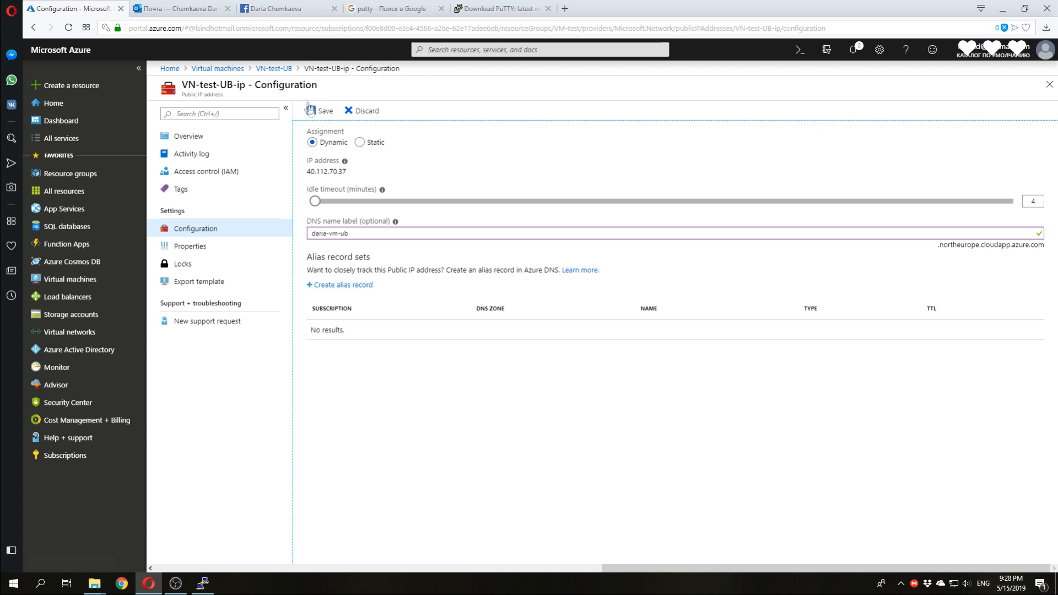
left_click(320, 111)
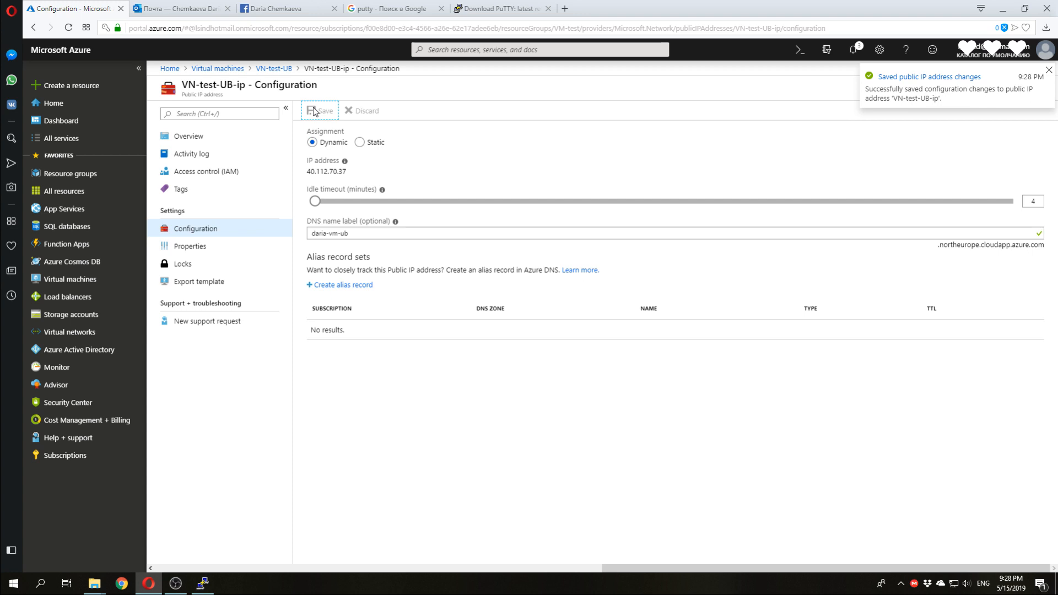
mouse_move(217, 68)
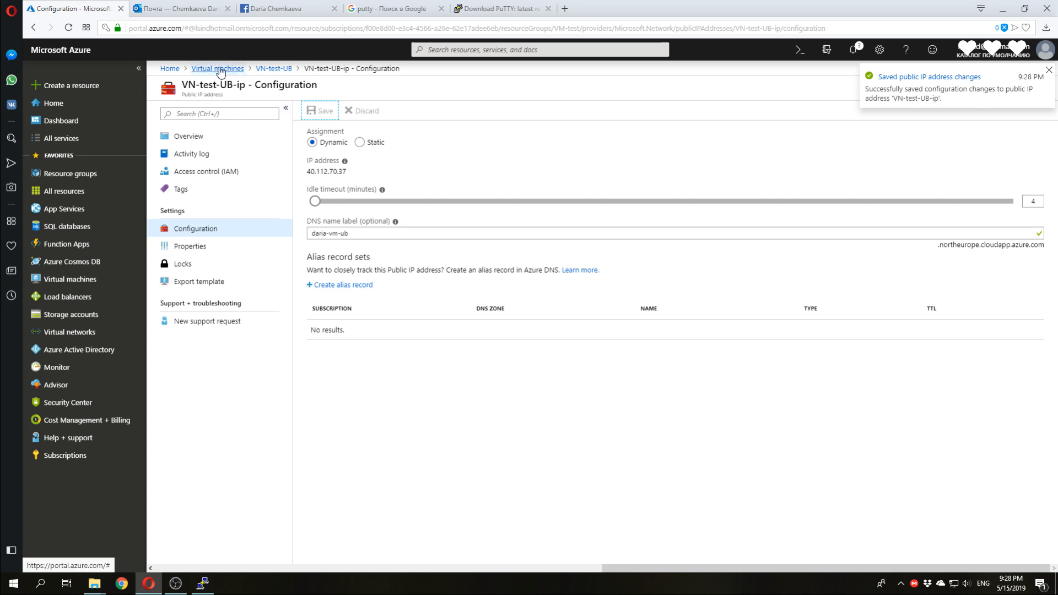
Step: Reopen the VN-test-UB overview showing its DNS name and copy the public IP address
left_click(217, 69)
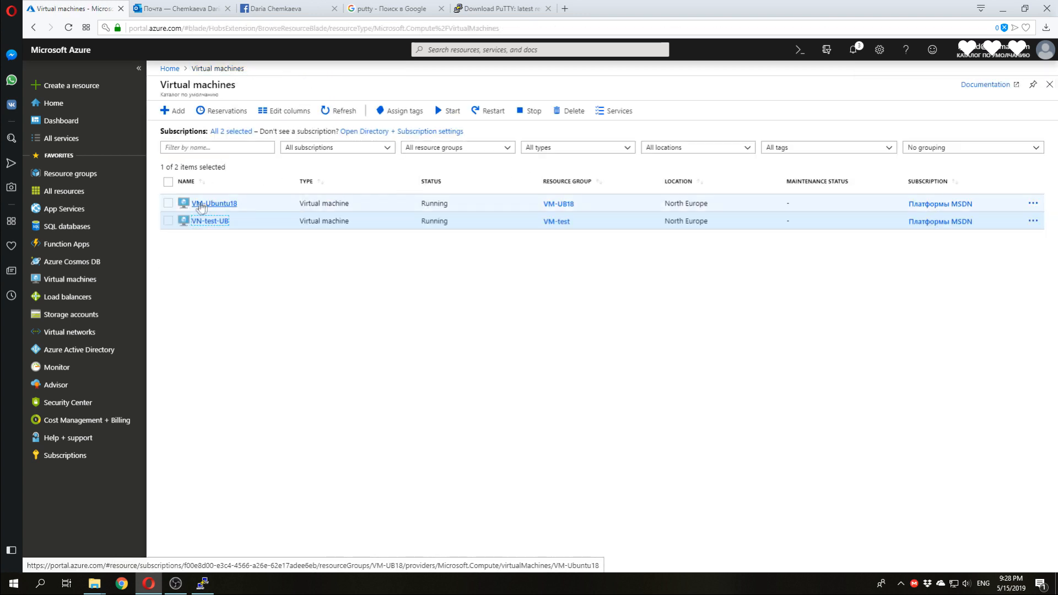
left_click(210, 221)
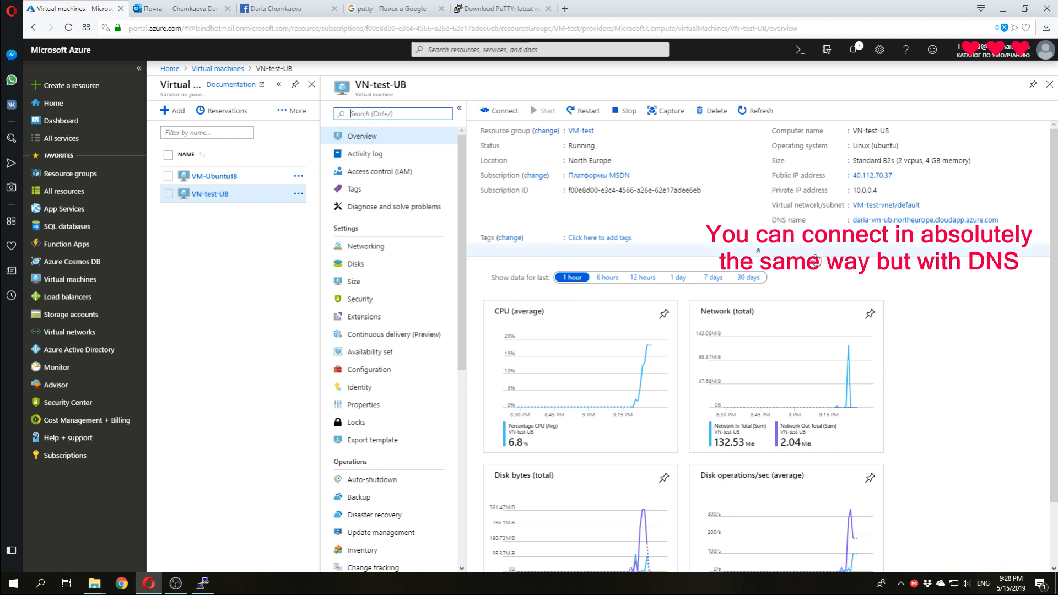
mouse_move(832, 243)
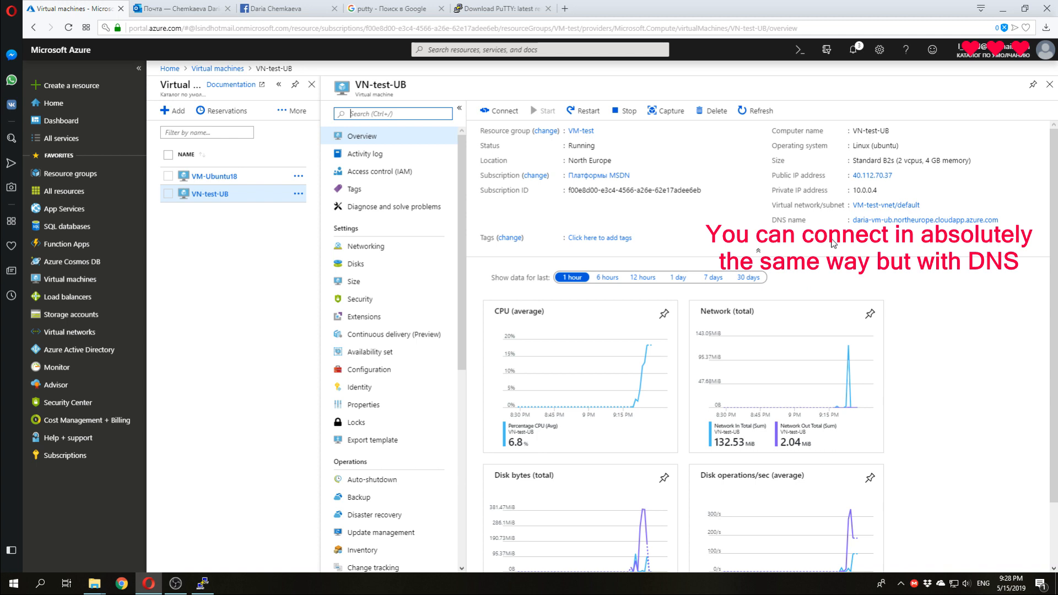
mouse_move(903, 175)
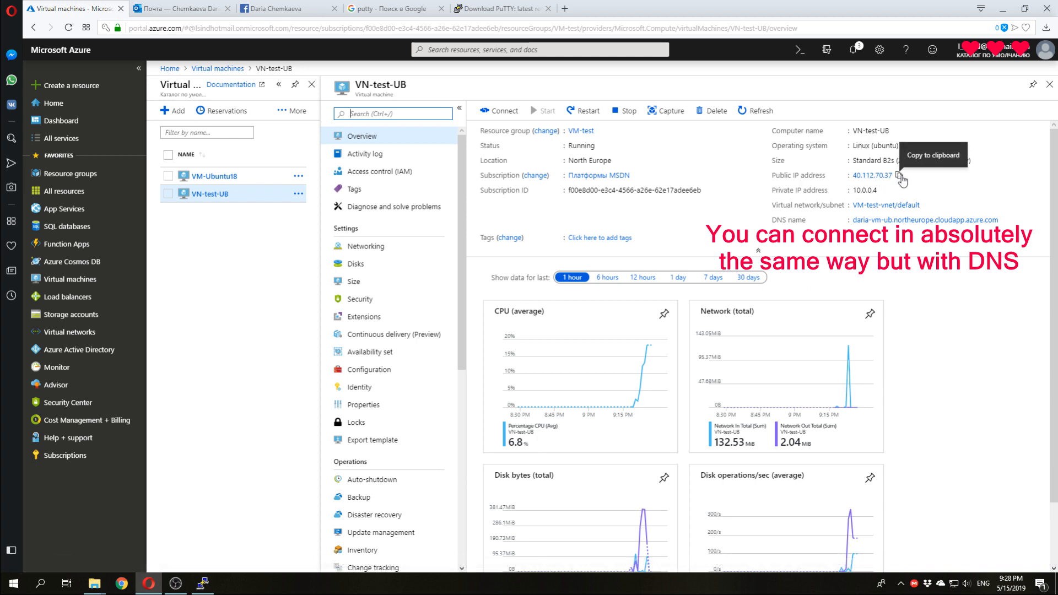
left_click(900, 175)
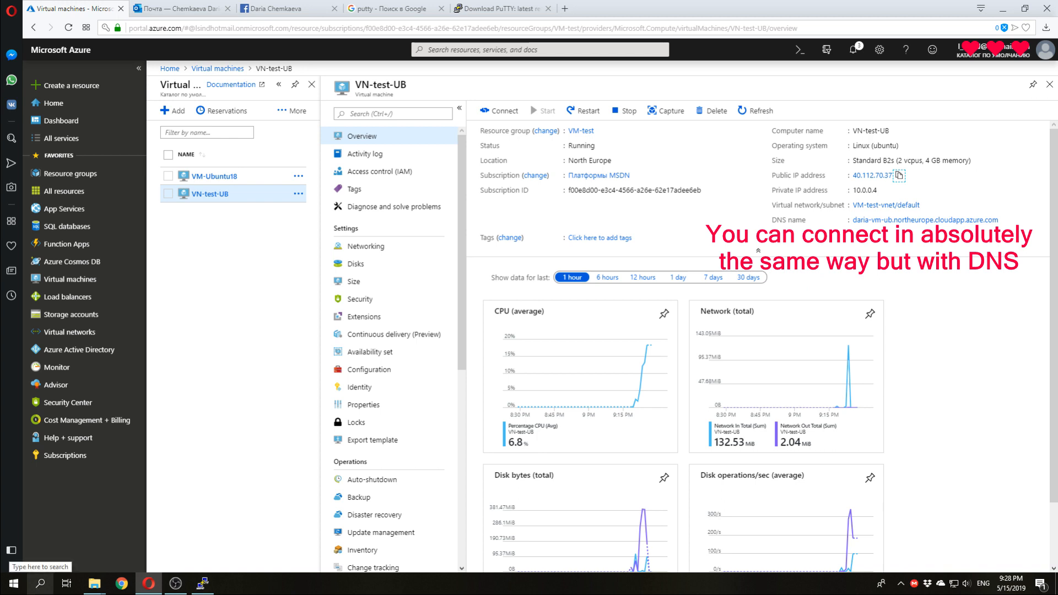
Step: Launch Remote Desktop Connection from Start and enter computer 40.112.70.37
type("уда")
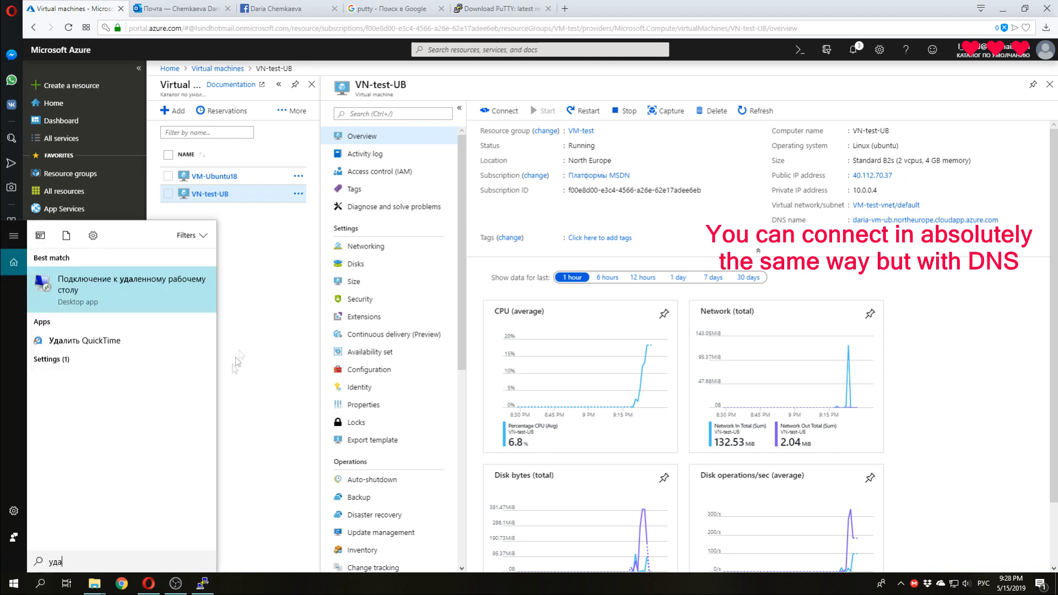
mouse_move(182, 292)
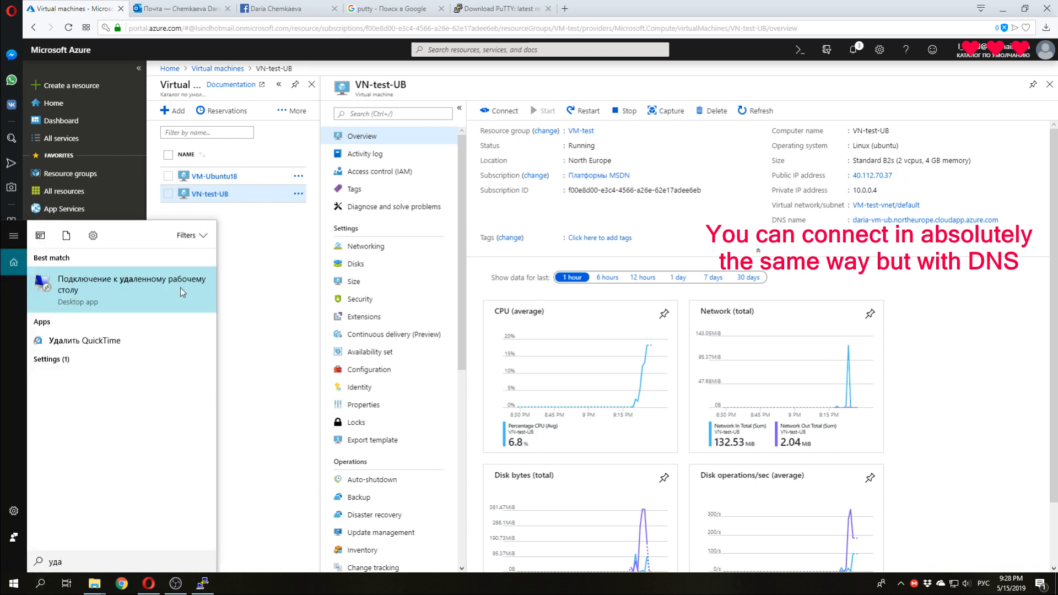
left_click(121, 284)
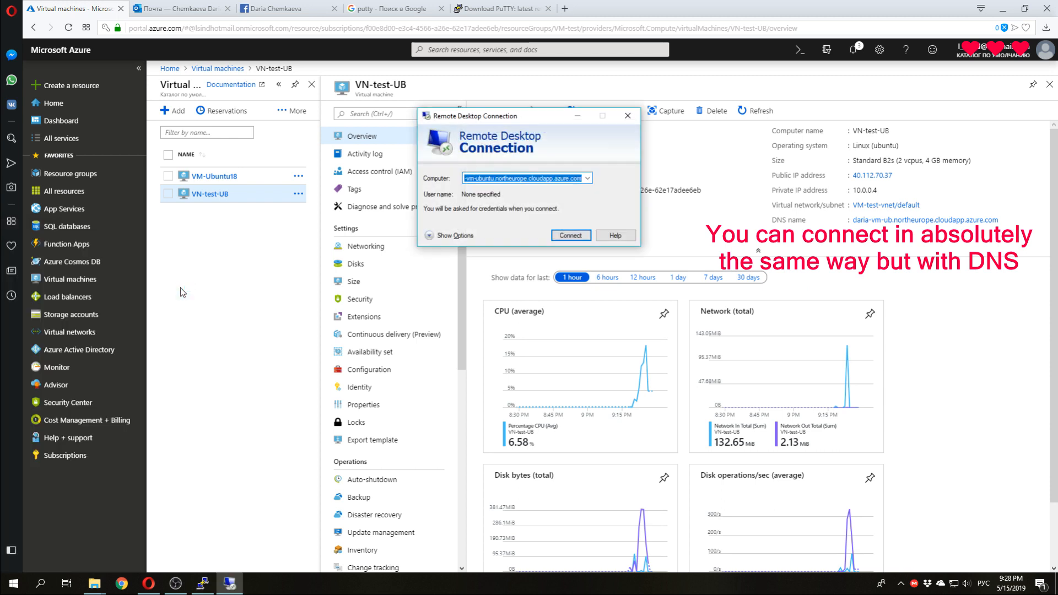
type("40.112.70.37")
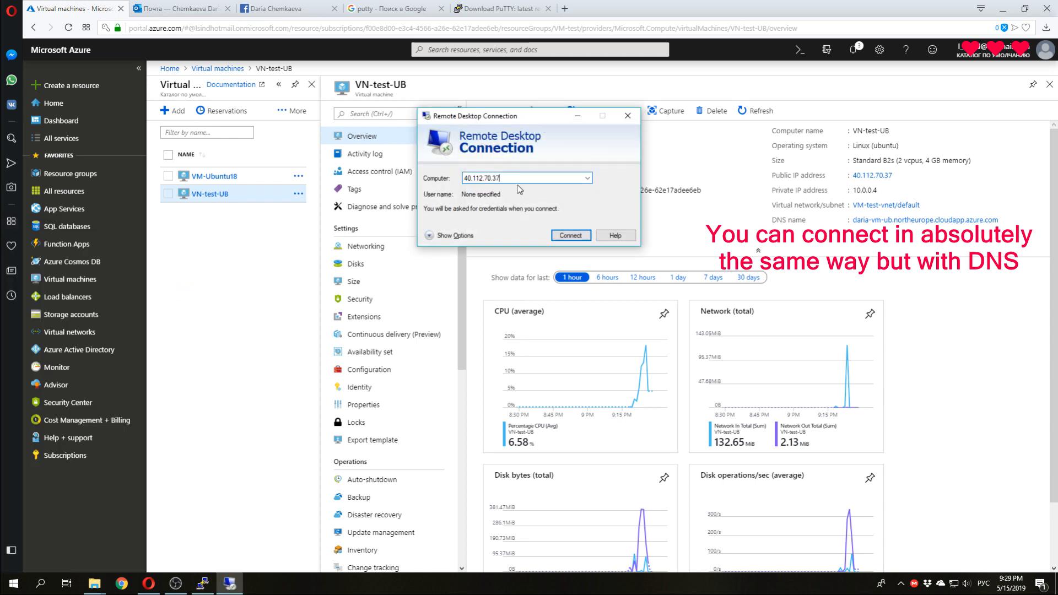
Step: Connect to the VM and accept the unverified-identity certificate warning
left_click(569, 235)
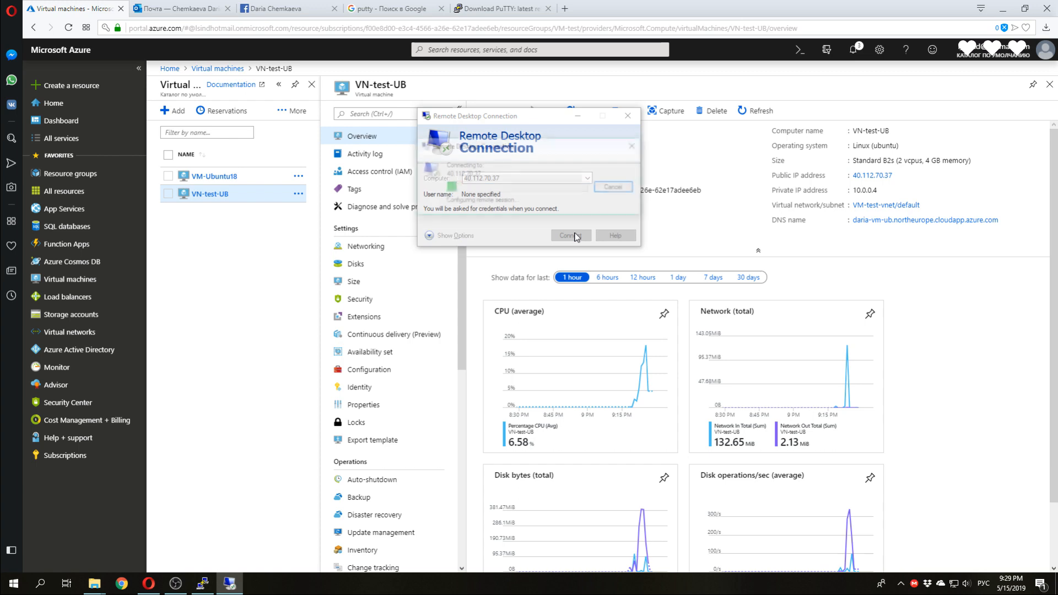
left_click(569, 234)
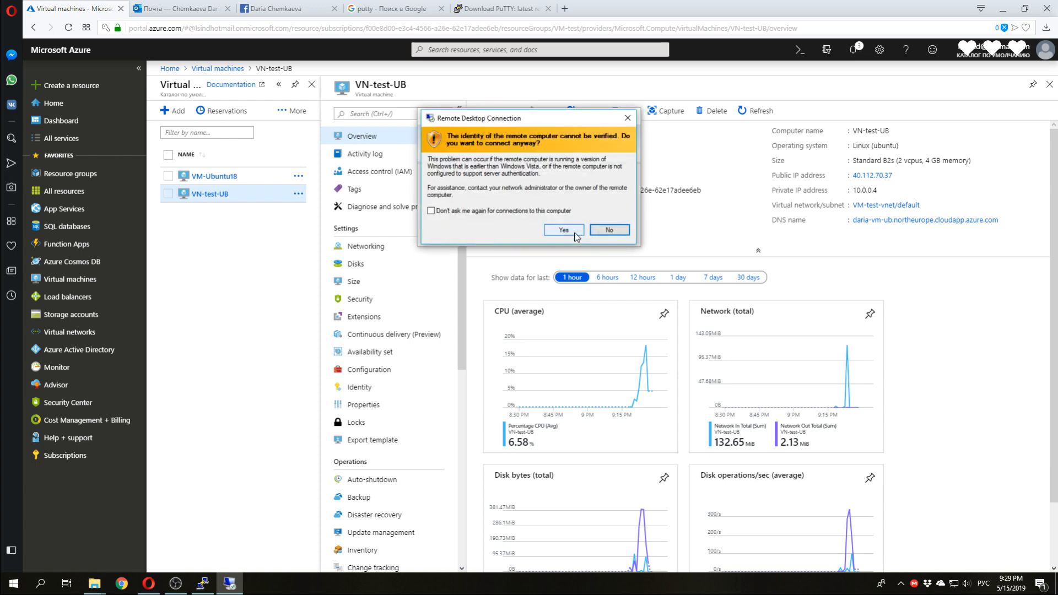
left_click(563, 230)
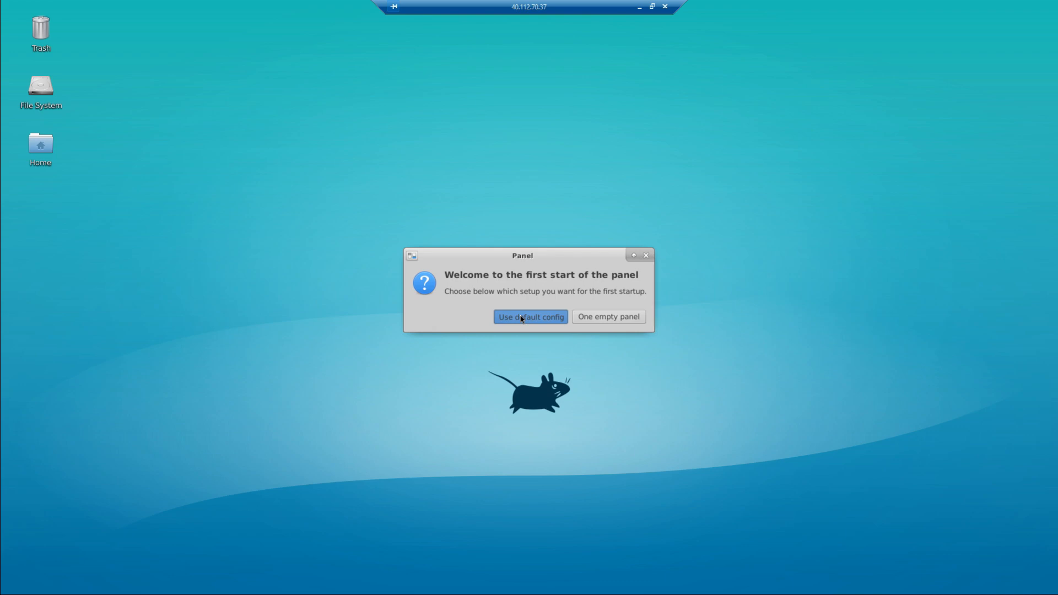
Step: Choose 'Use default config' for the XFCE panel in the remote session
left_click(530, 317)
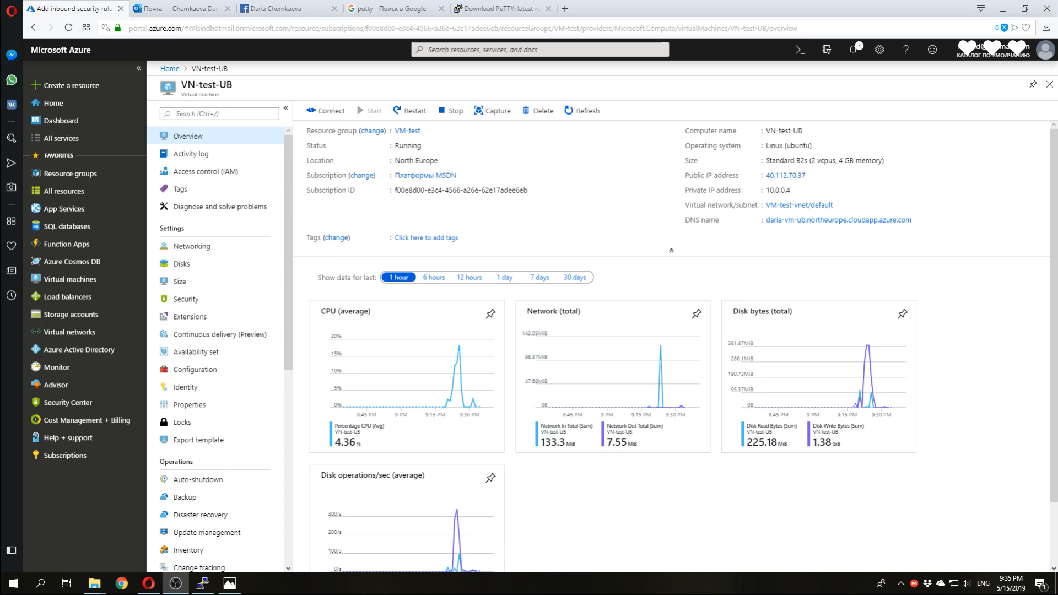
mouse_move(427, 456)
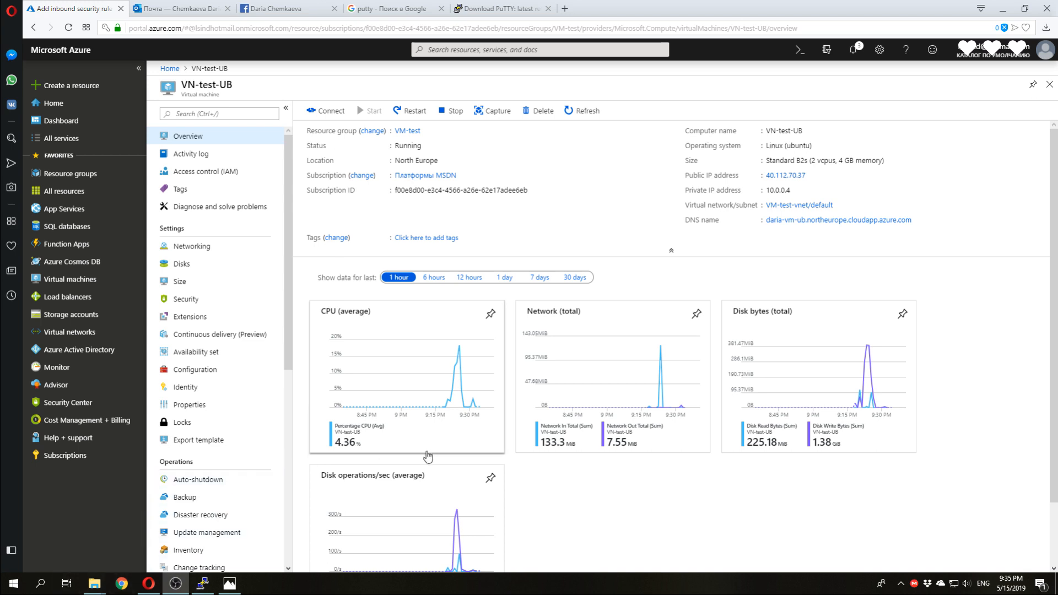
mouse_move(420, 451)
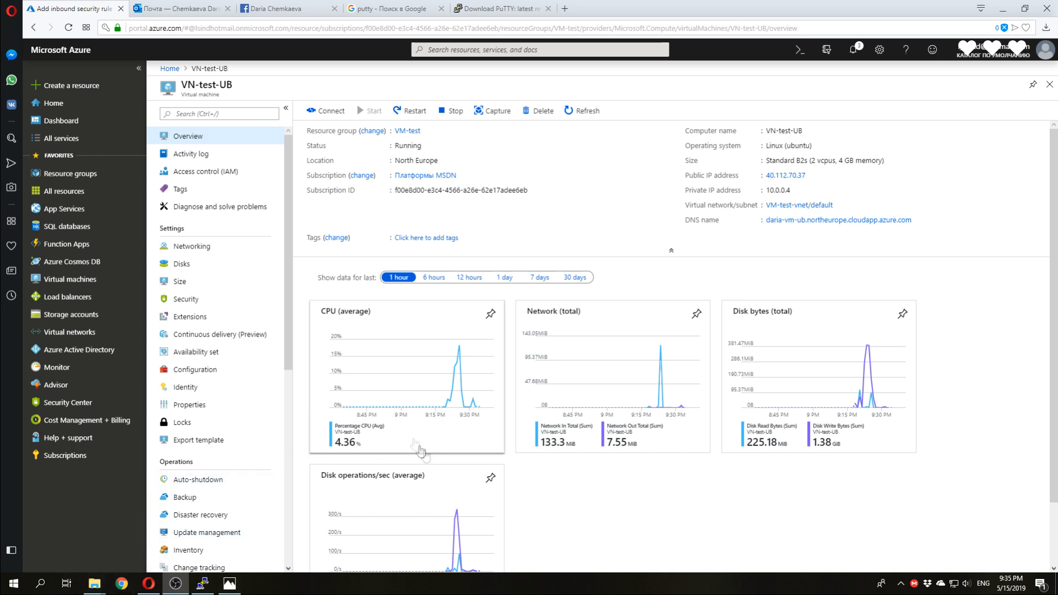
Step: From VN-test-UB's Networking blade, begin a new inbound rule for port 8080, priority 330, named Port_8080
left_click(192, 246)
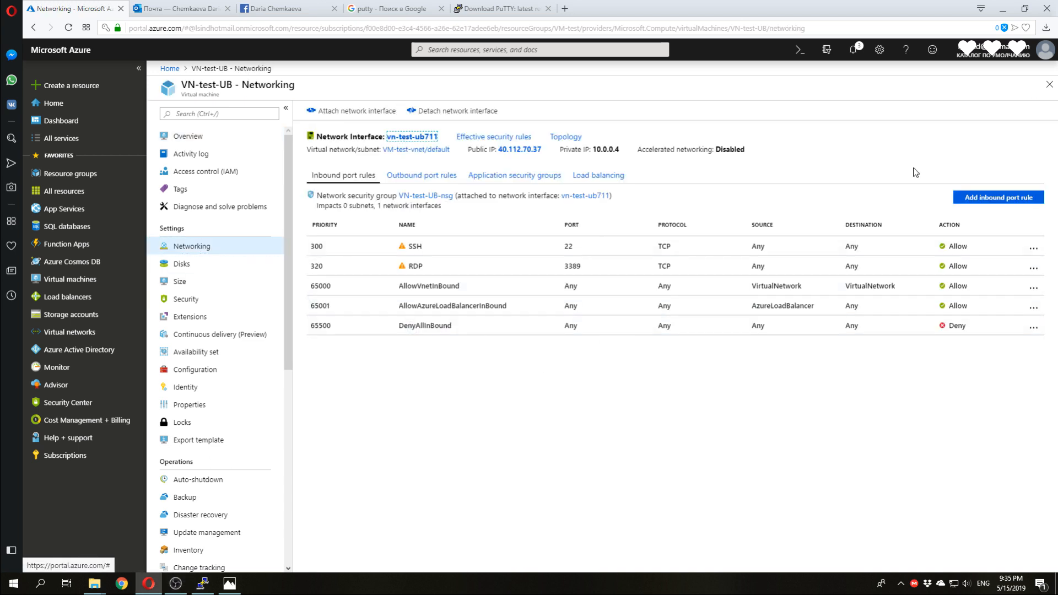
left_click(998, 198)
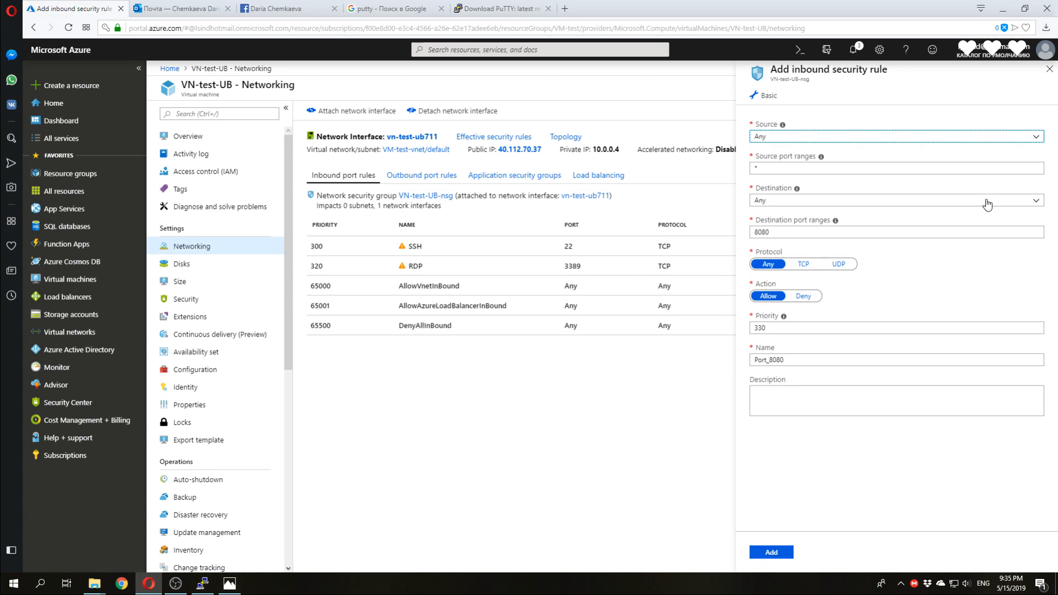